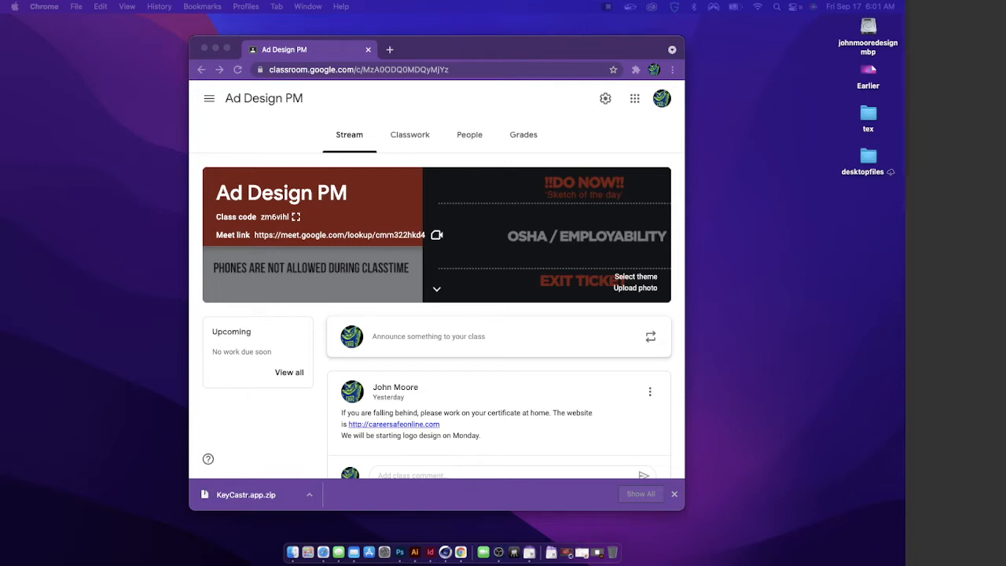
mouse_move(686, 341)
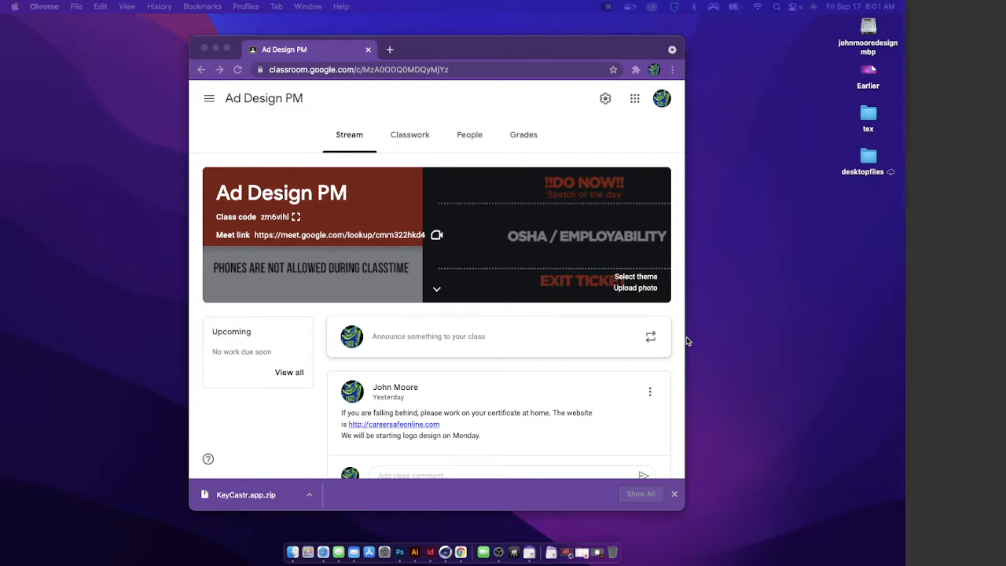
mouse_move(544, 368)
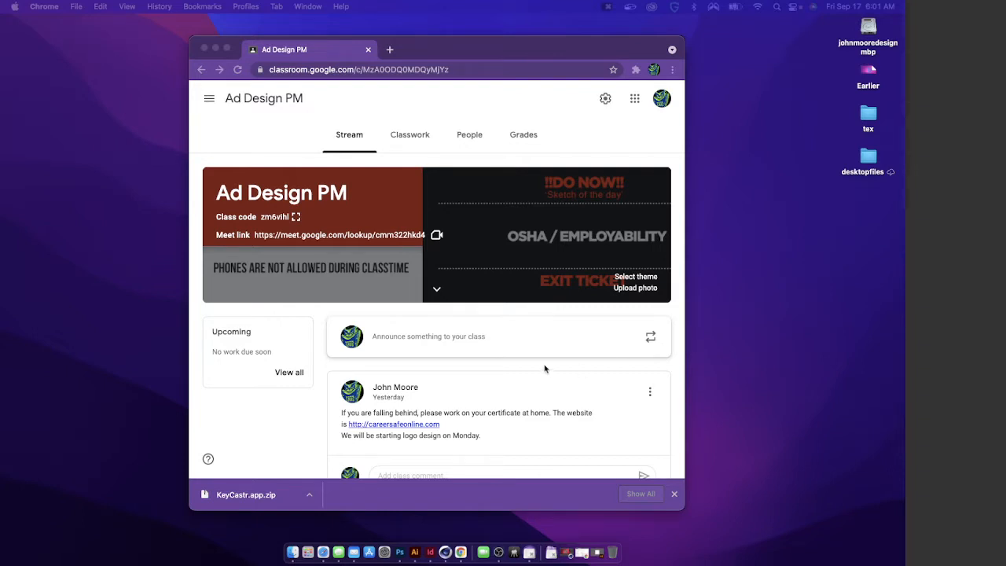
mouse_move(533, 342)
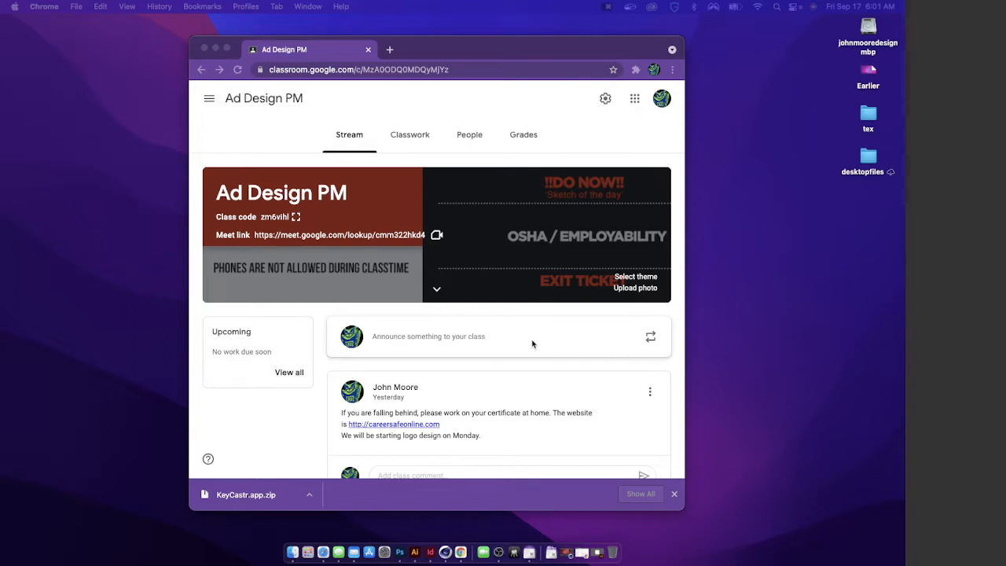
mouse_move(455, 201)
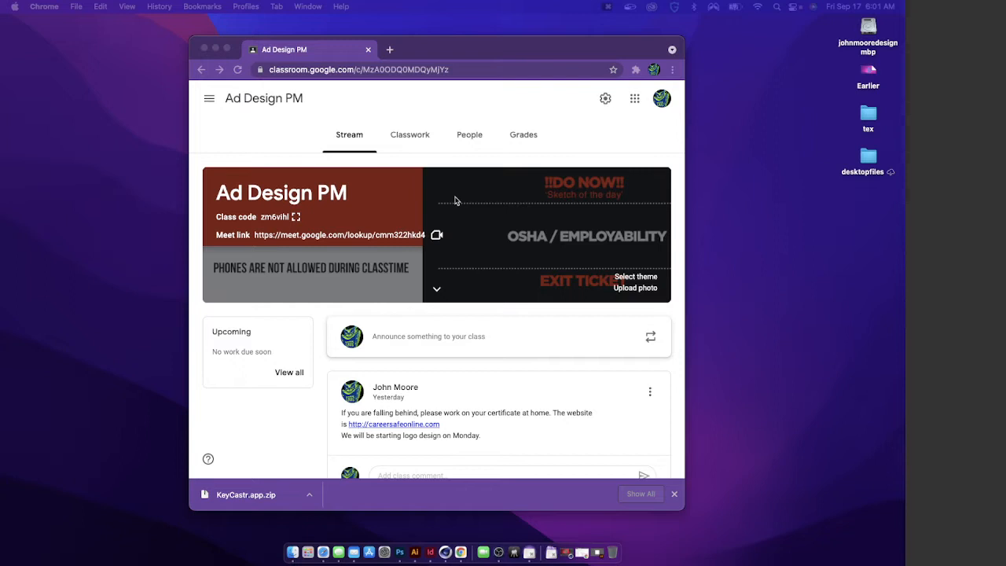
mouse_move(619, 411)
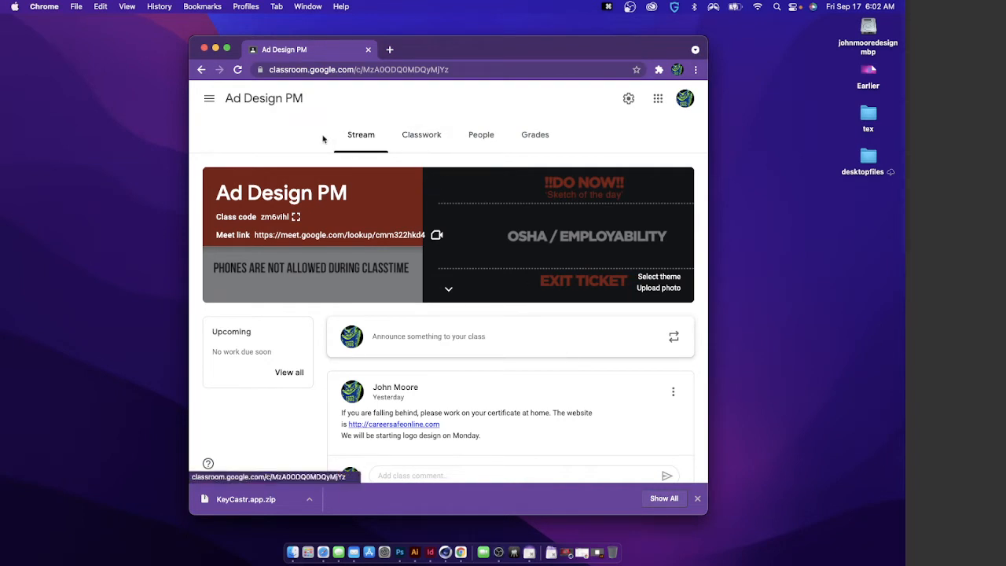
Review the Logo Design assignment's description, requirements, 60-point rubric and two attachments in Classwork
click(421, 136)
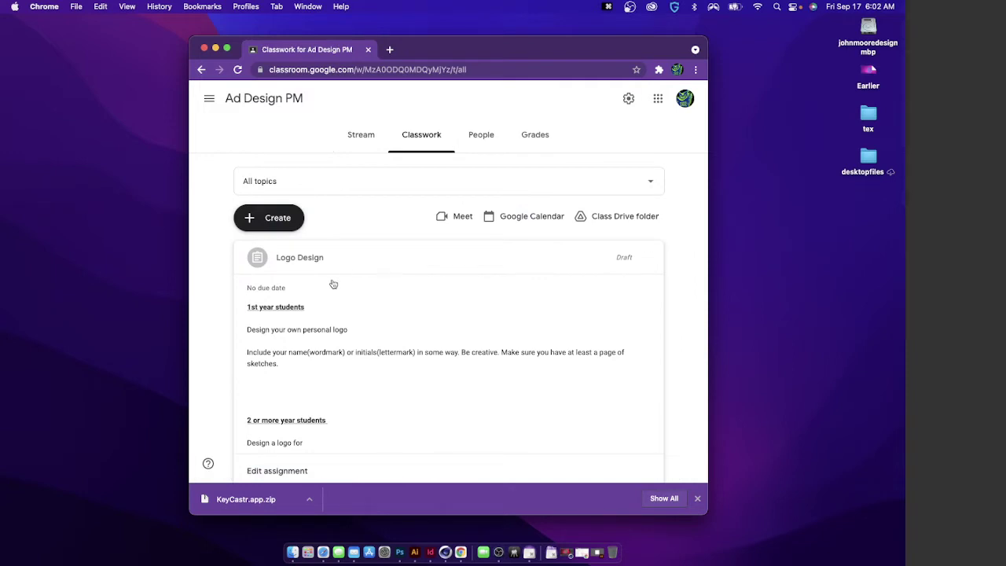
scroll(down, 3)
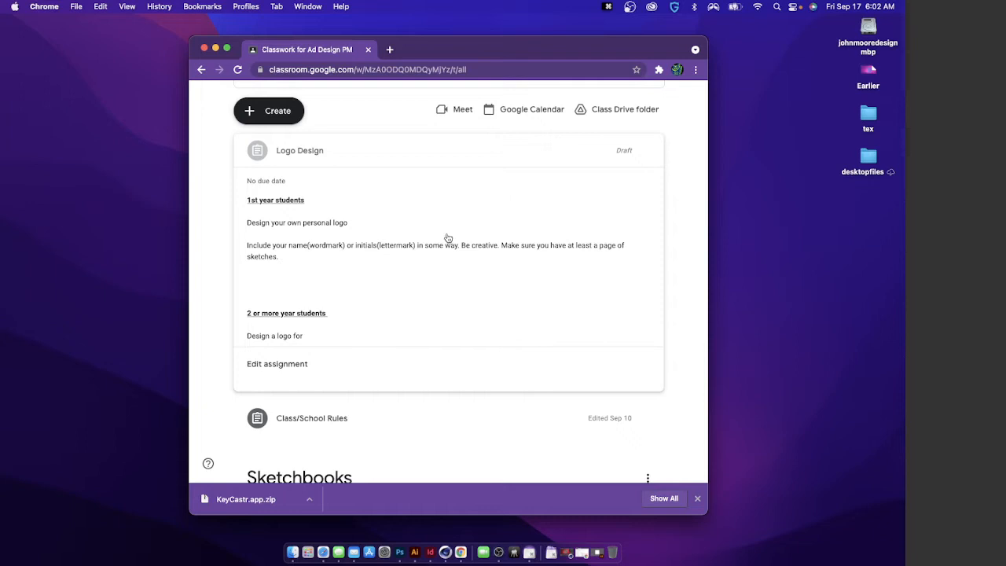
scroll(down, 3)
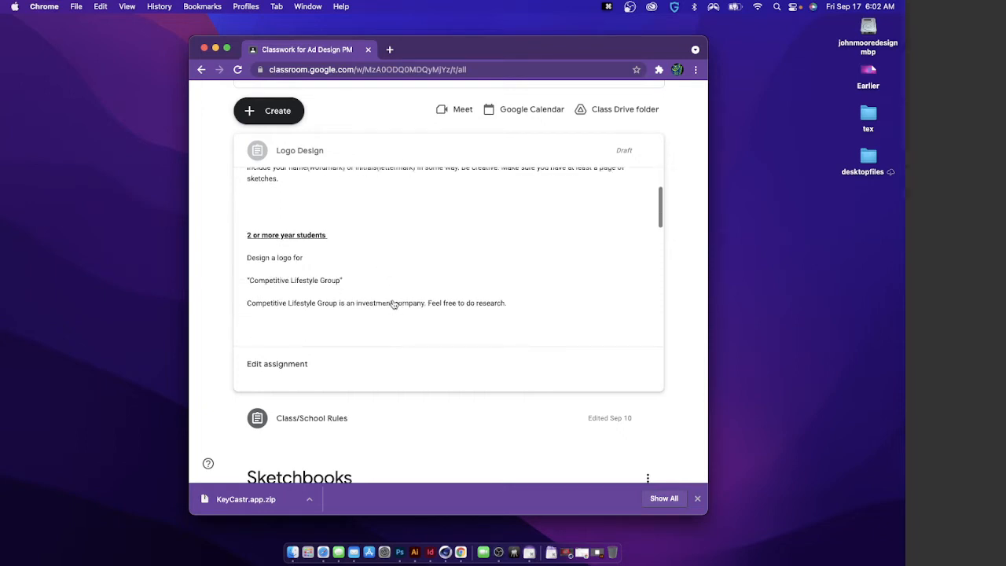
scroll(down, 3)
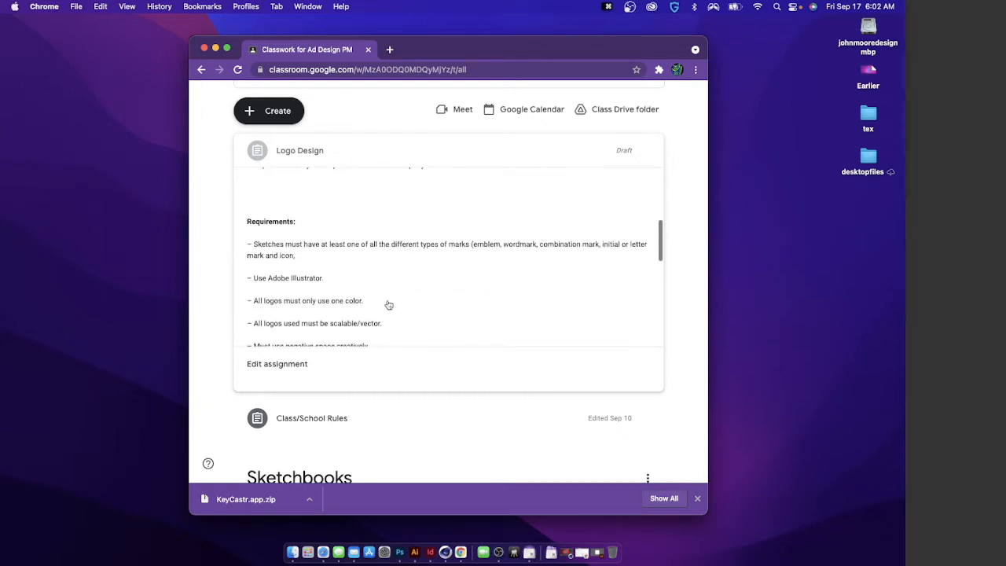
scroll(down, 3)
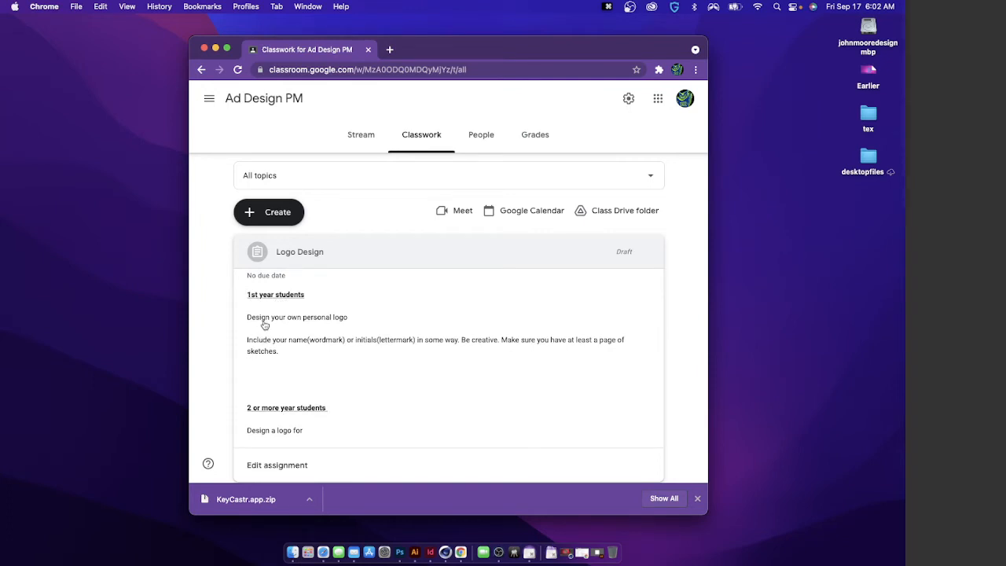
mouse_move(259, 349)
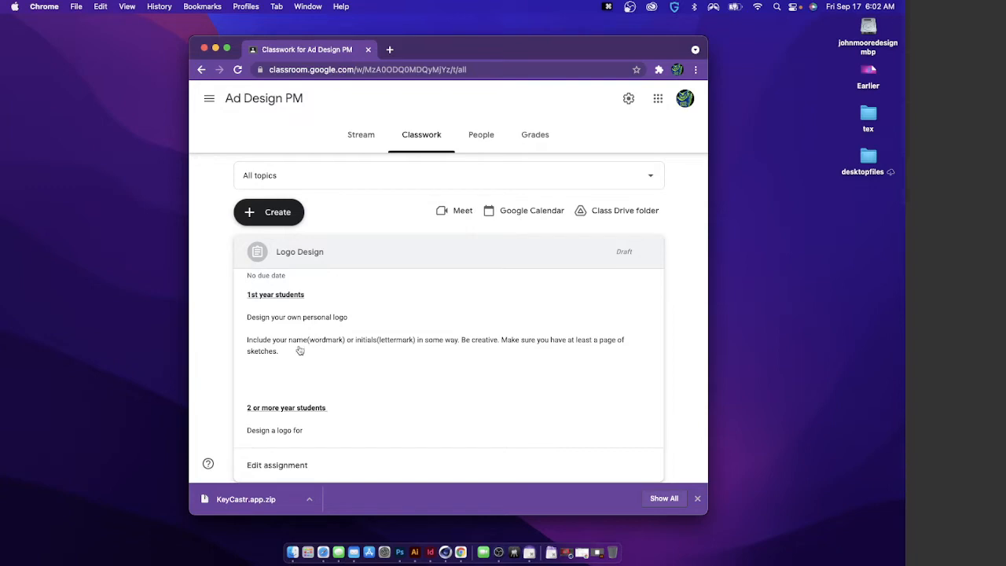
mouse_move(349, 347)
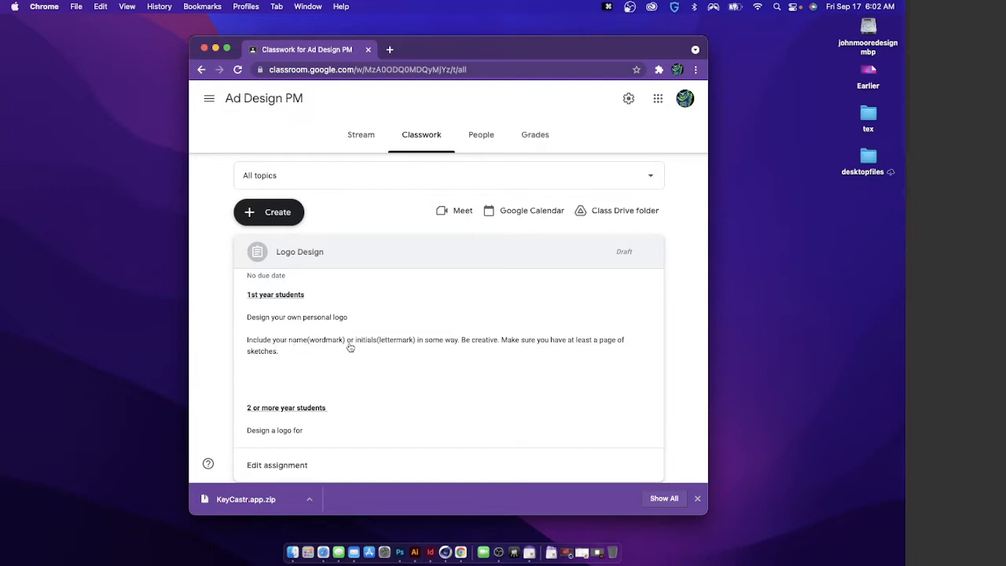
mouse_move(315, 349)
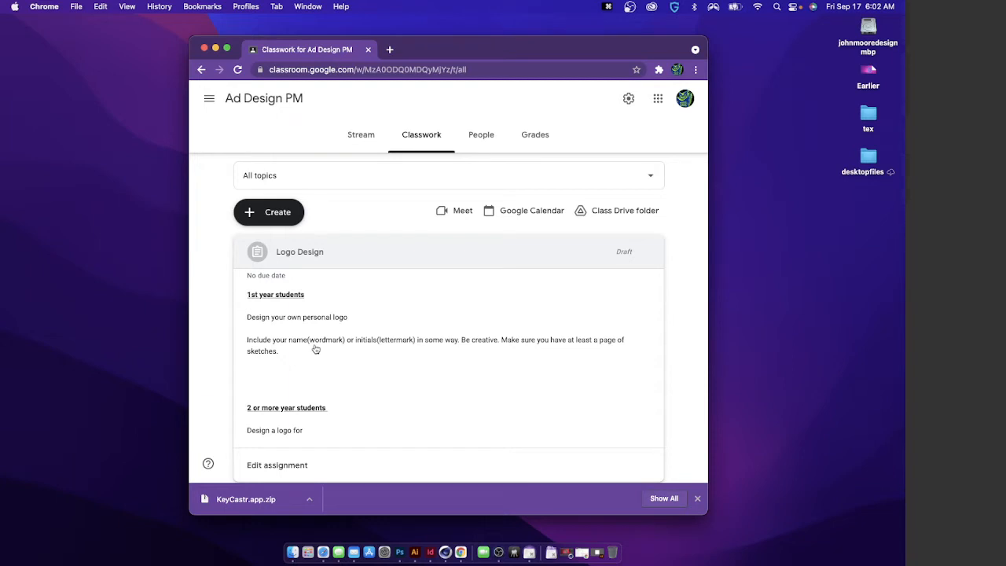
mouse_move(379, 349)
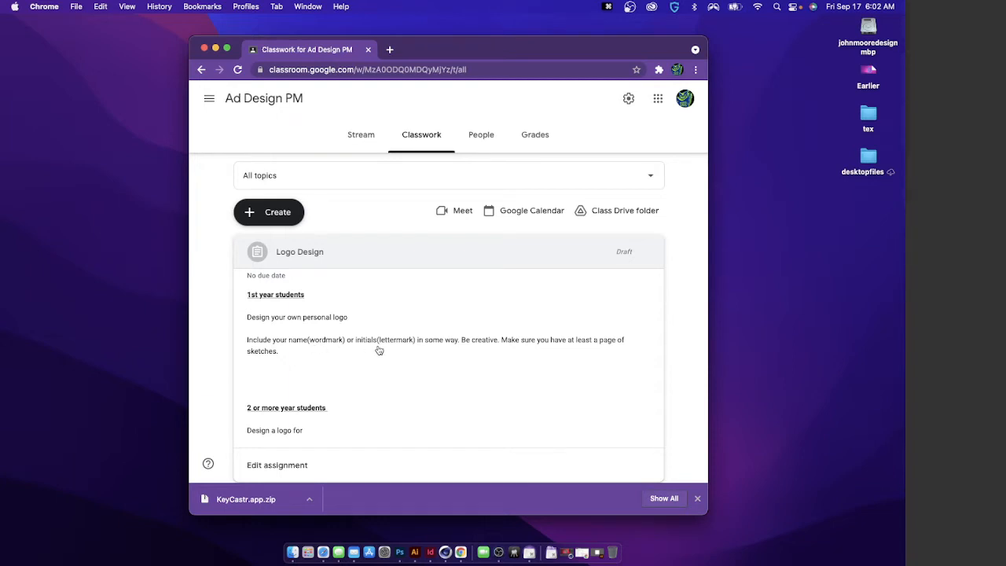
mouse_move(361, 345)
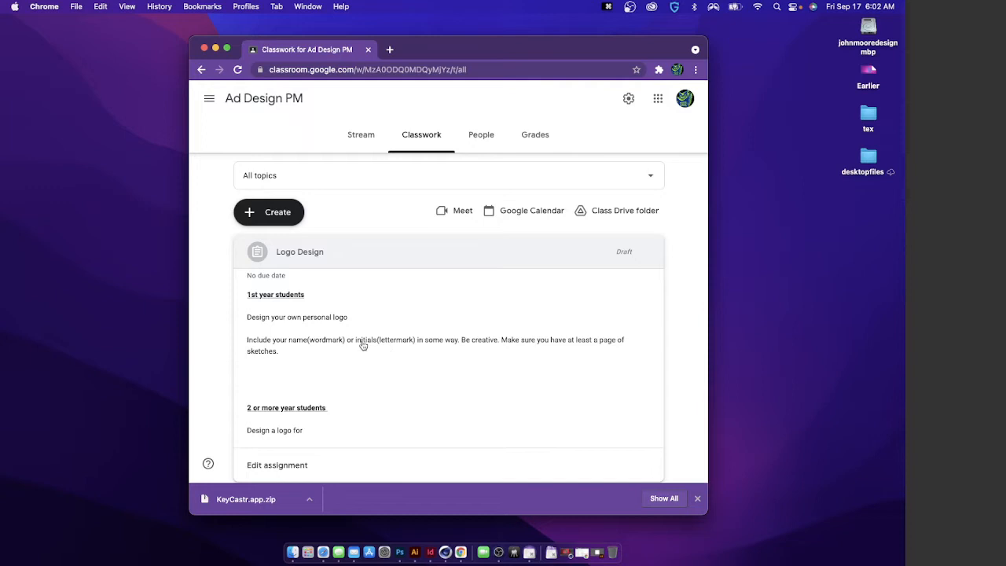
mouse_move(479, 357)
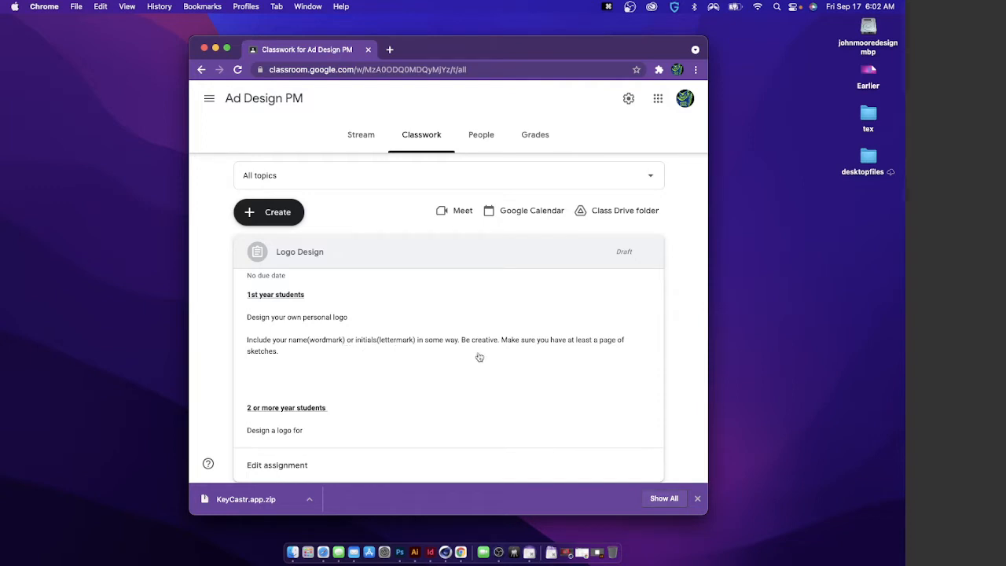
mouse_move(567, 350)
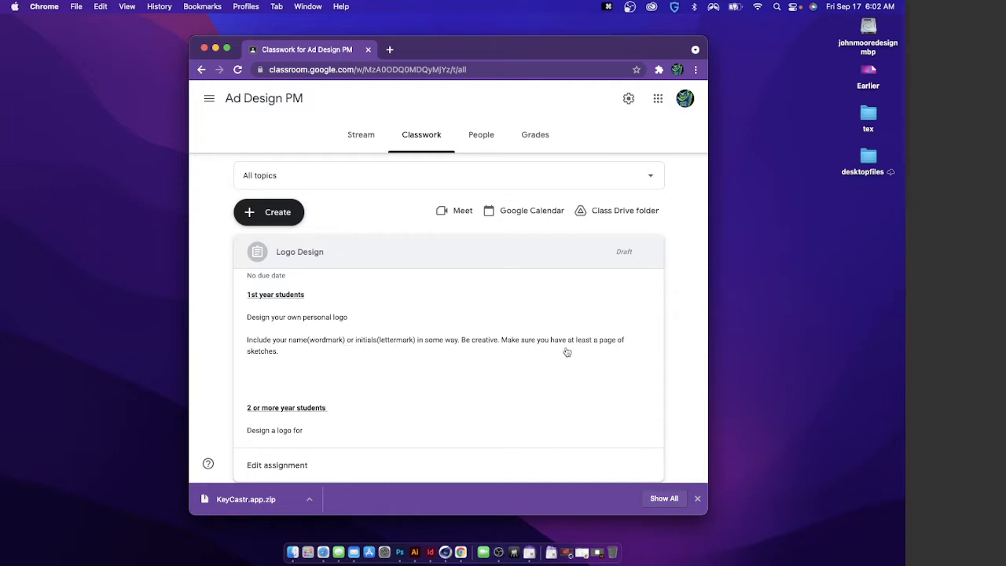
scroll(down, 3)
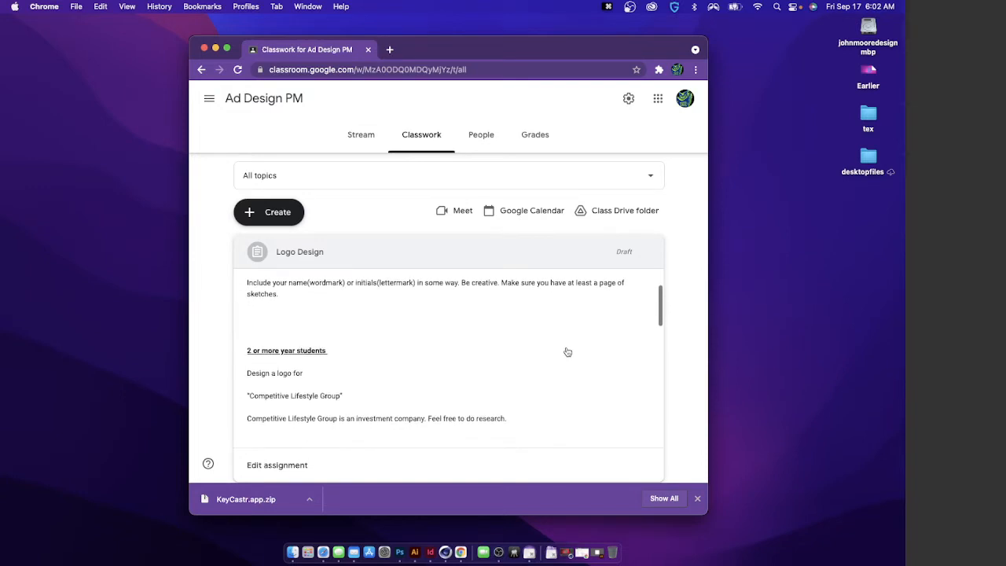
scroll(down, 3)
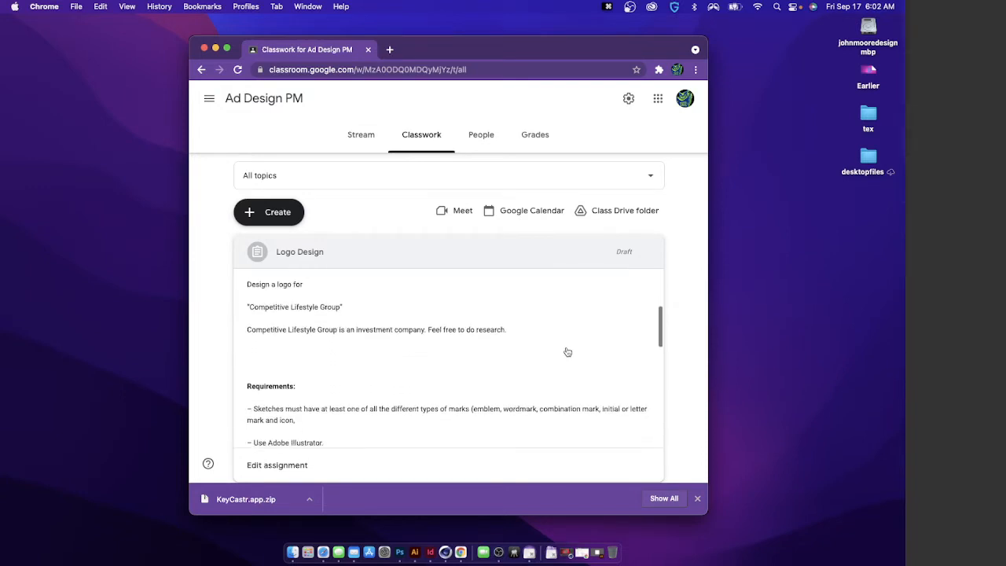
scroll(down, 3)
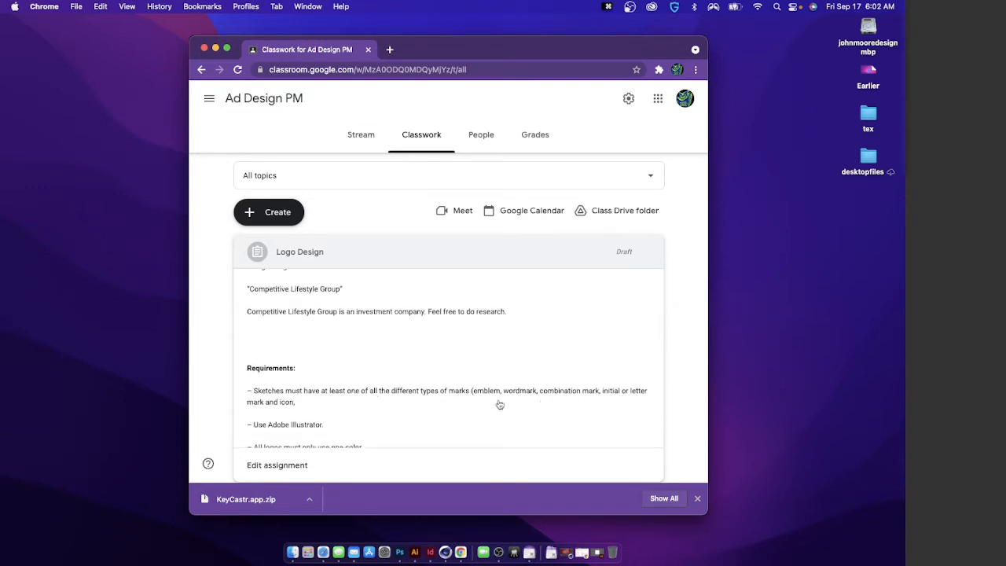
mouse_move(525, 405)
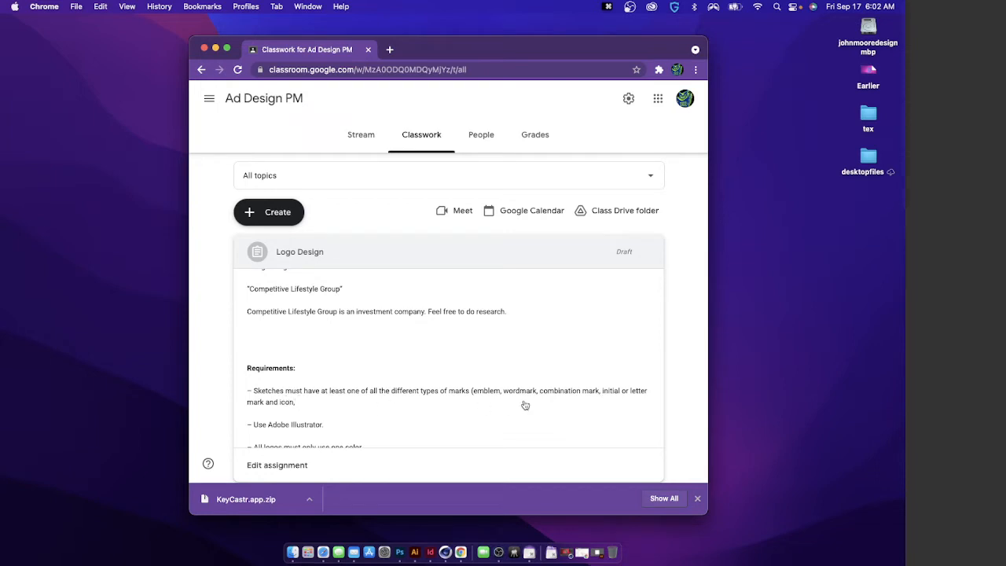
mouse_move(493, 393)
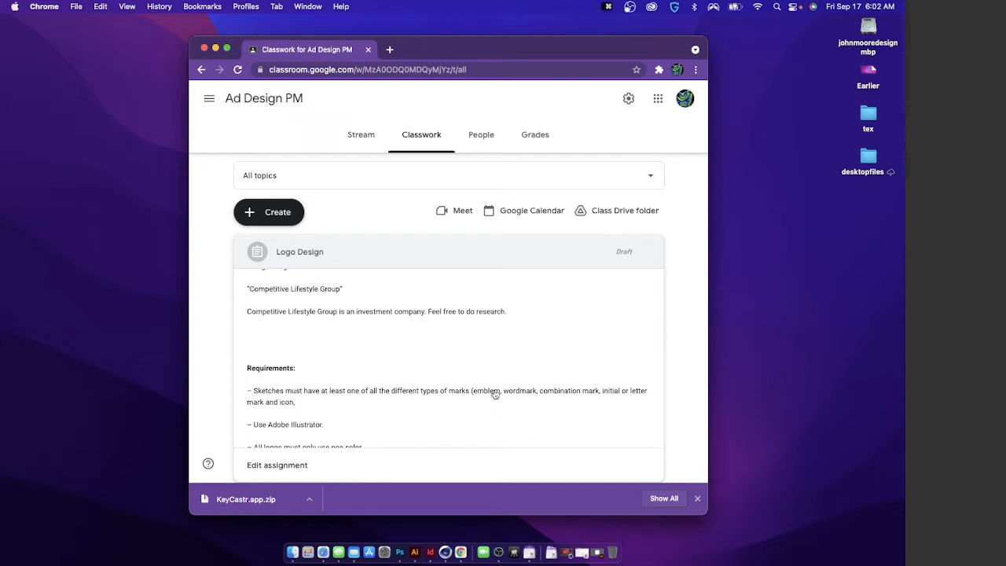
scroll(down, 3)
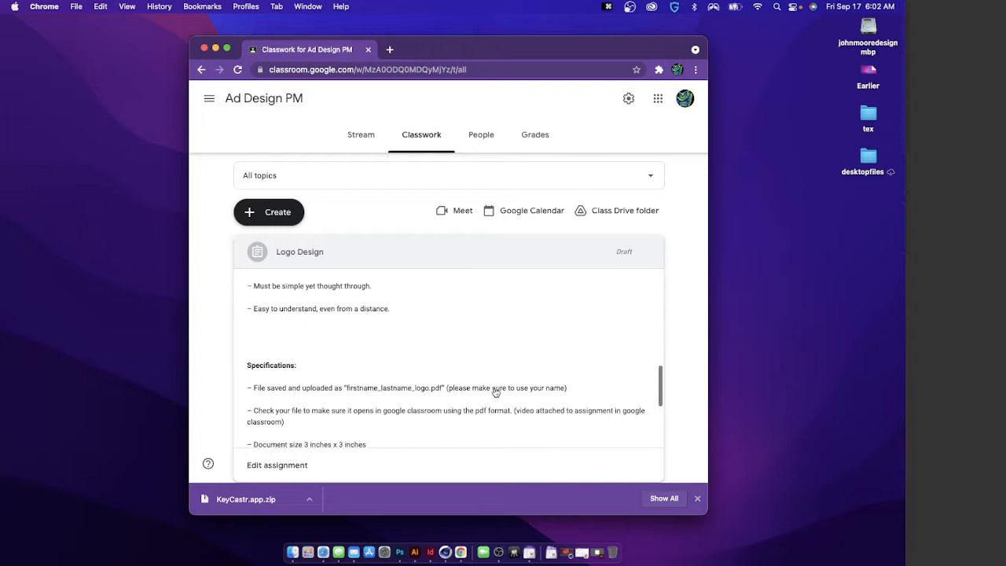
scroll(down, 3)
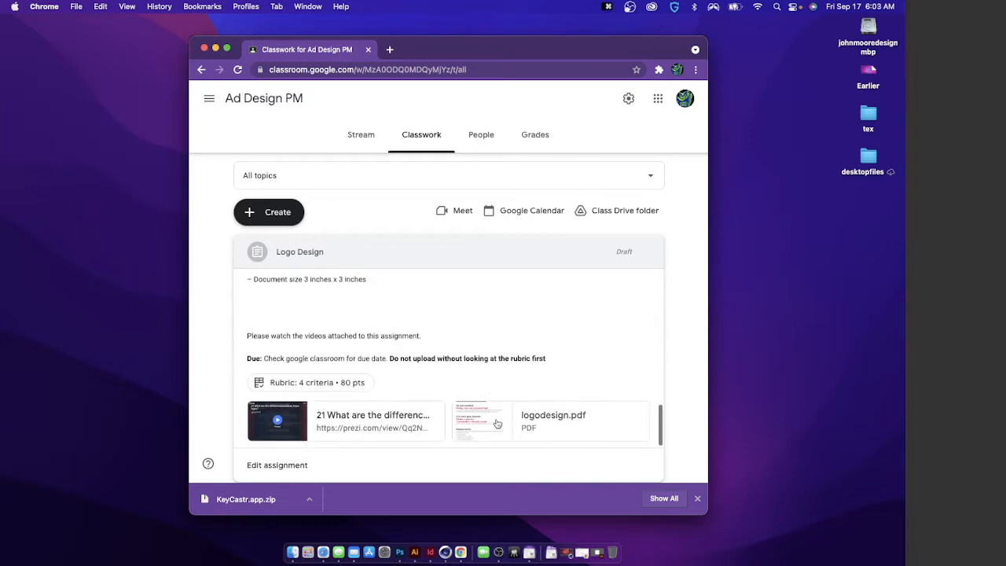
mouse_move(521, 415)
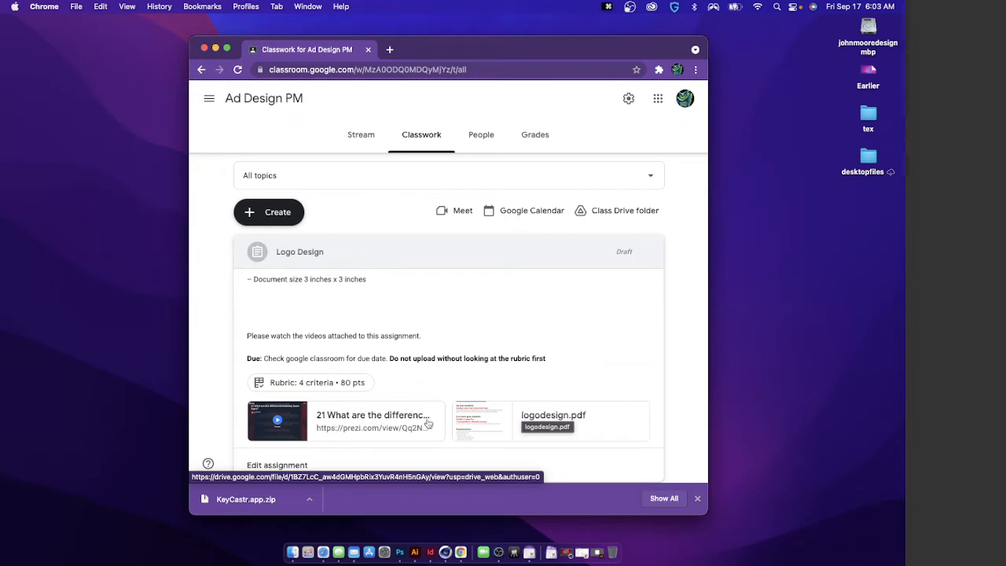
mouse_move(402, 382)
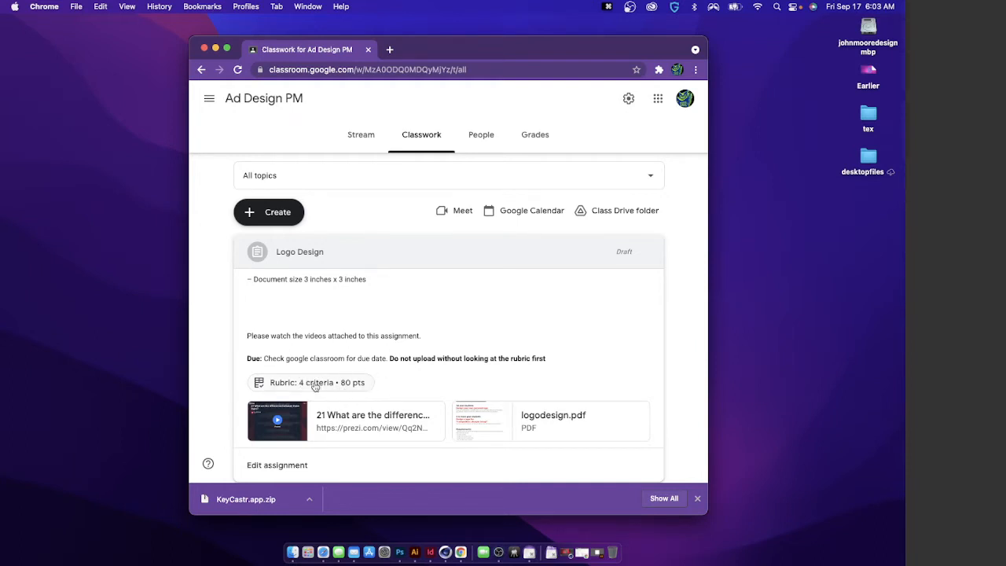
mouse_move(415, 379)
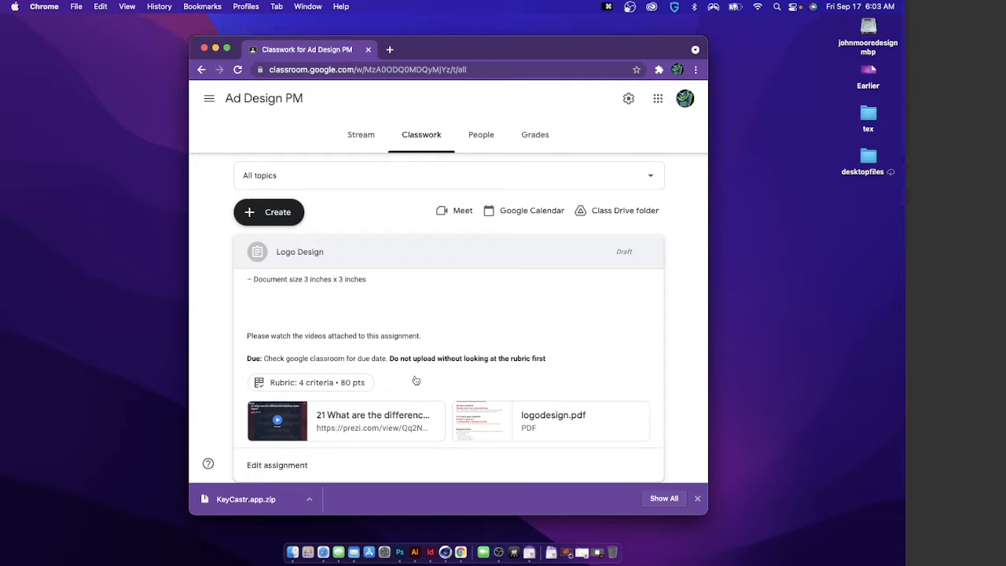
mouse_move(424, 371)
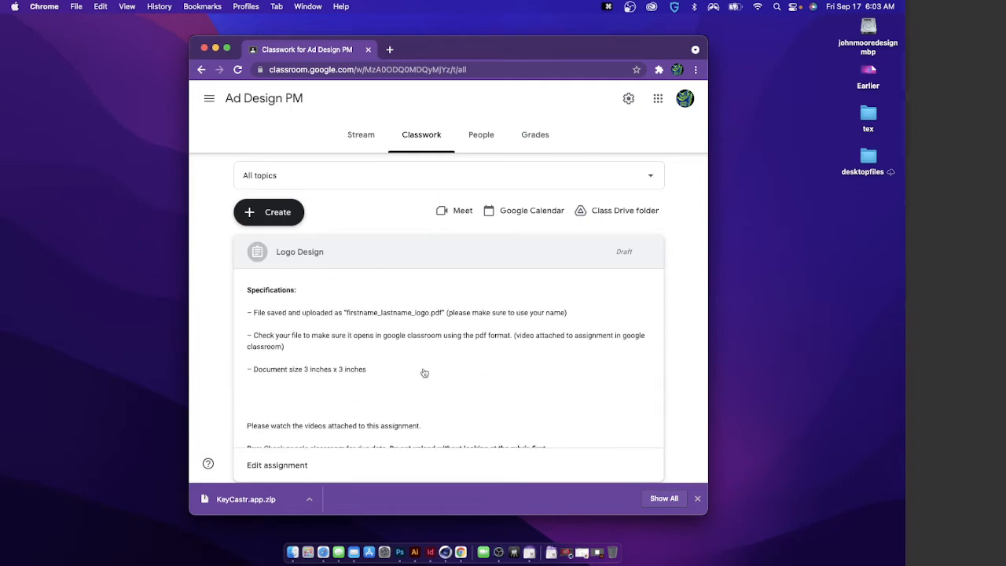
scroll(down, 3)
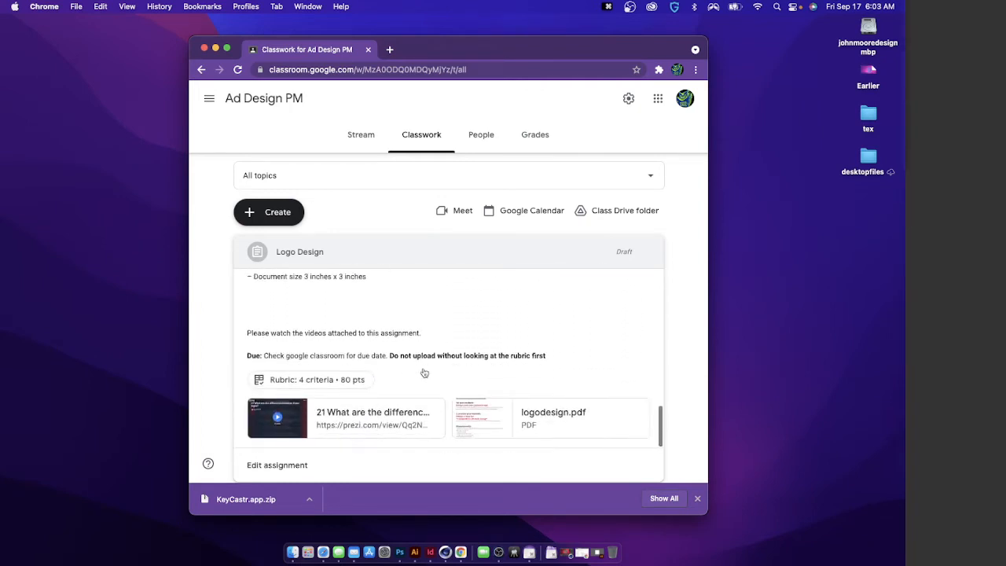
Preview logodesign.pdf in Drive and move to page 2, Design Process
click(578, 418)
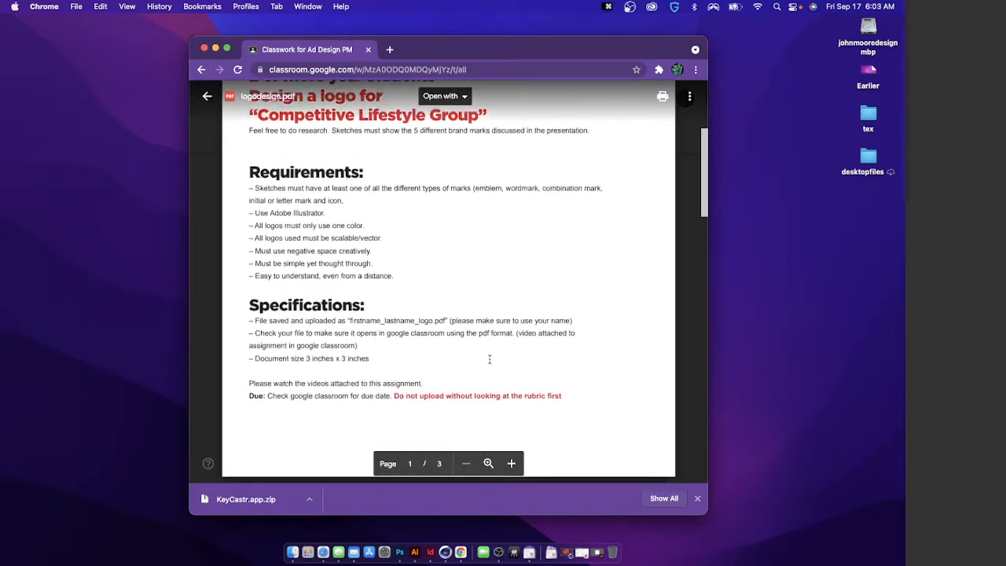
scroll(down, 3)
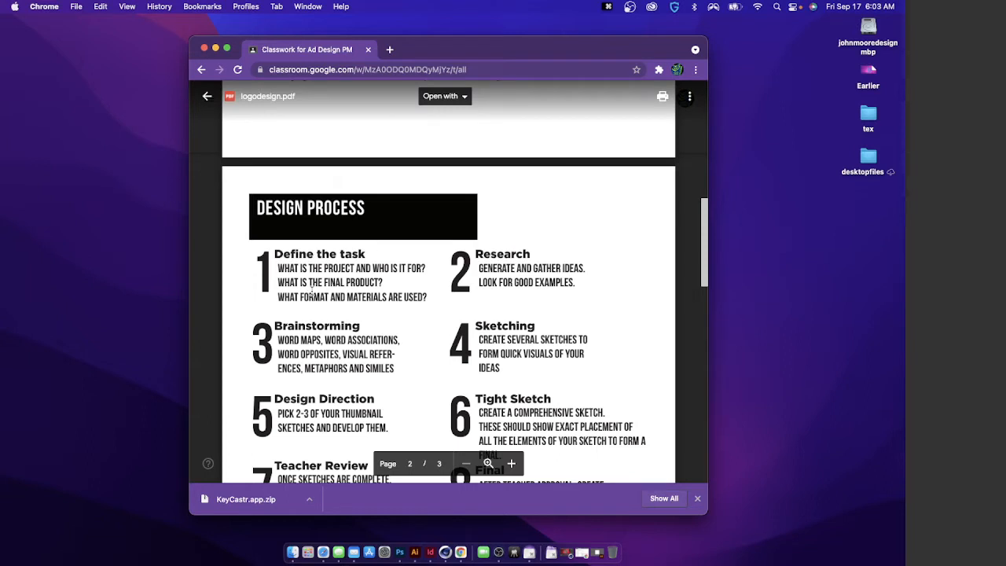
mouse_move(229, 278)
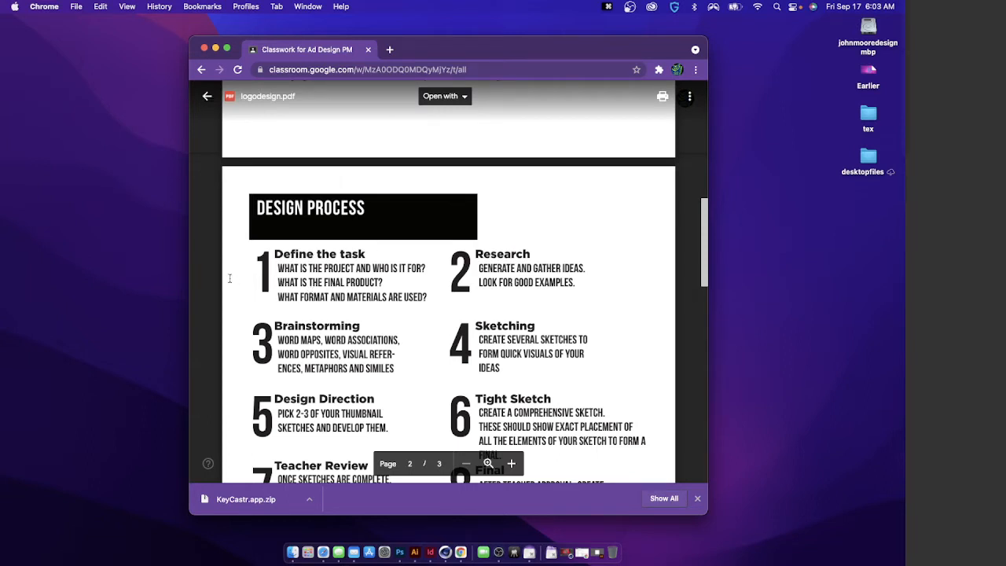
mouse_move(244, 294)
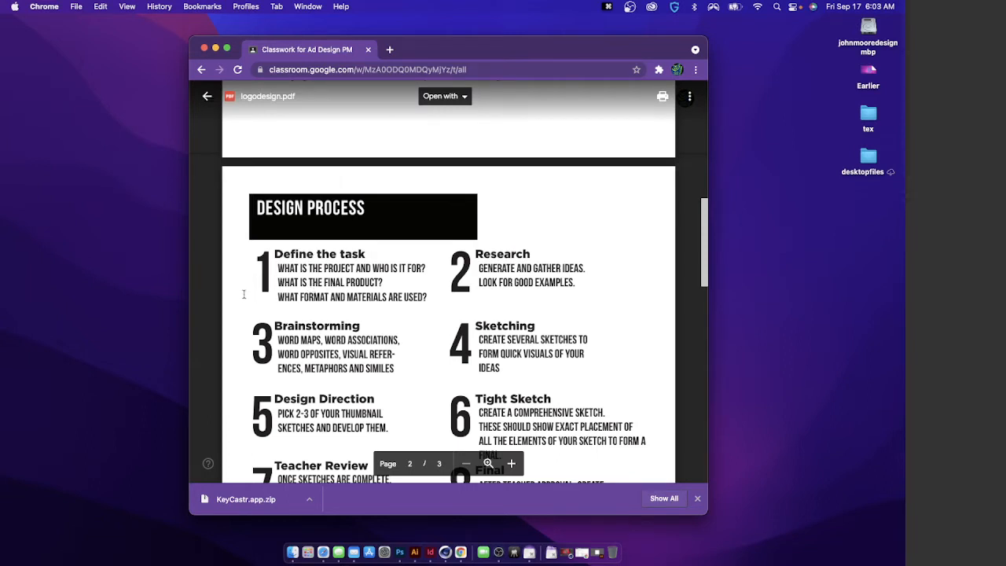
mouse_move(211, 280)
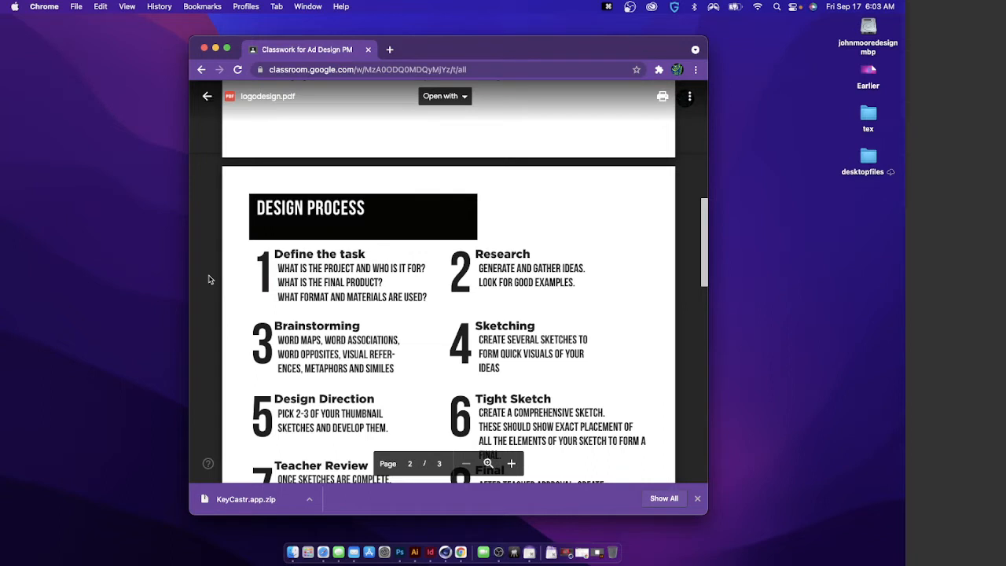
Return from the PDF preview and read the Requirements and Specifications, including file naming and 3x3-inch size
click(207, 96)
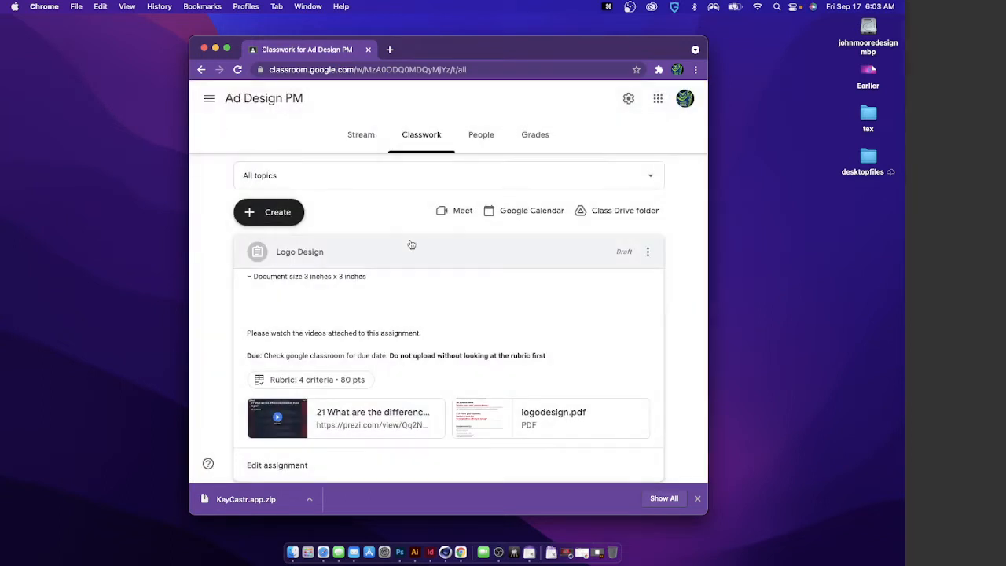
mouse_move(468, 323)
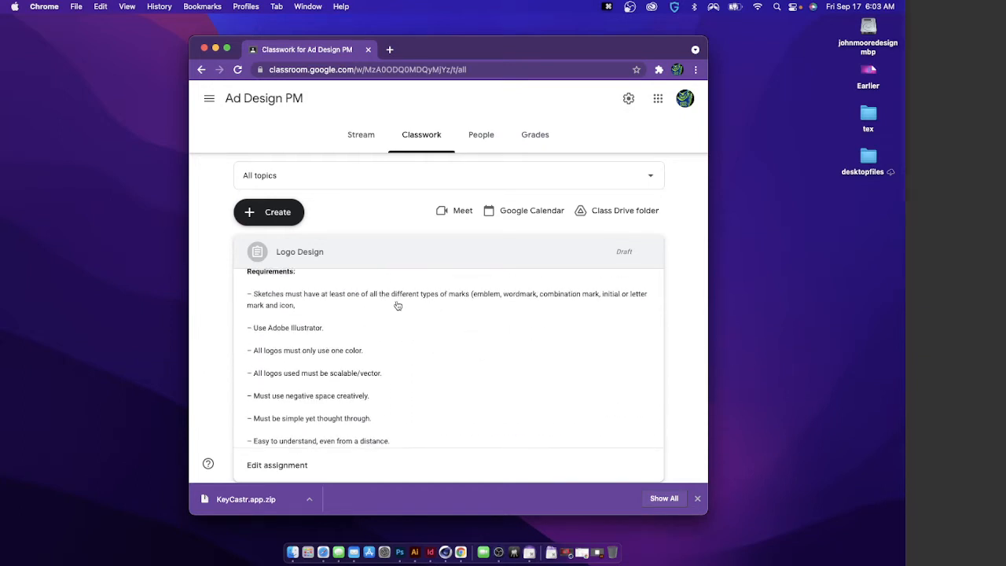
mouse_move(298, 334)
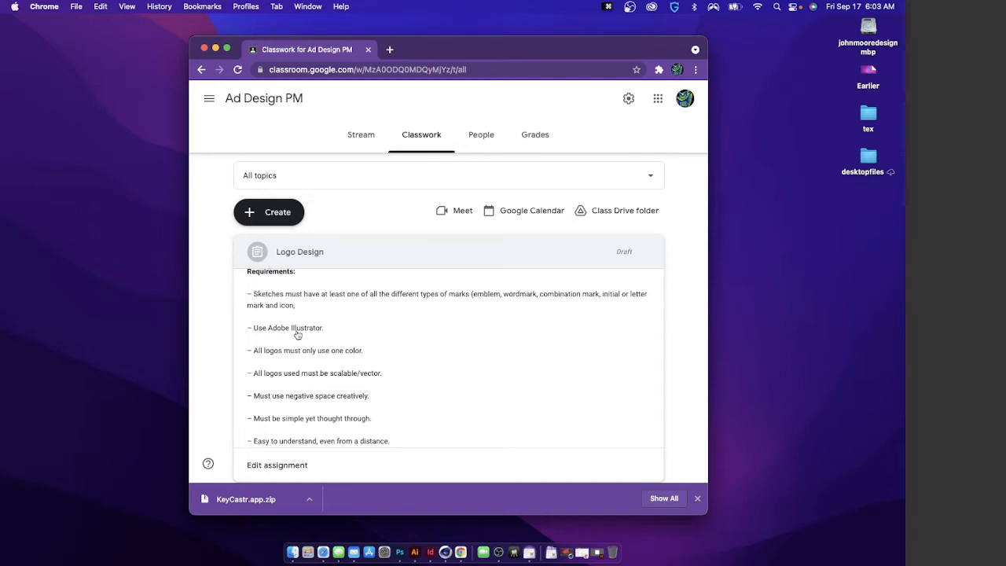
mouse_move(302, 336)
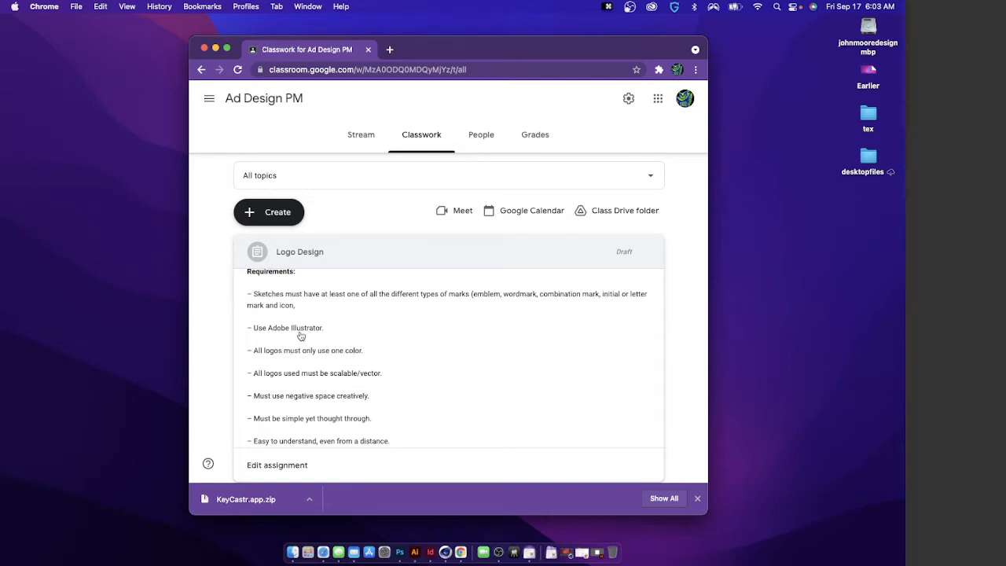
scroll(down, 3)
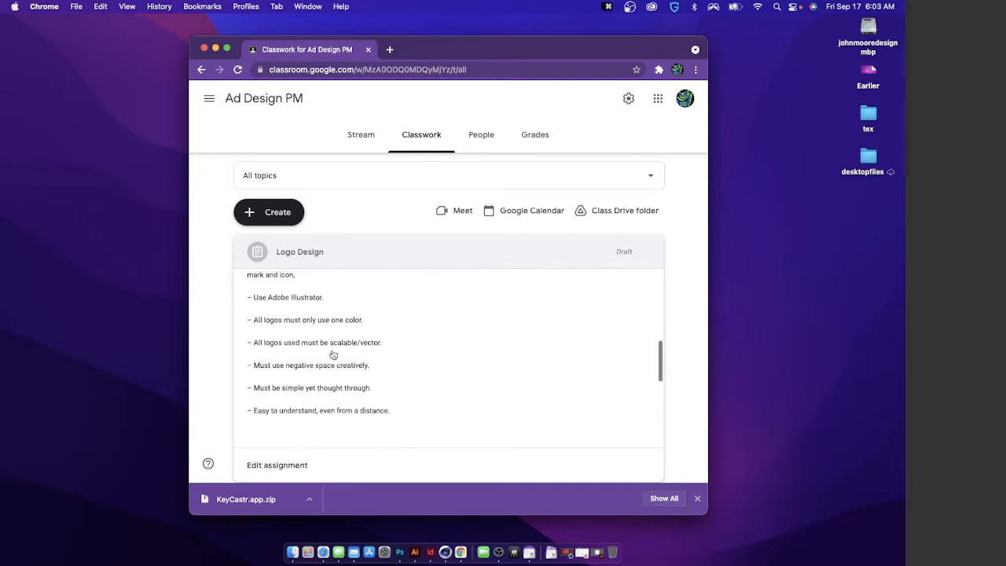
scroll(down, 3)
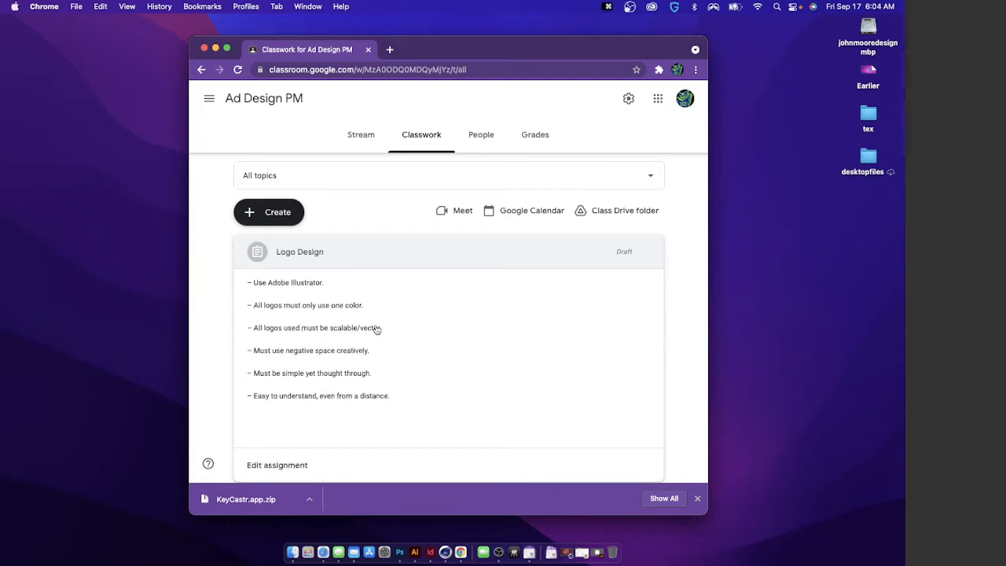
scroll(down, 3)
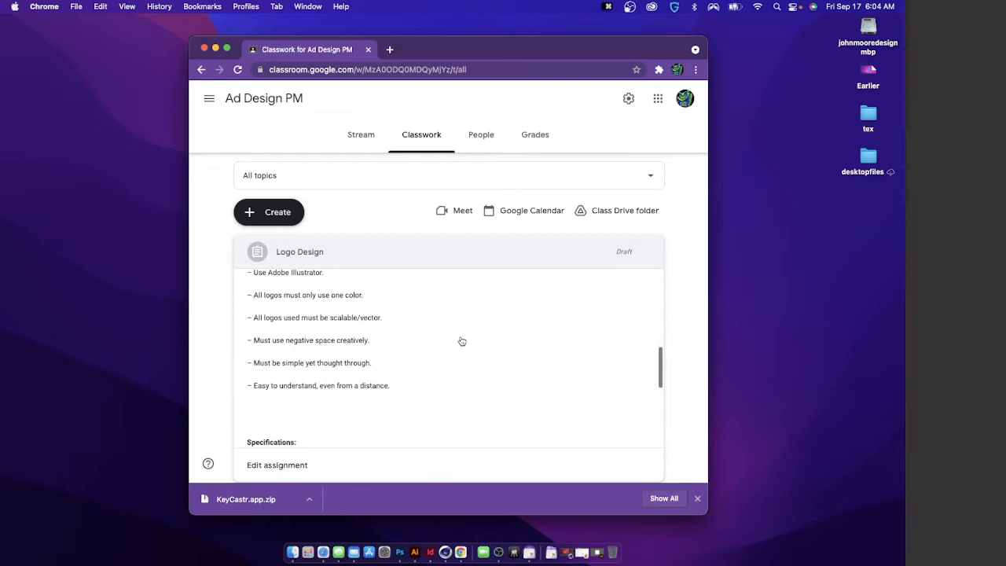
scroll(down, 3)
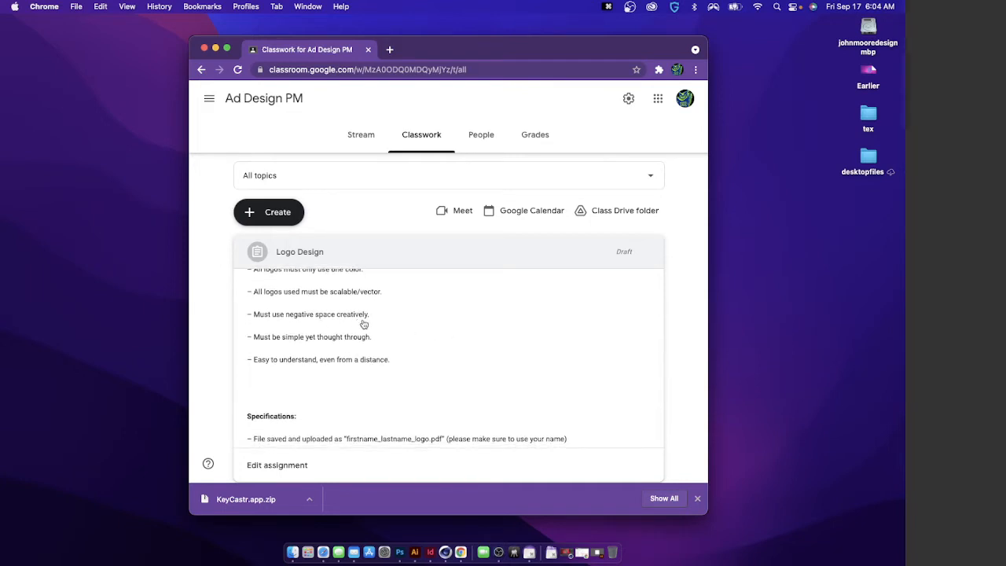
scroll(up, 3)
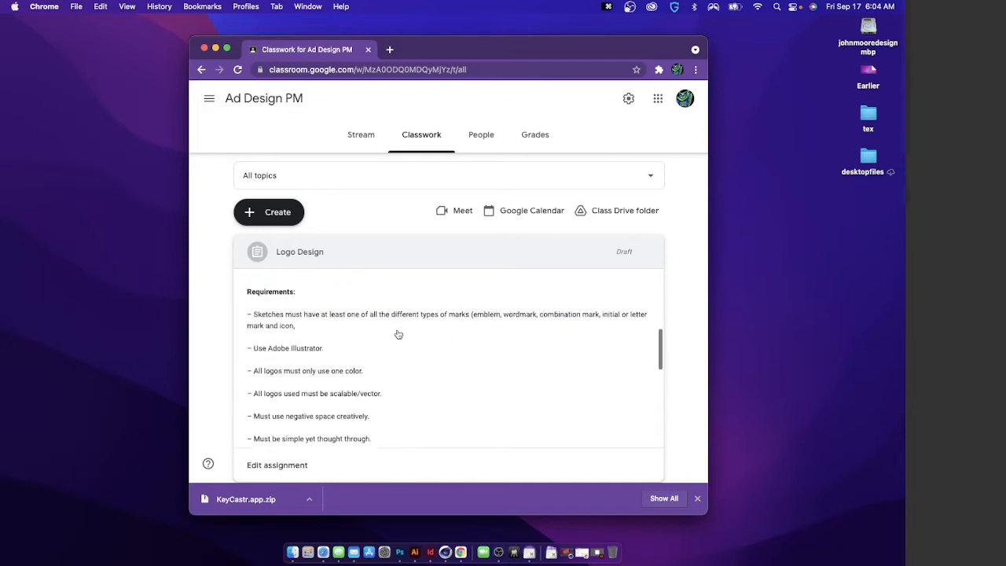
scroll(down, 3)
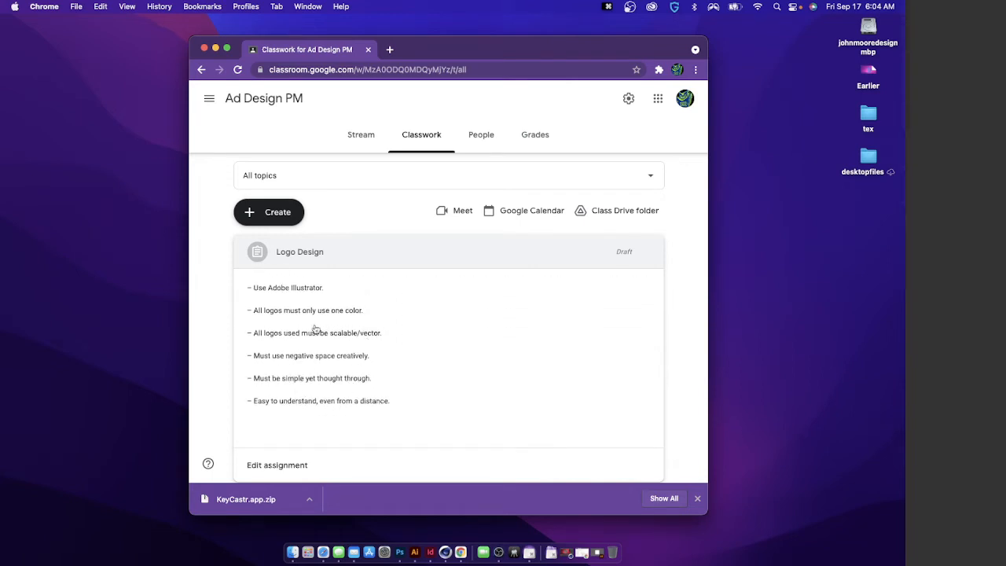
scroll(down, 3)
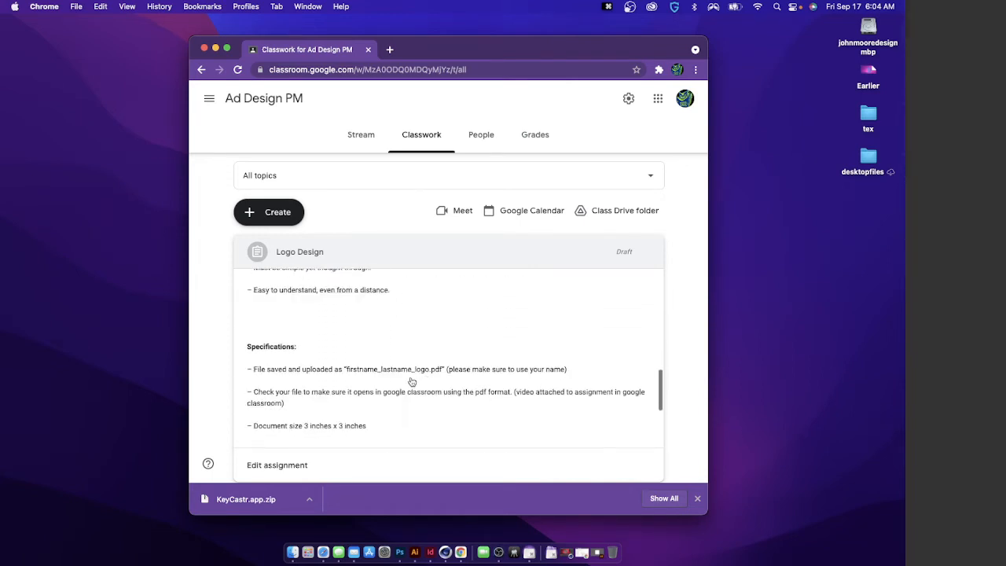
scroll(down, 3)
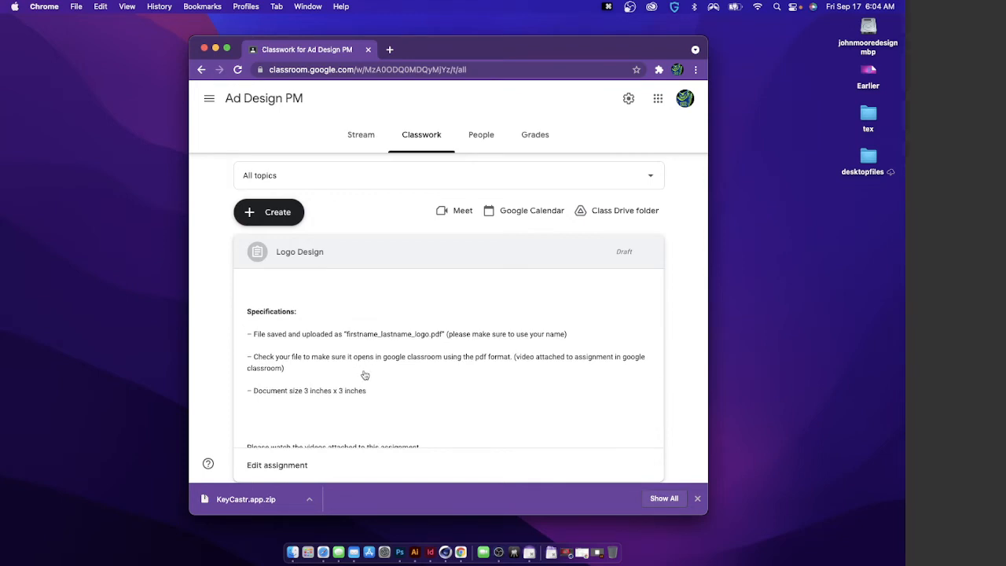
mouse_move(353, 349)
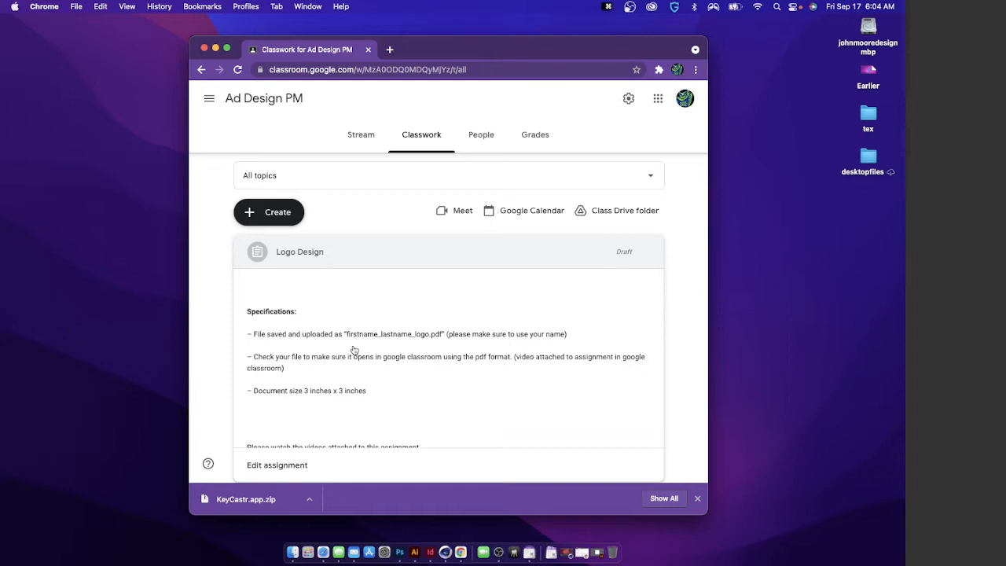
mouse_move(275, 358)
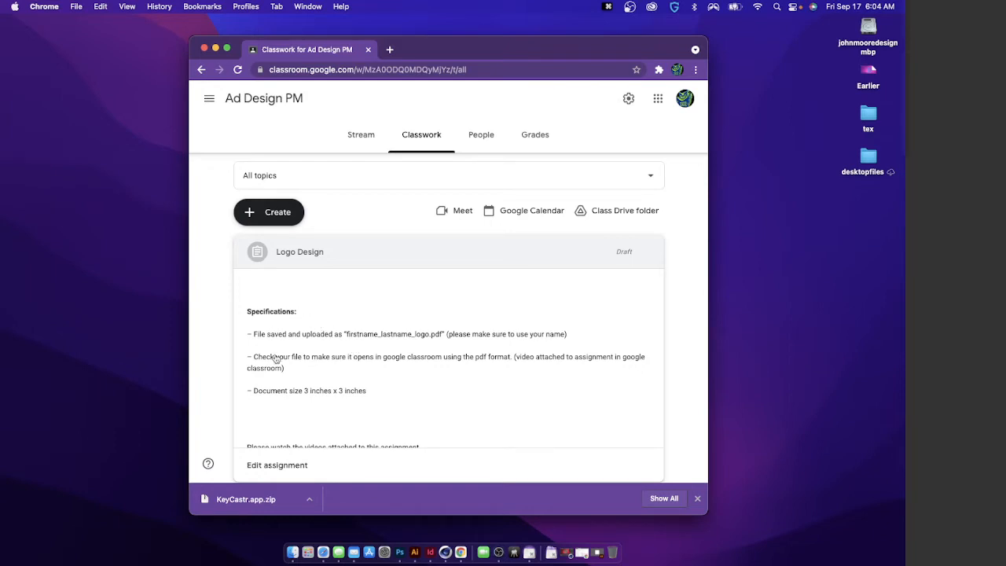
mouse_move(343, 391)
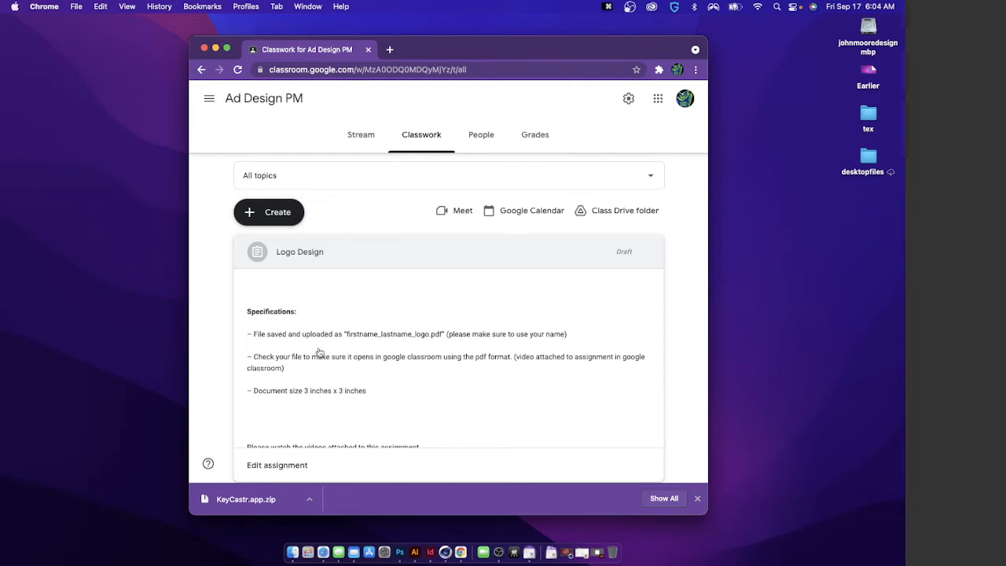
mouse_move(310, 391)
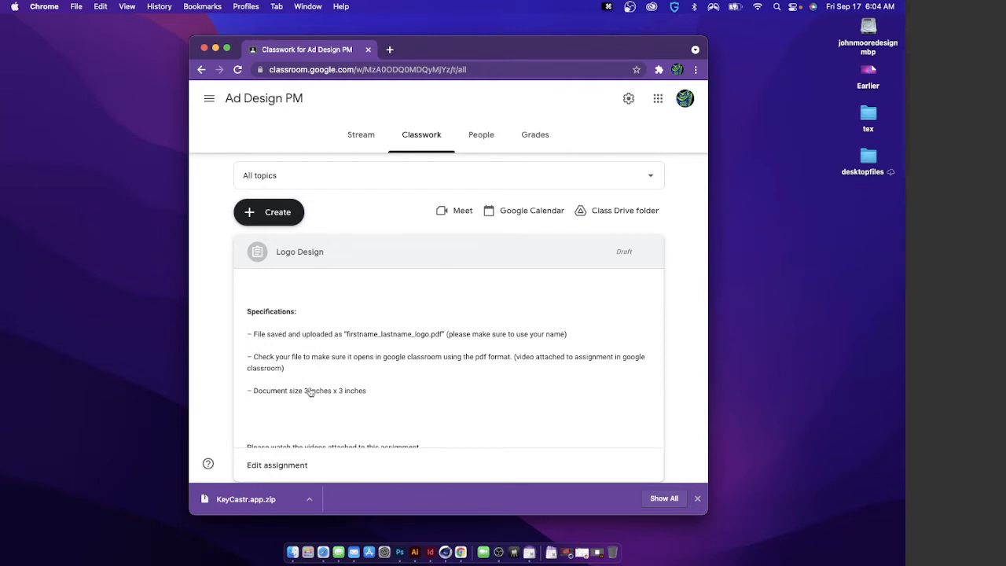
mouse_move(437, 450)
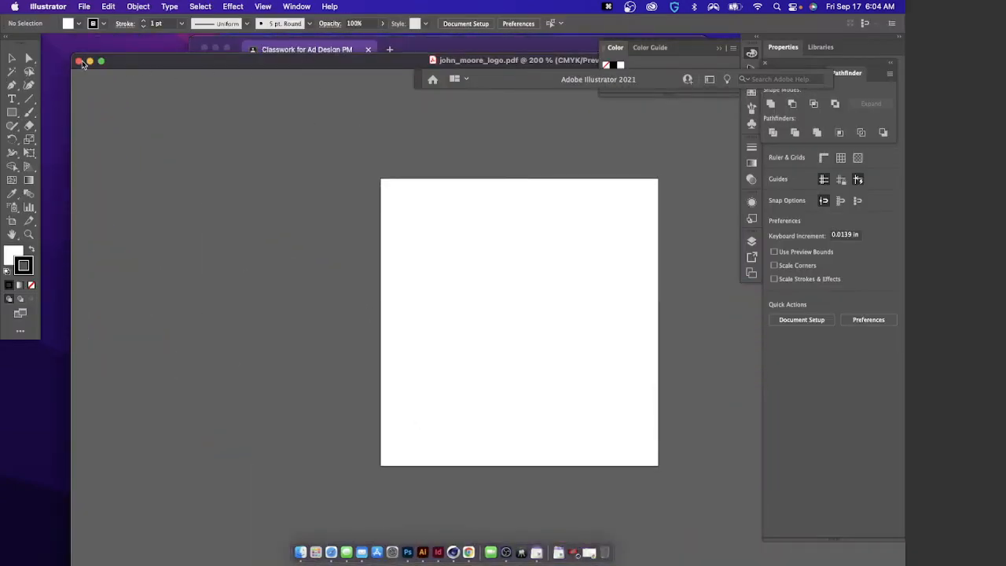
Leave the open logo document and bring up the New Document dialog from the File menu
click(79, 62)
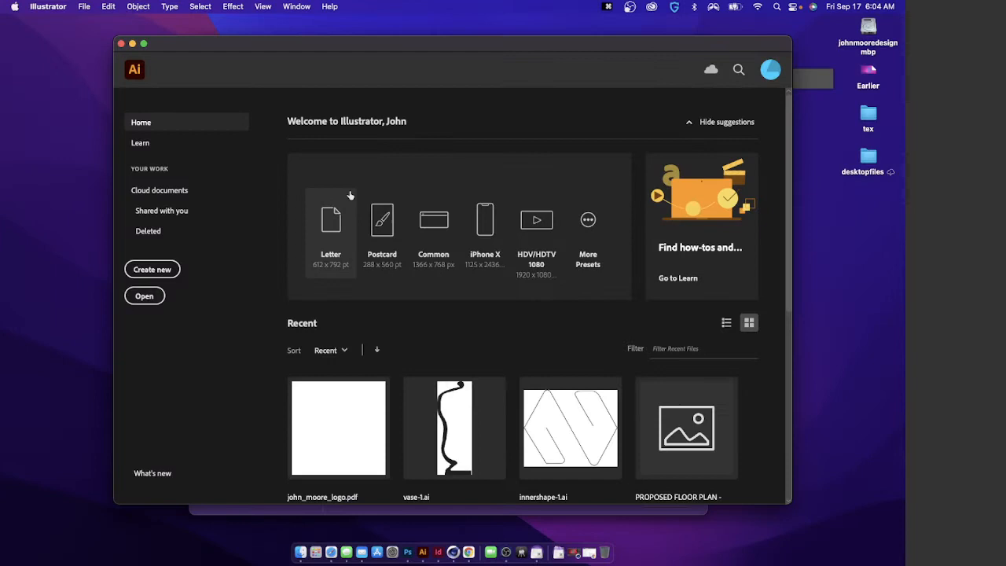
mouse_move(301, 226)
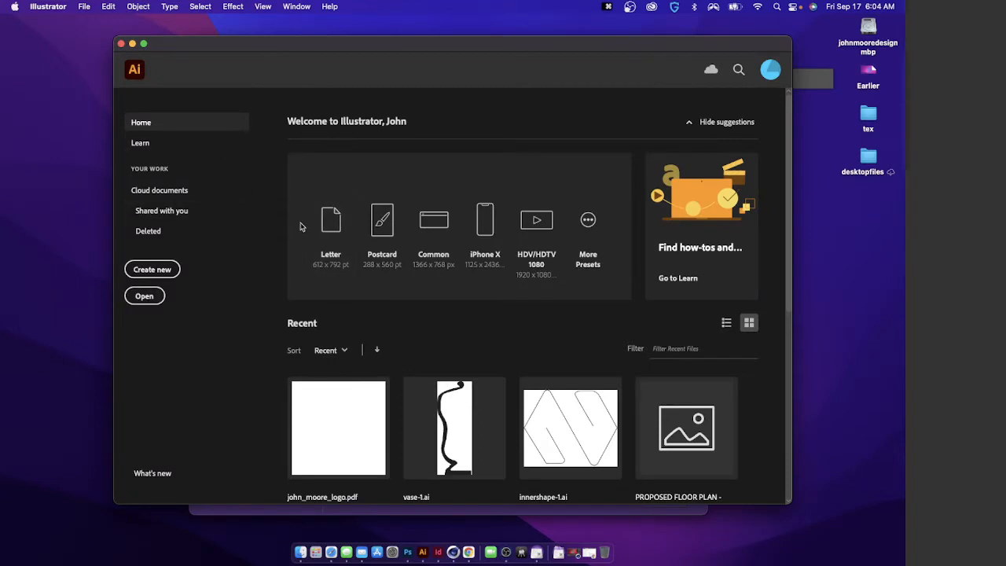
click(81, 6)
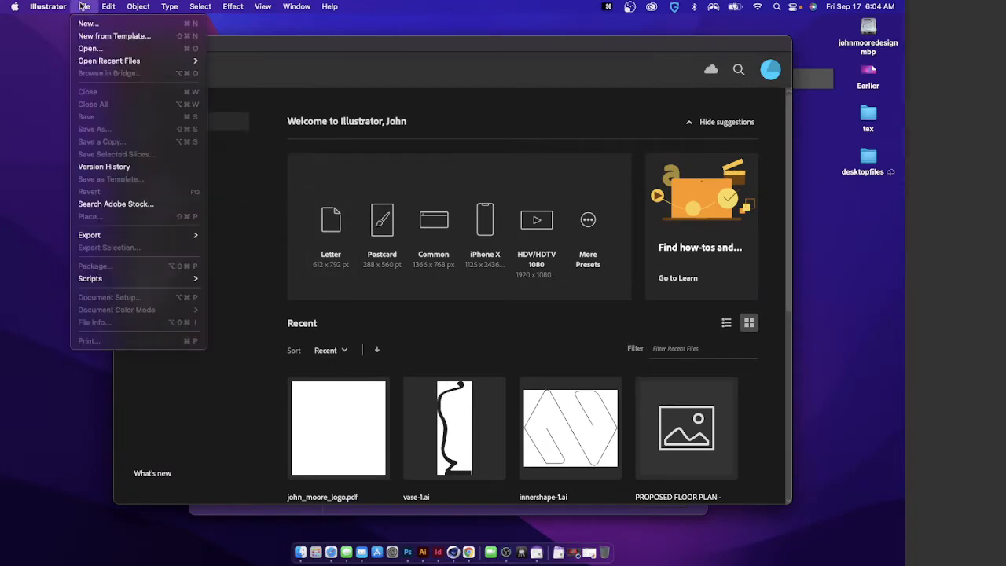
mouse_move(88, 25)
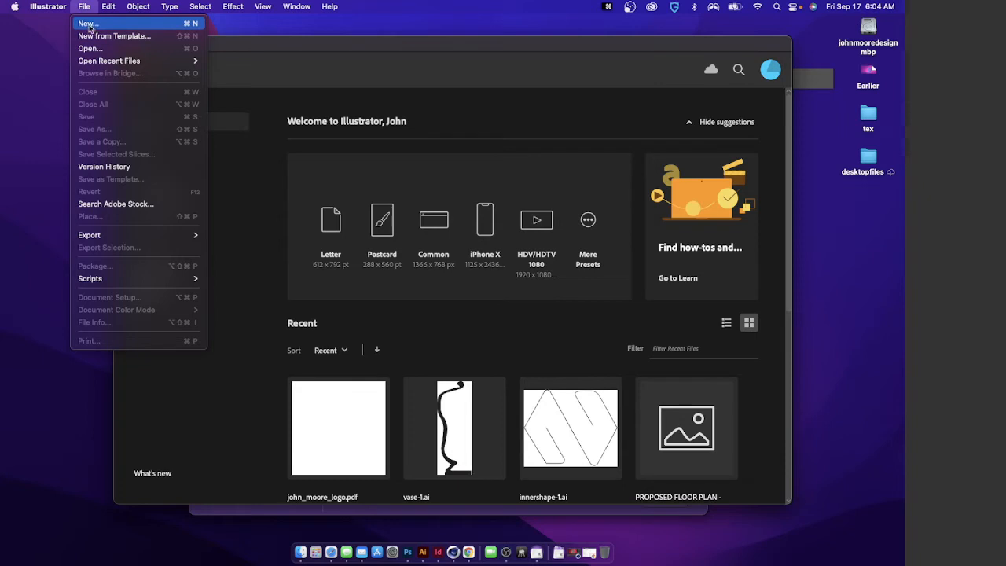
click(91, 24)
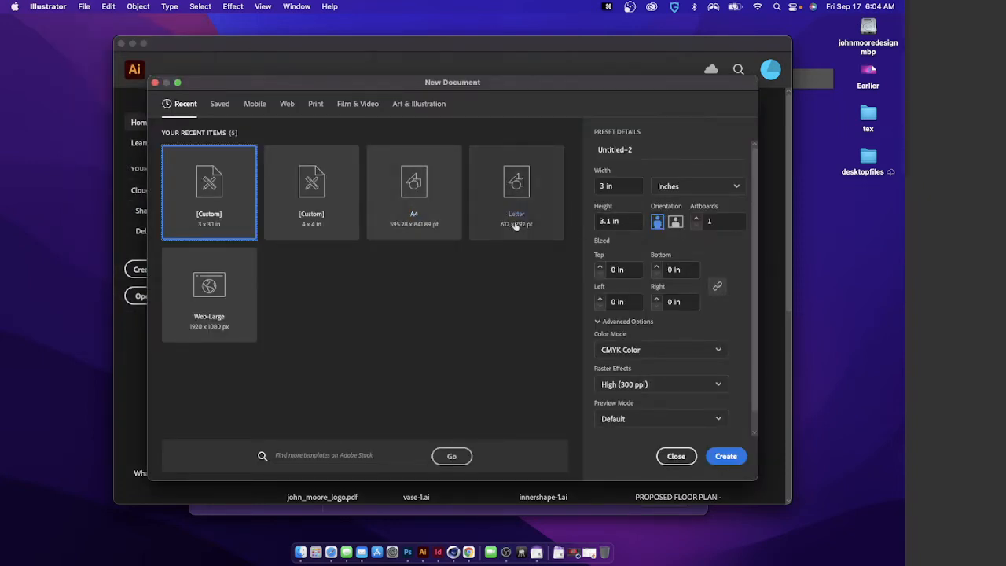
mouse_move(310, 261)
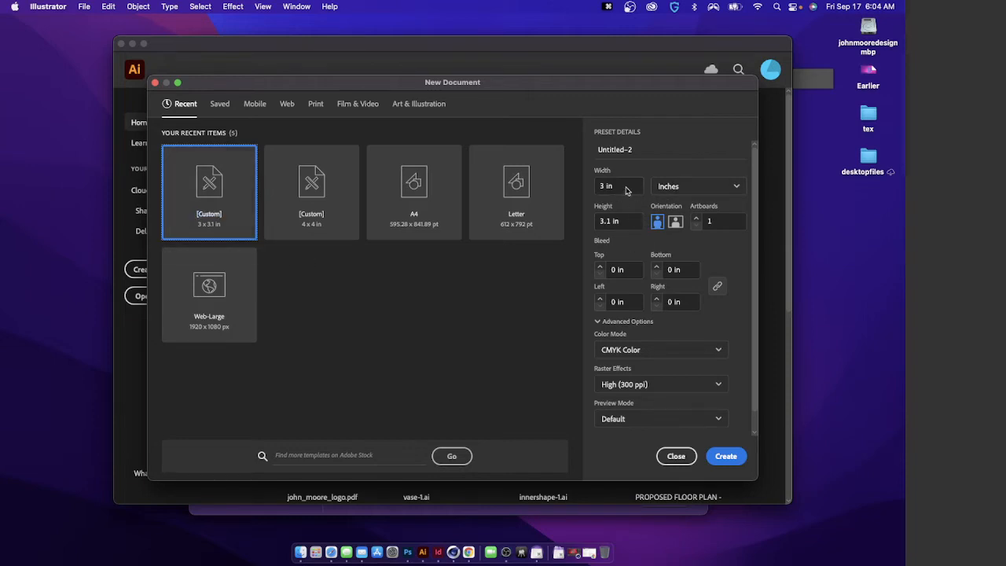
click(618, 186)
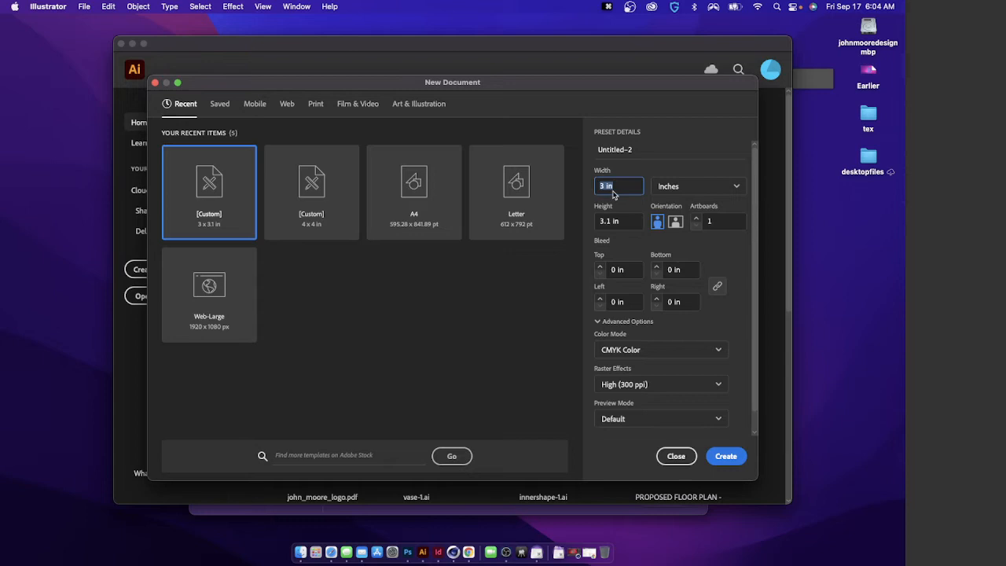
click(697, 186)
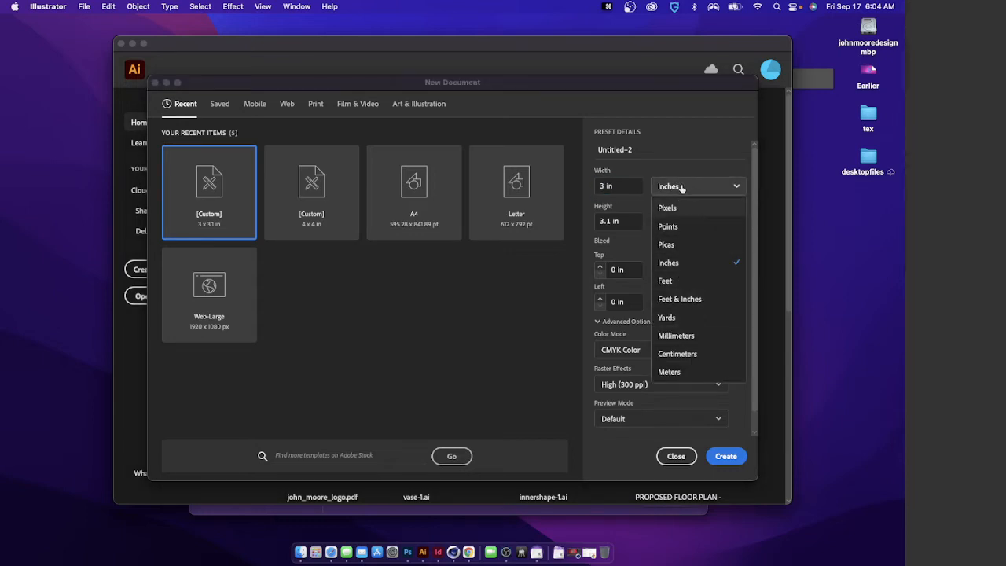
mouse_move(666, 226)
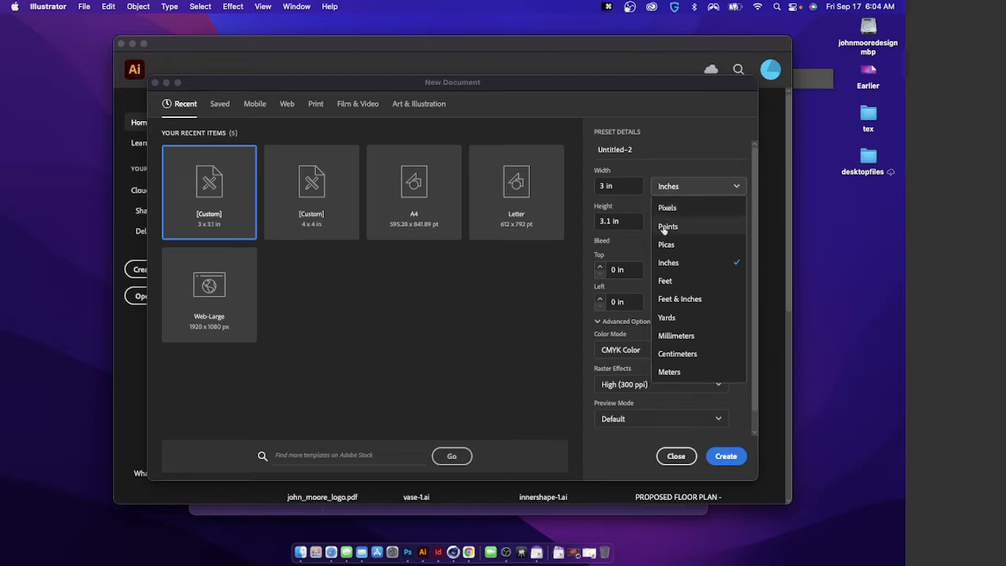
mouse_move(689, 311)
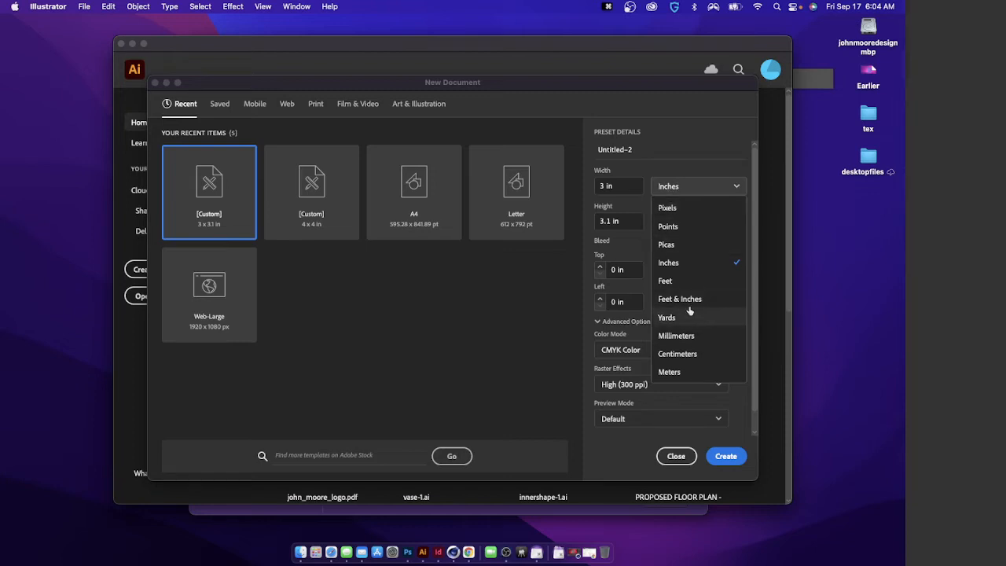
click(666, 262)
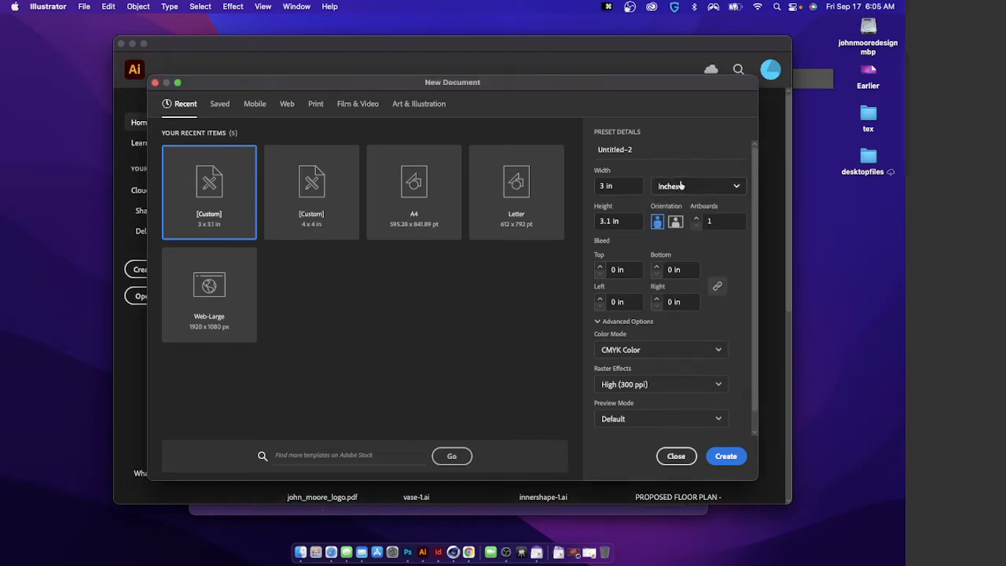
click(697, 186)
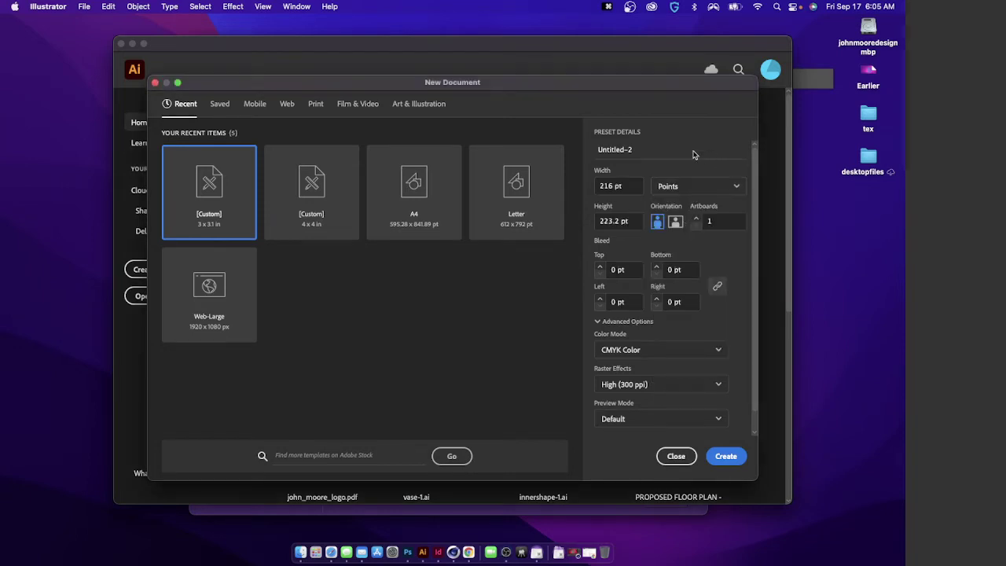
click(619, 186)
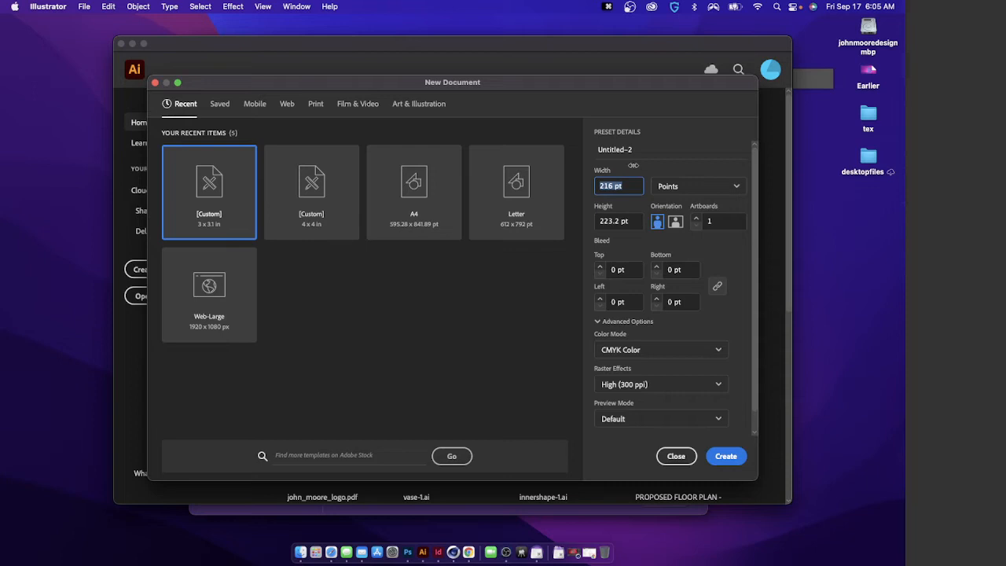
mouse_move(651, 195)
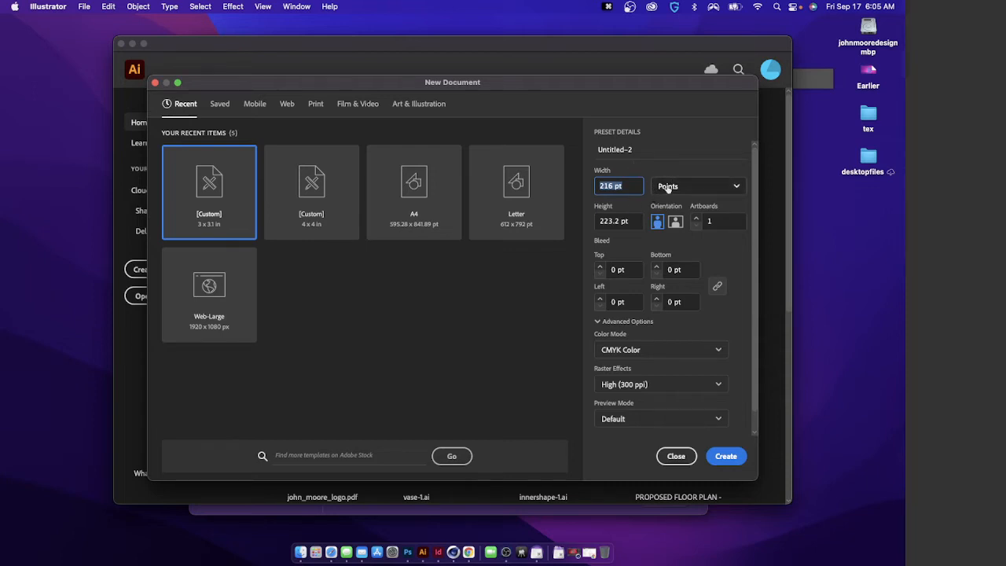
click(697, 186)
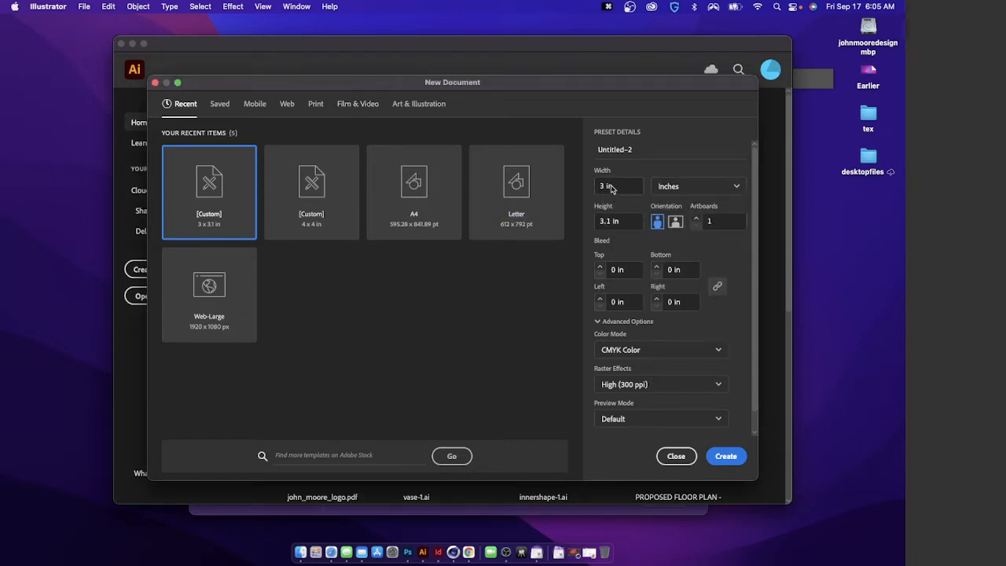
mouse_move(383, 538)
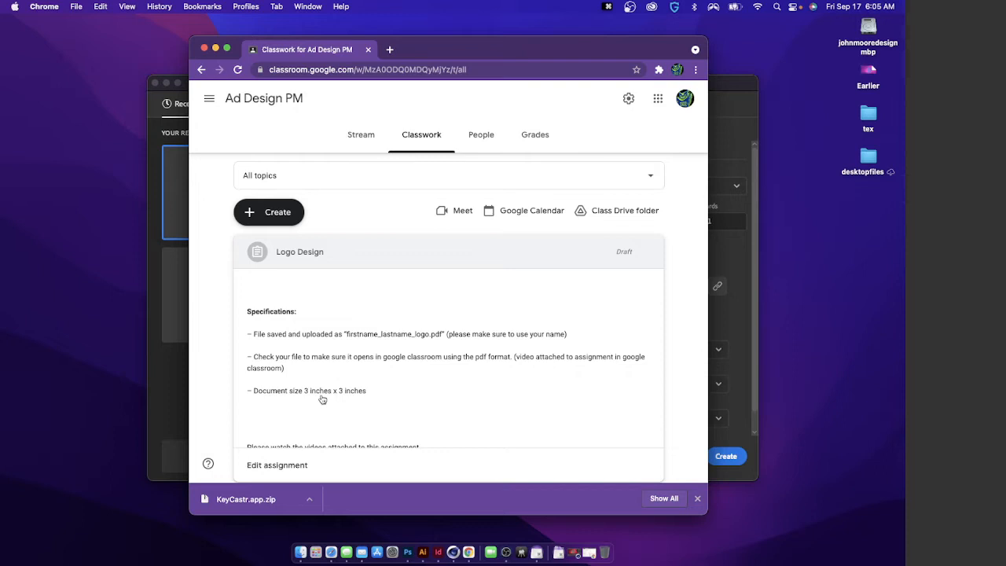
mouse_move(346, 399)
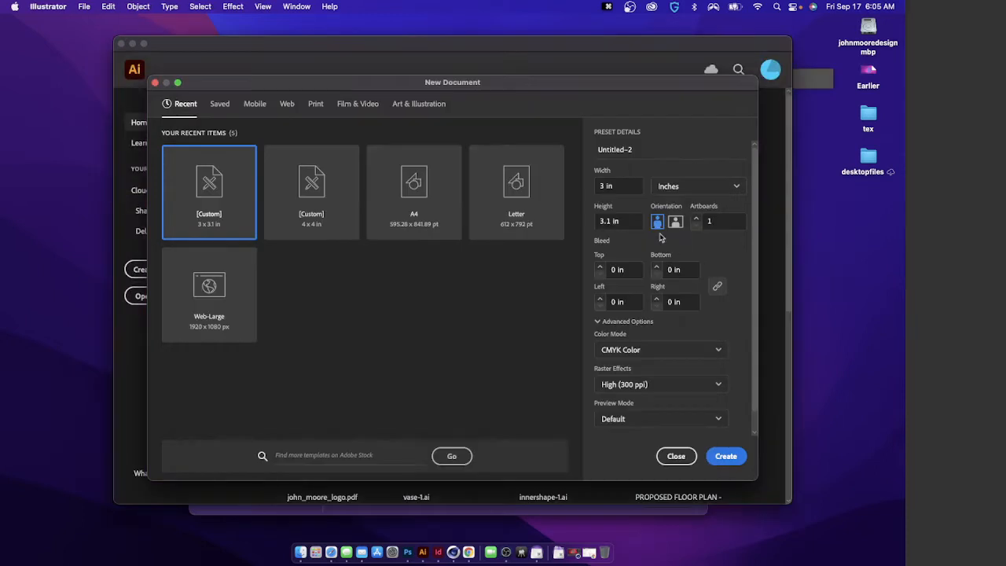
Set Height 3 in, CMYK color, 300 ppi raster effects and Default preview mode
click(619, 220)
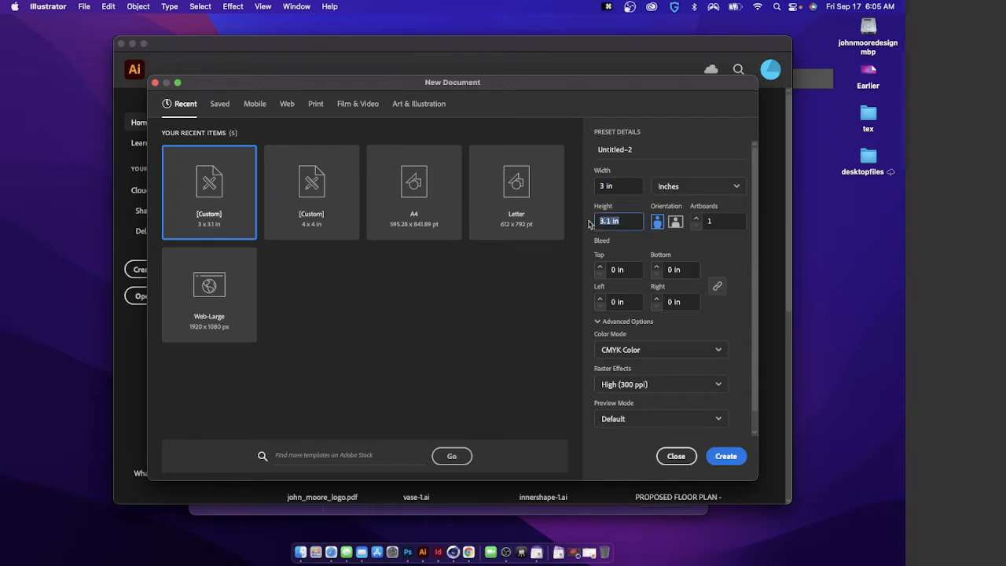
text(3)
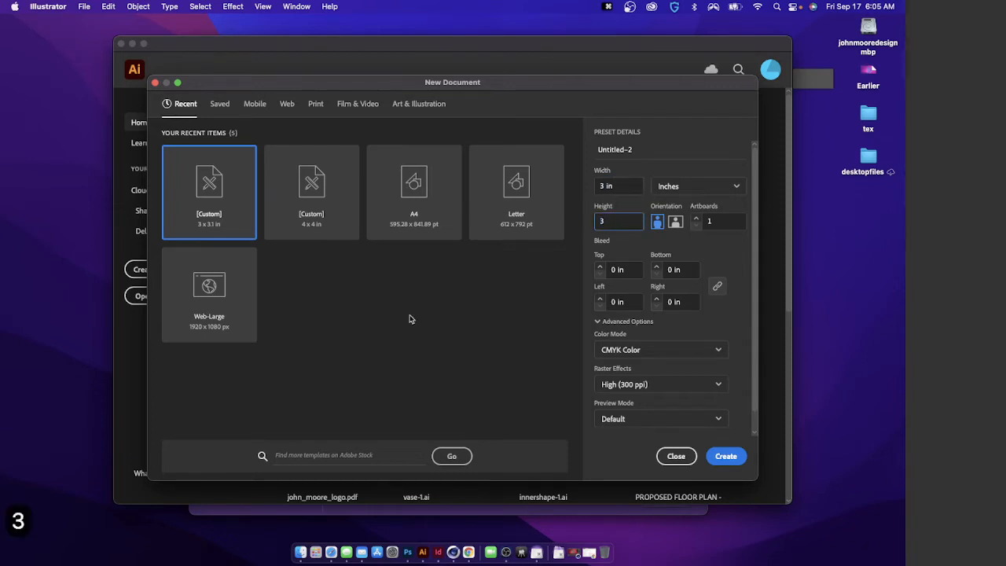
mouse_move(657, 242)
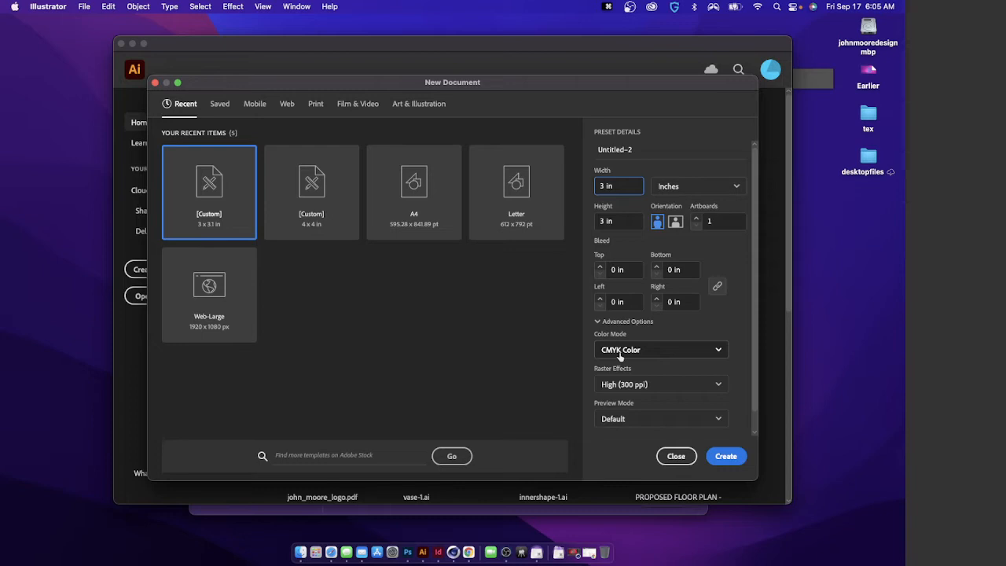
mouse_move(641, 352)
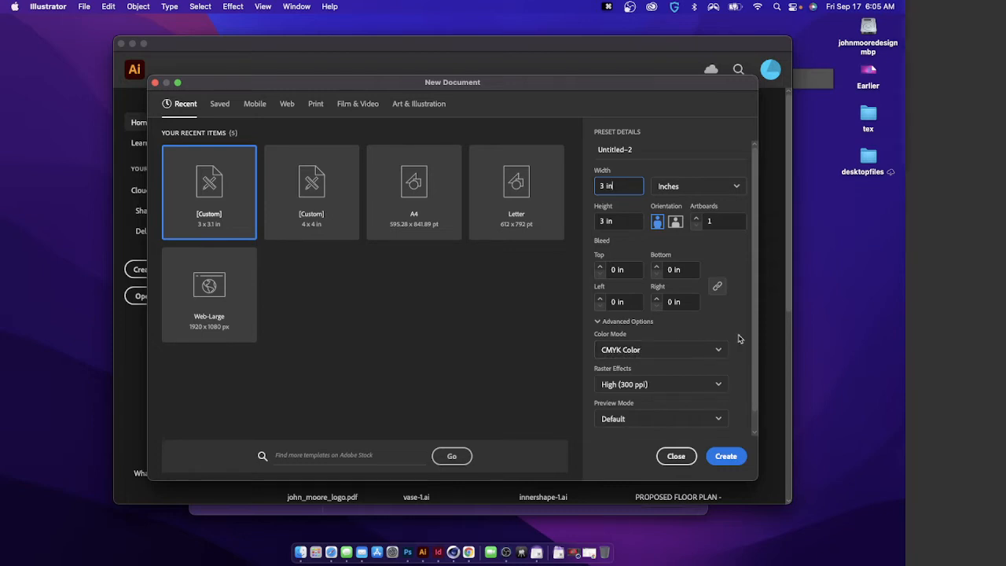
click(660, 349)
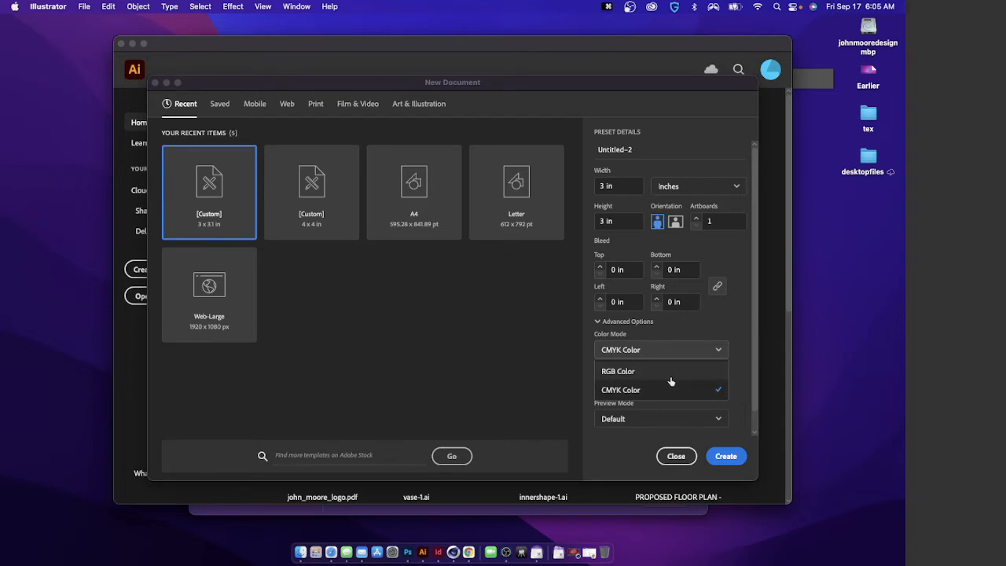
click(625, 321)
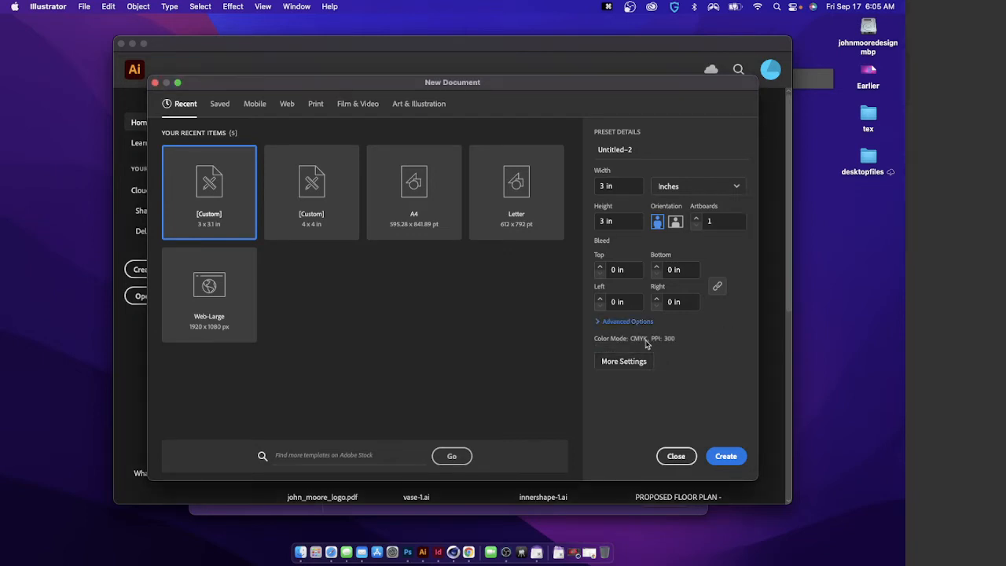
mouse_move(644, 352)
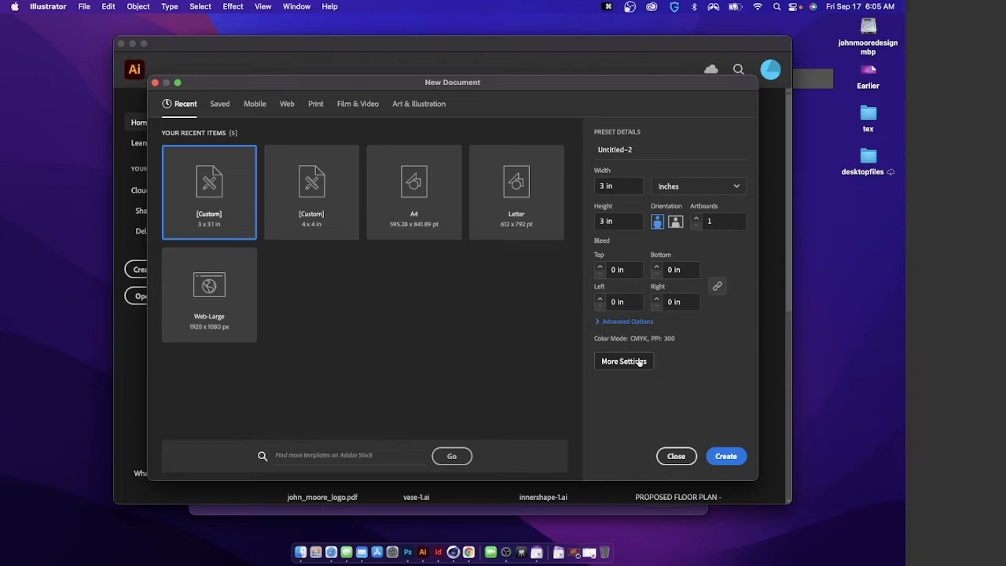
click(625, 321)
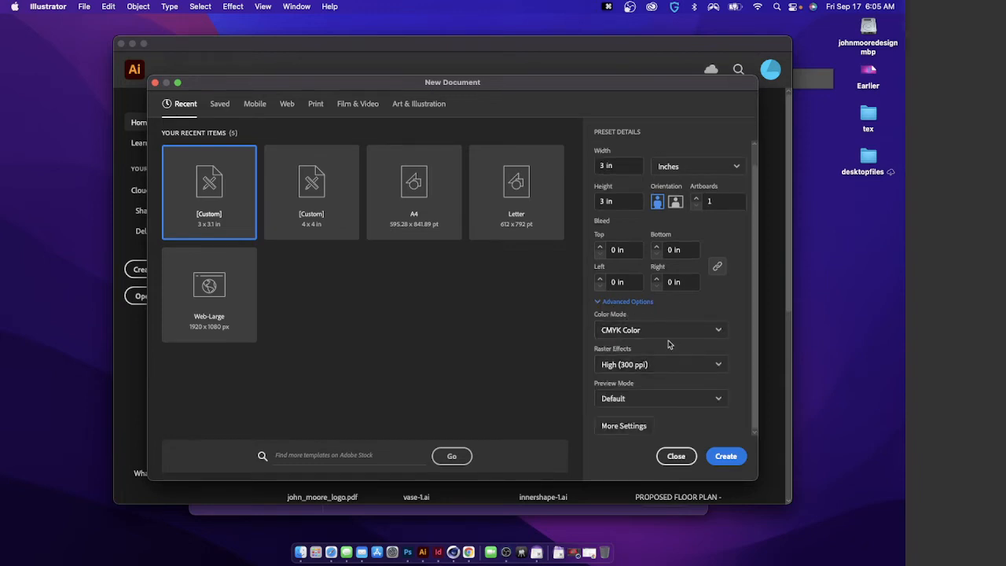
mouse_move(666, 378)
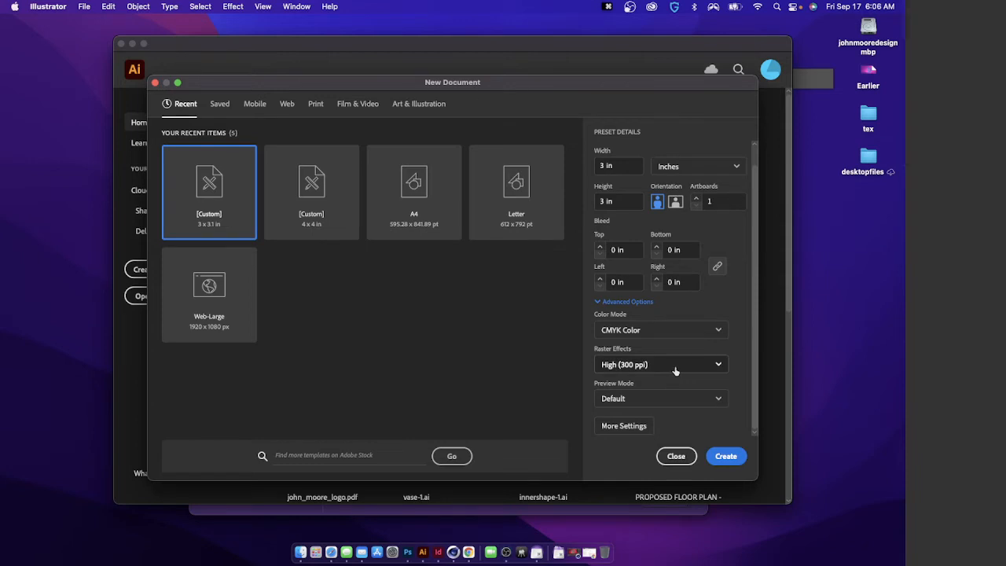
mouse_move(679, 368)
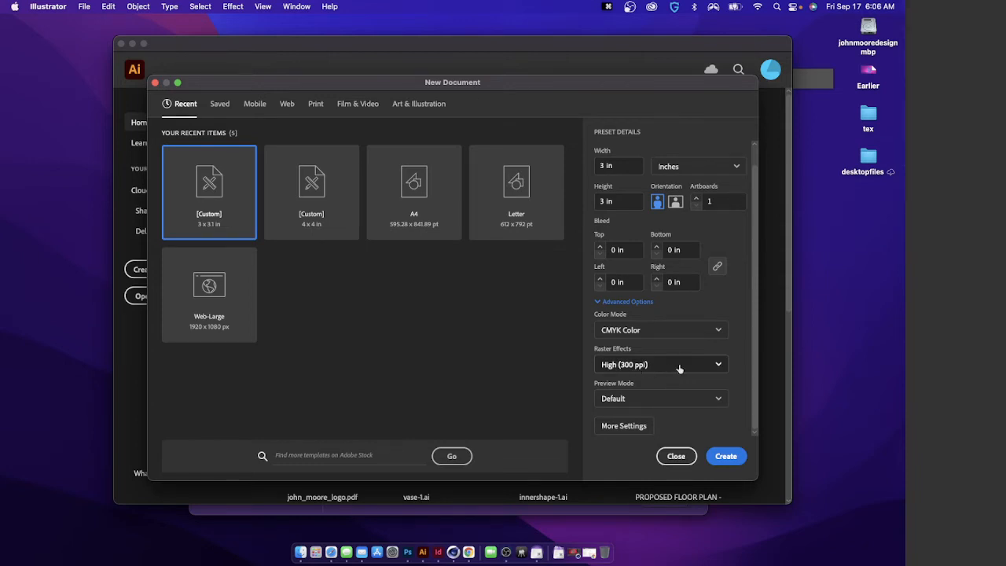
mouse_move(641, 399)
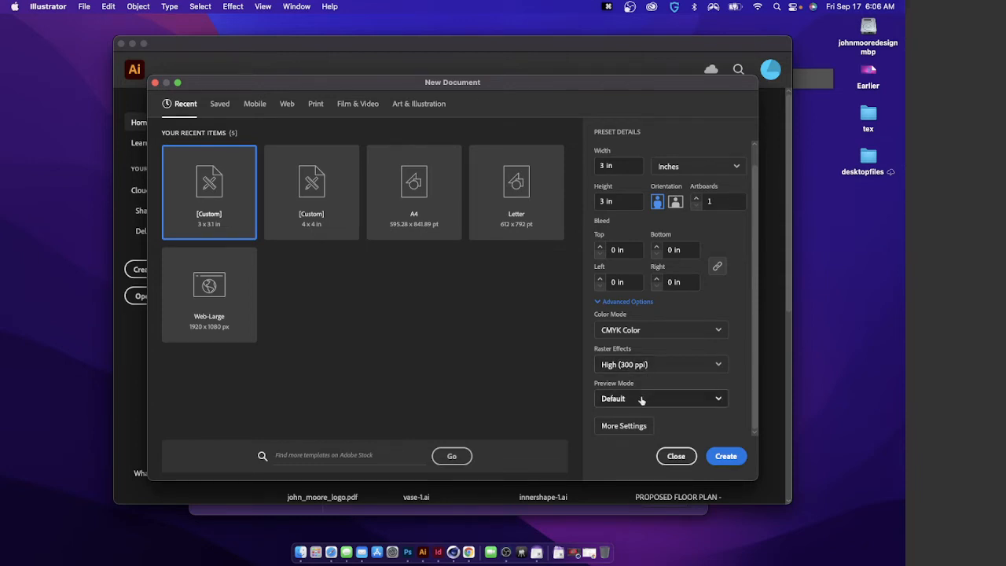
mouse_move(652, 406)
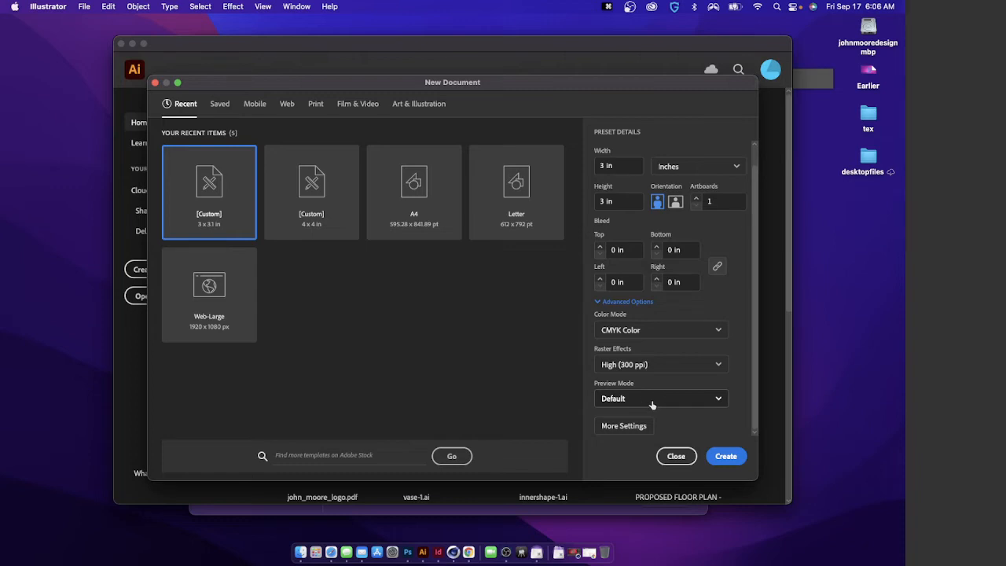
click(660, 399)
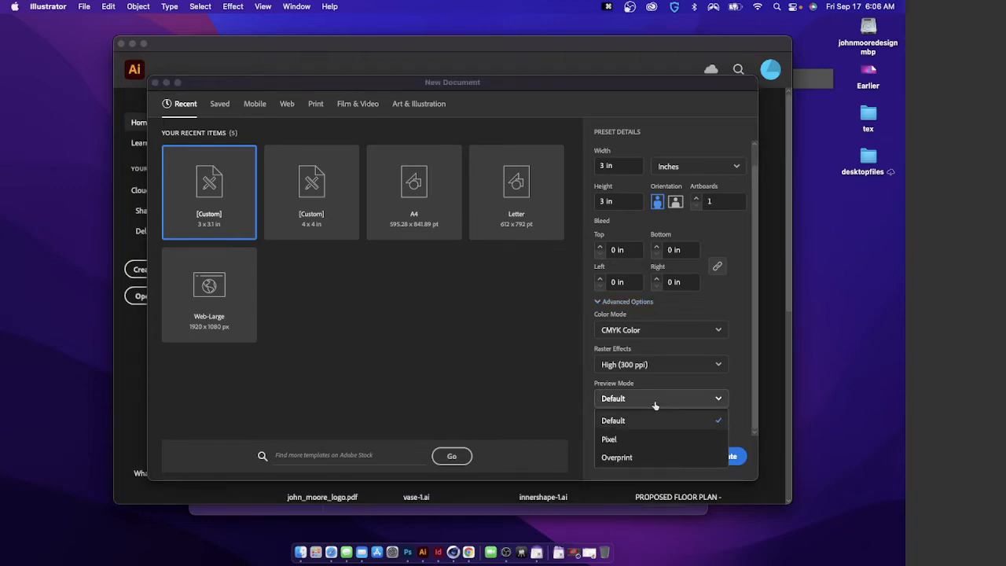
click(613, 421)
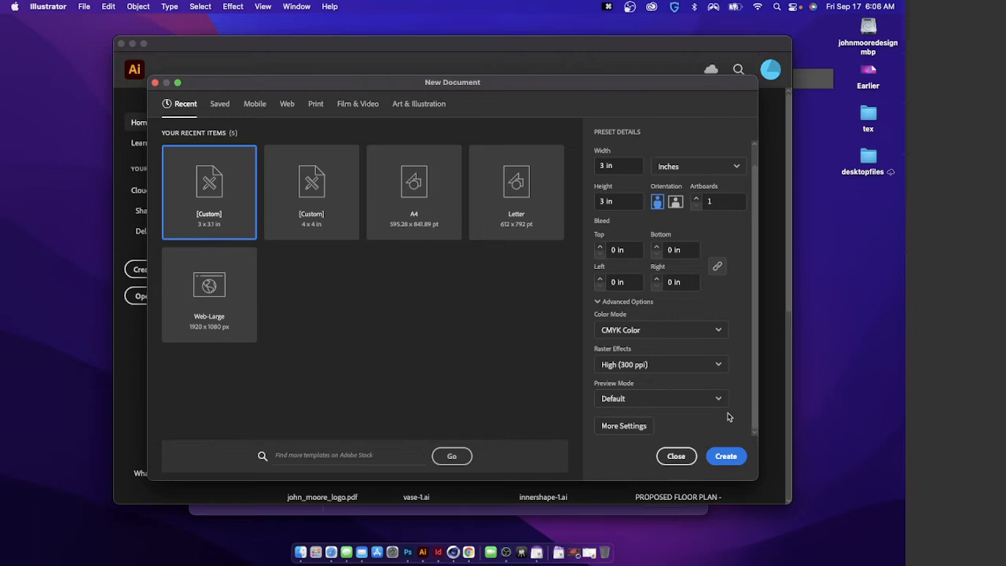
mouse_move(223, 228)
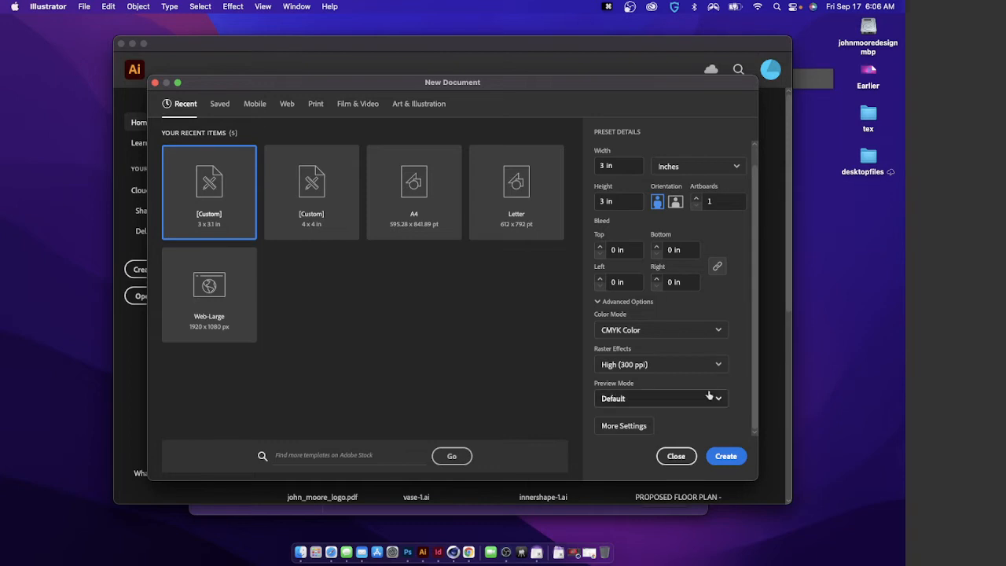
Create the new 3 by 3 inch CMYK document onto a blank artboard
click(726, 455)
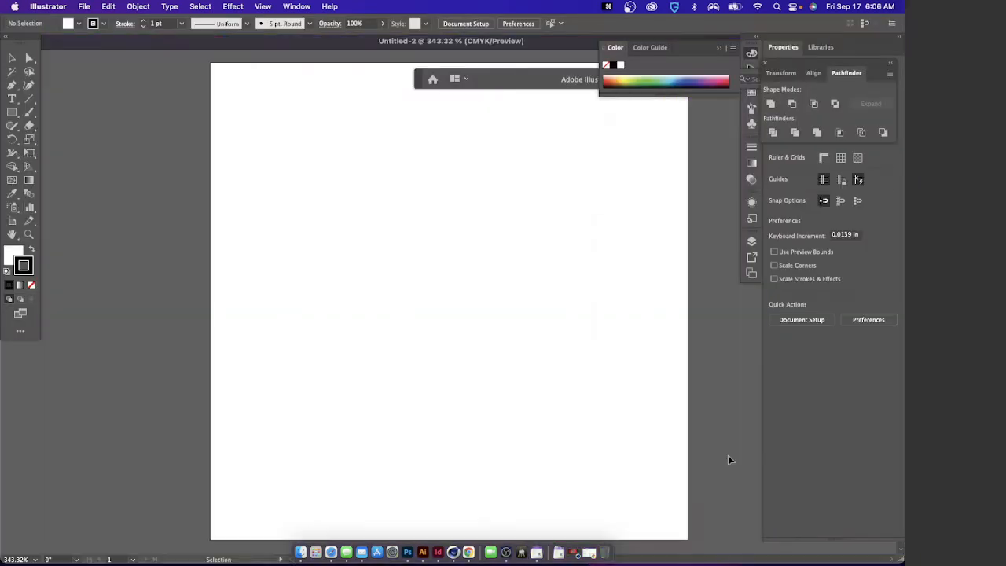
mouse_move(508, 314)
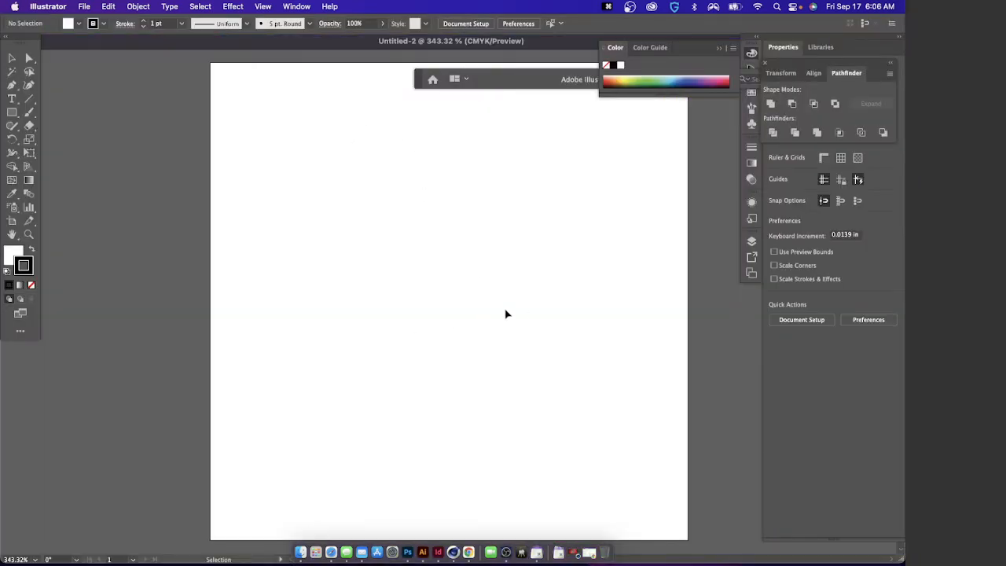
mouse_move(296, 117)
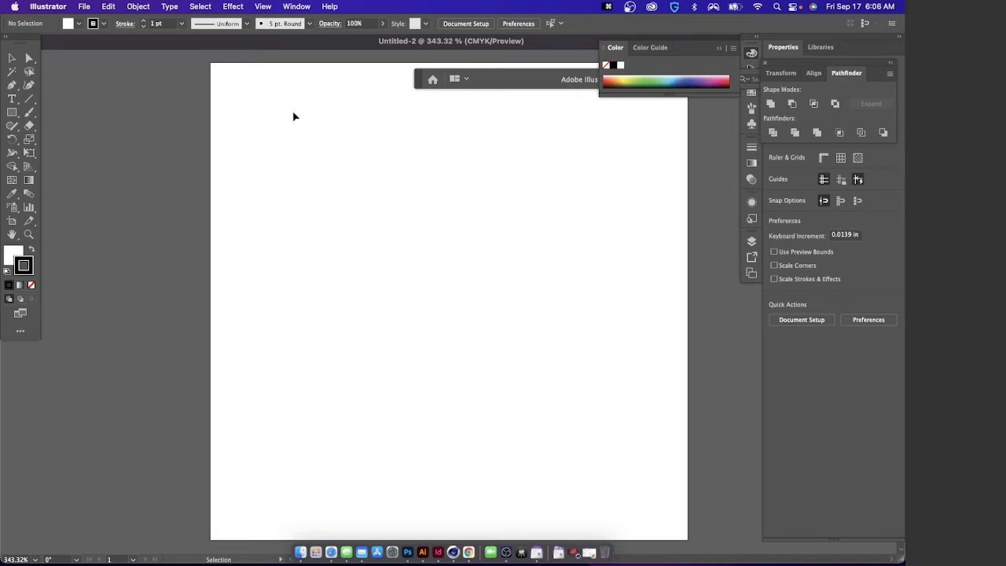
mouse_move(242, 66)
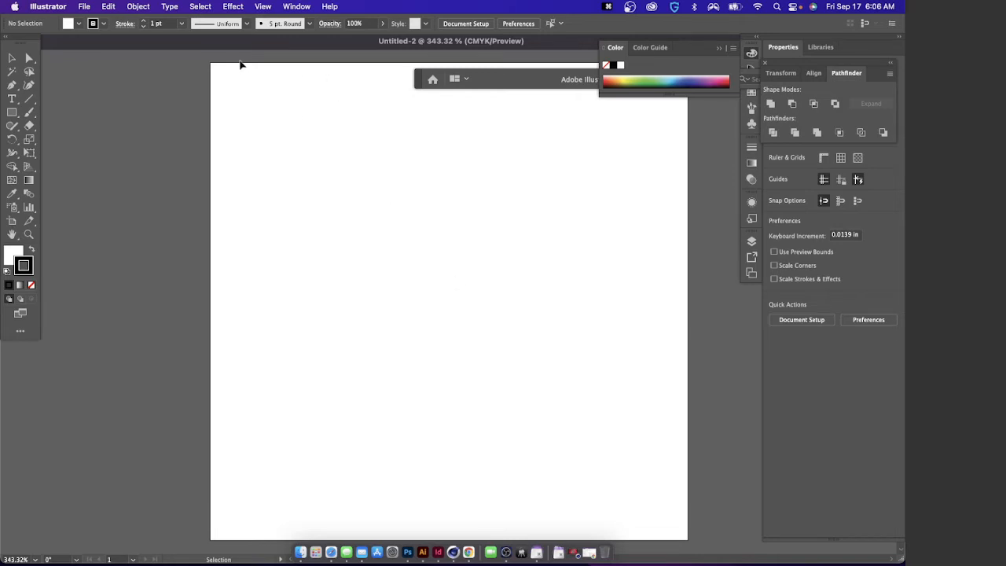
key(cmd+r)
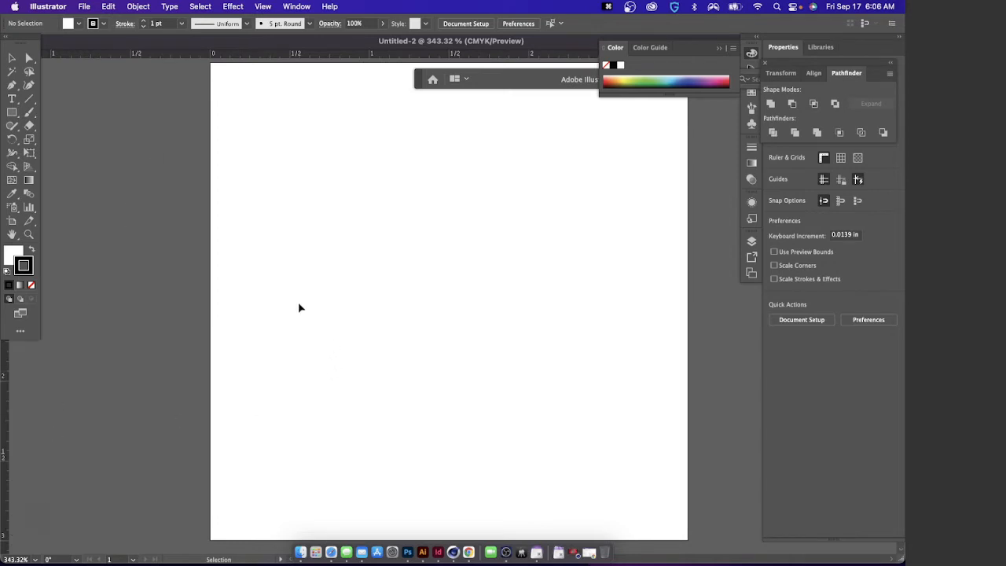
mouse_move(531, 132)
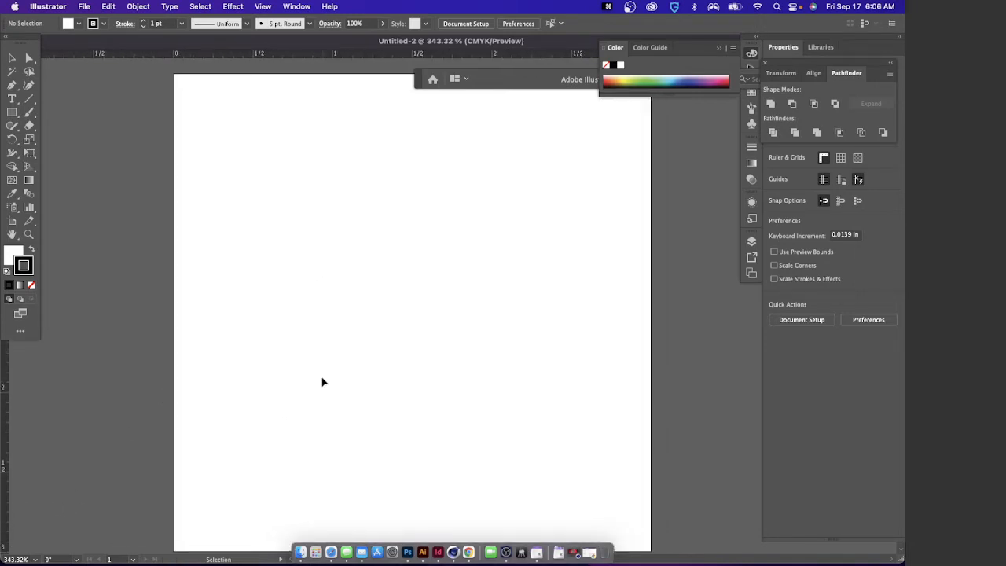
mouse_move(330, 171)
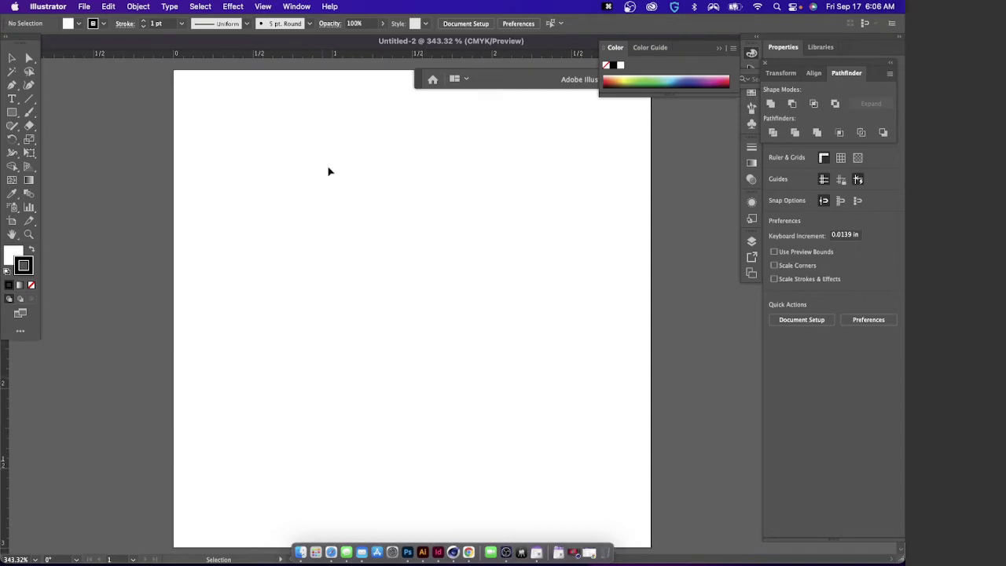
mouse_move(201, 63)
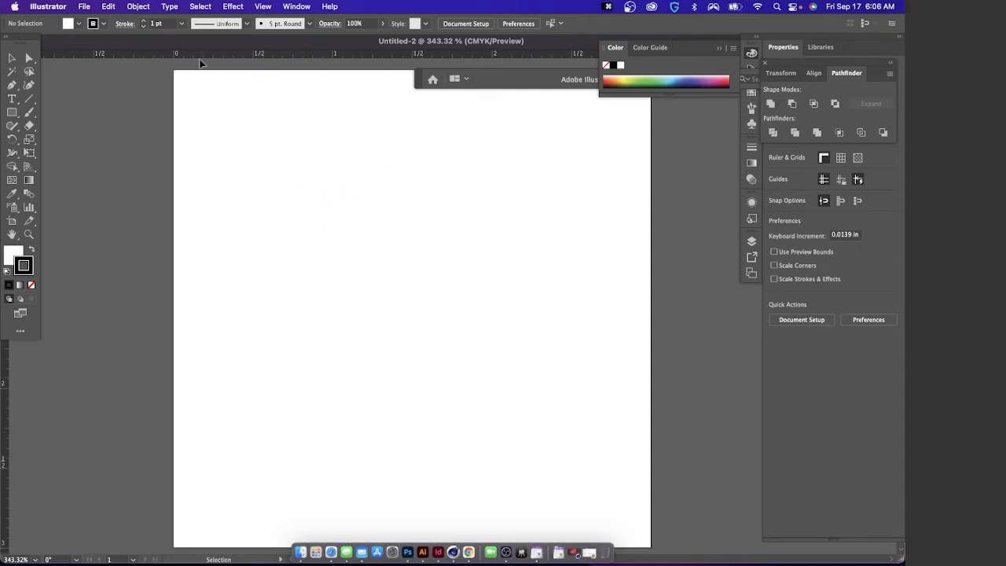
mouse_move(295, 157)
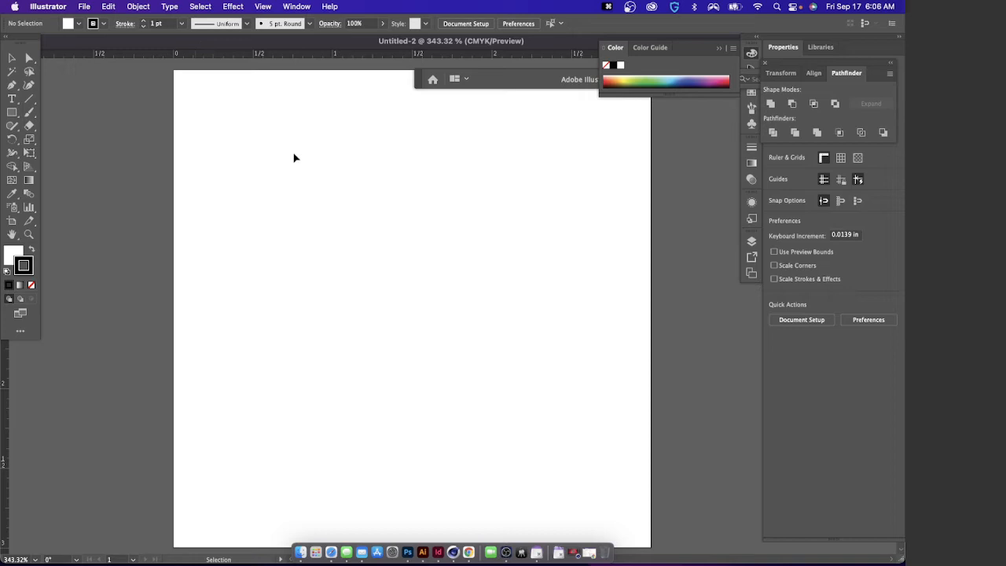
mouse_move(297, 156)
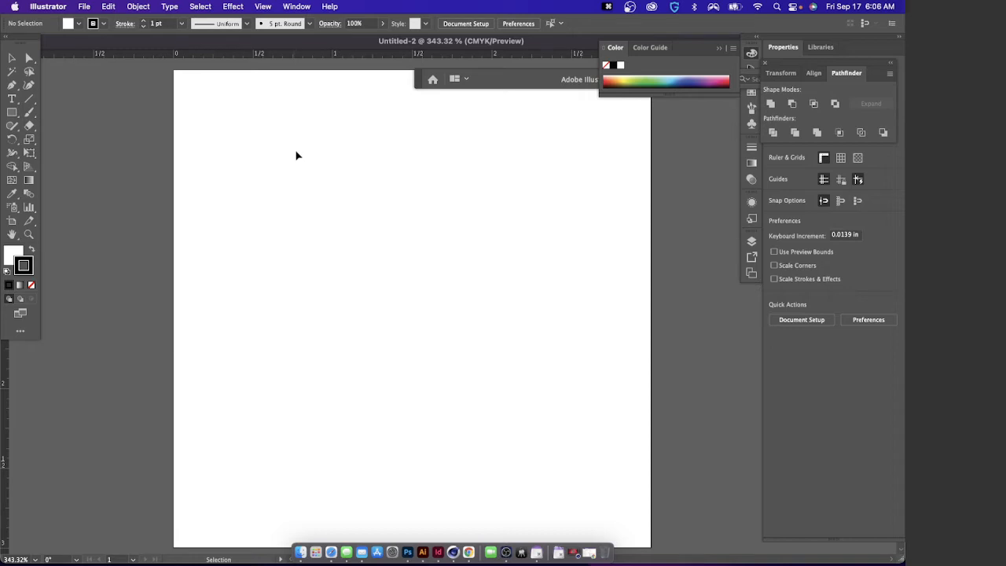
mouse_move(292, 150)
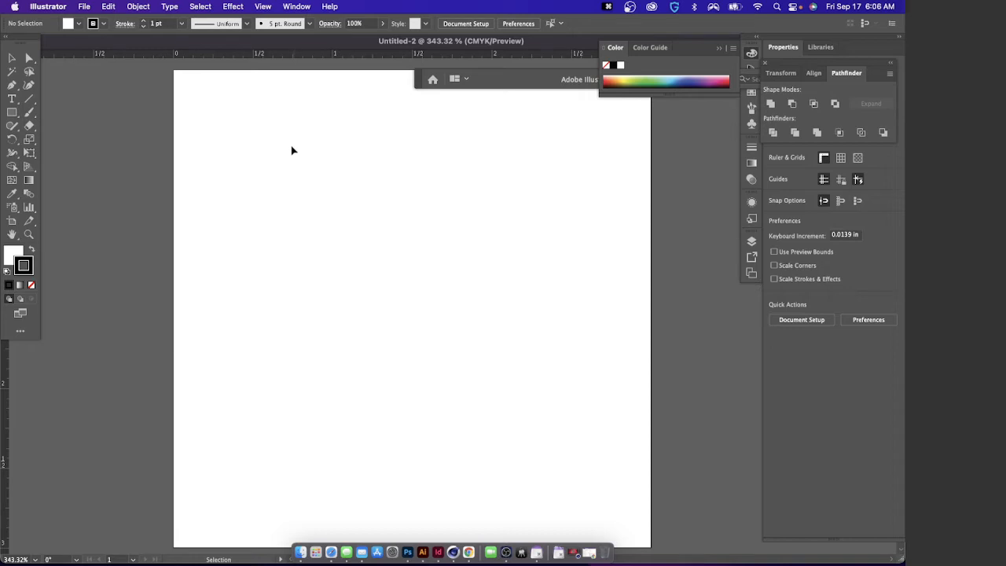
mouse_move(248, 98)
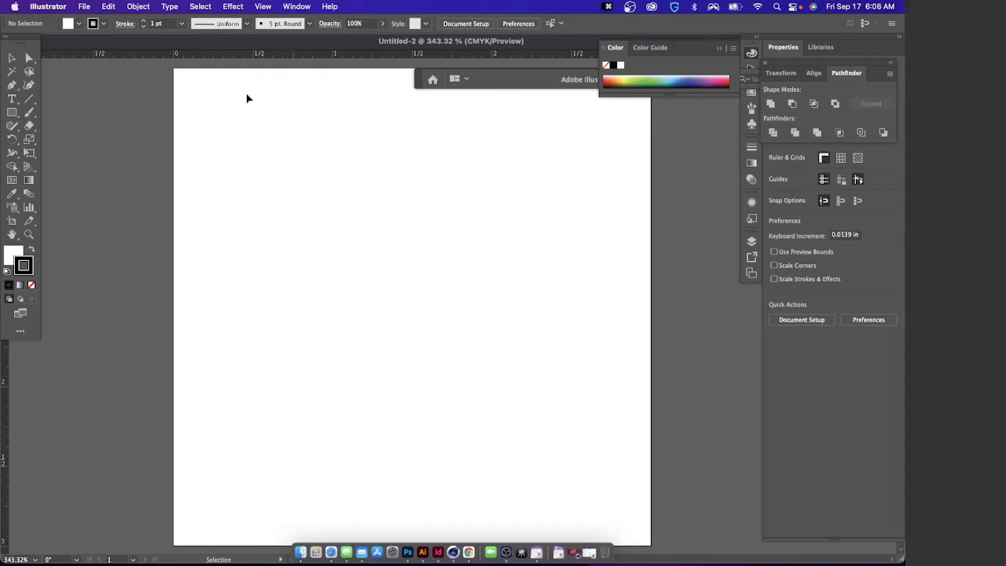
click(75, 6)
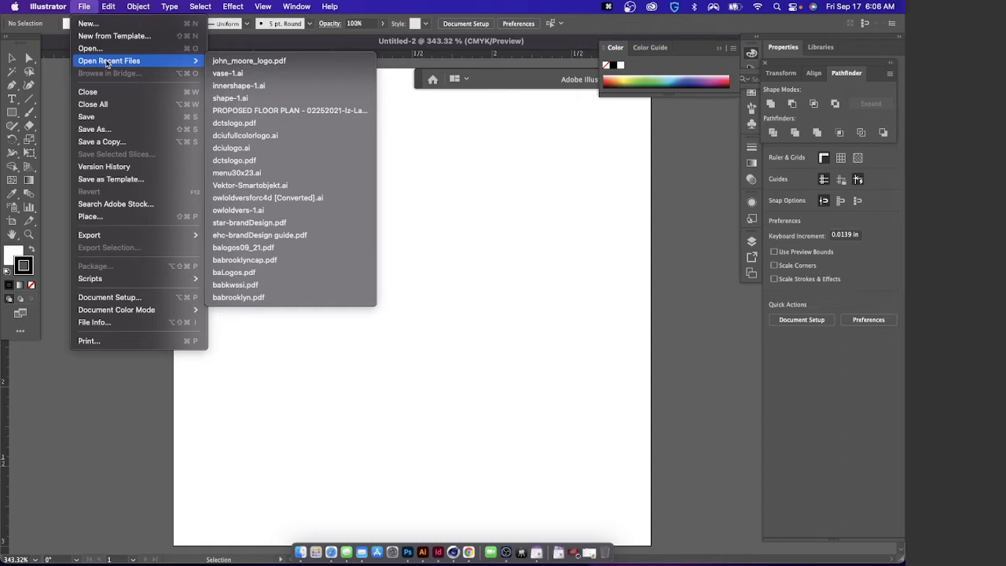
mouse_move(88, 24)
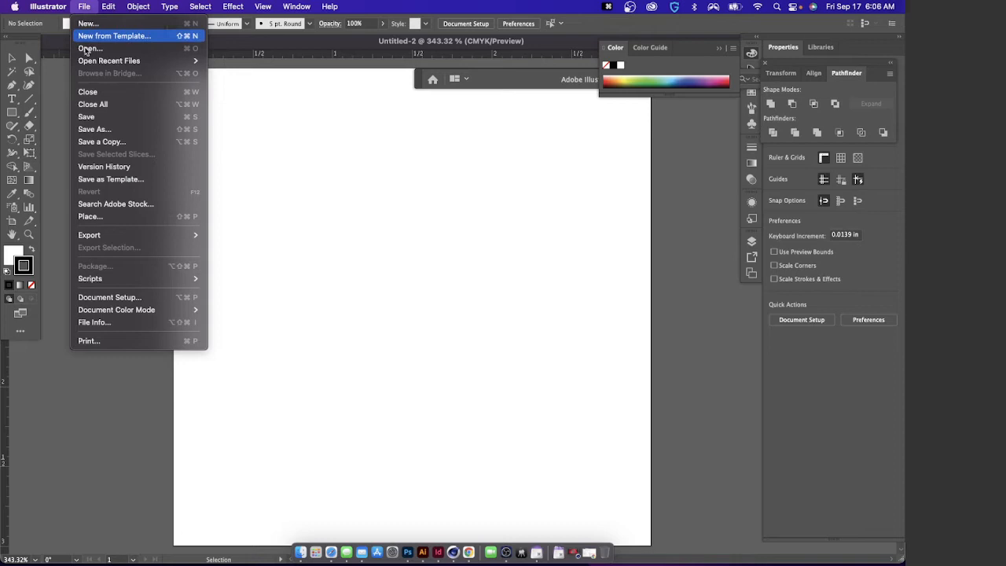
Start a Save As to the computer and begin the file name with 'john'
click(87, 116)
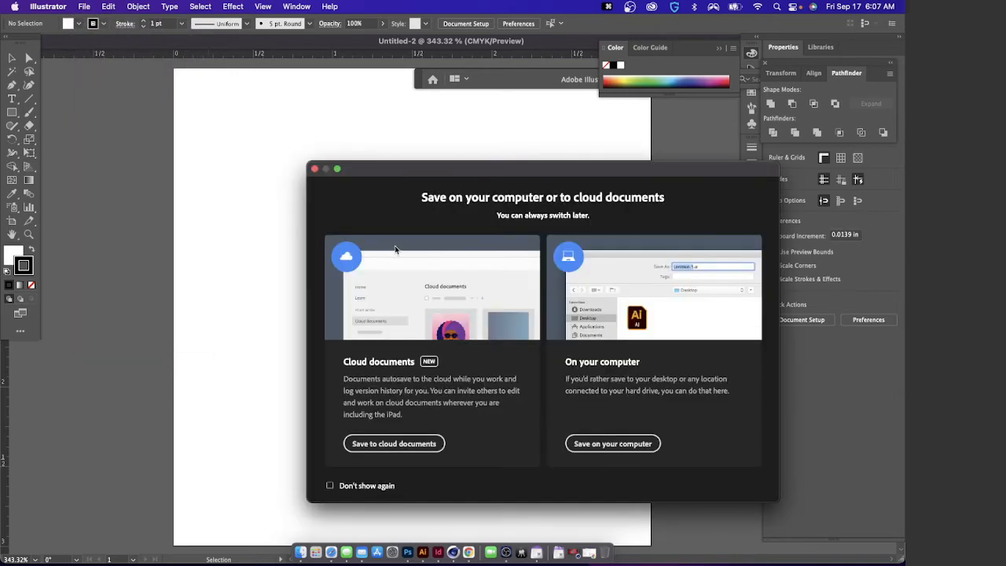
mouse_move(612, 447)
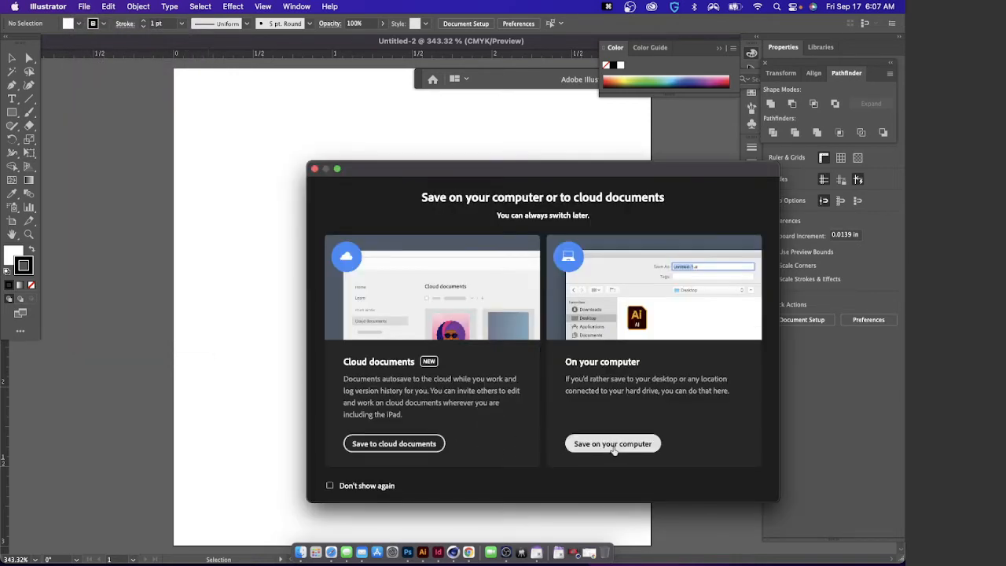
click(613, 443)
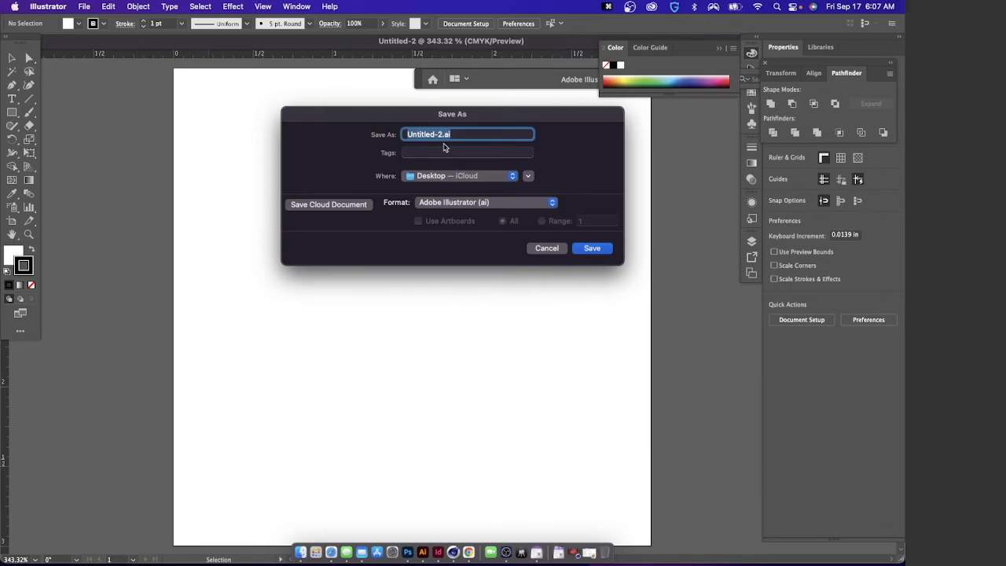
mouse_move(449, 143)
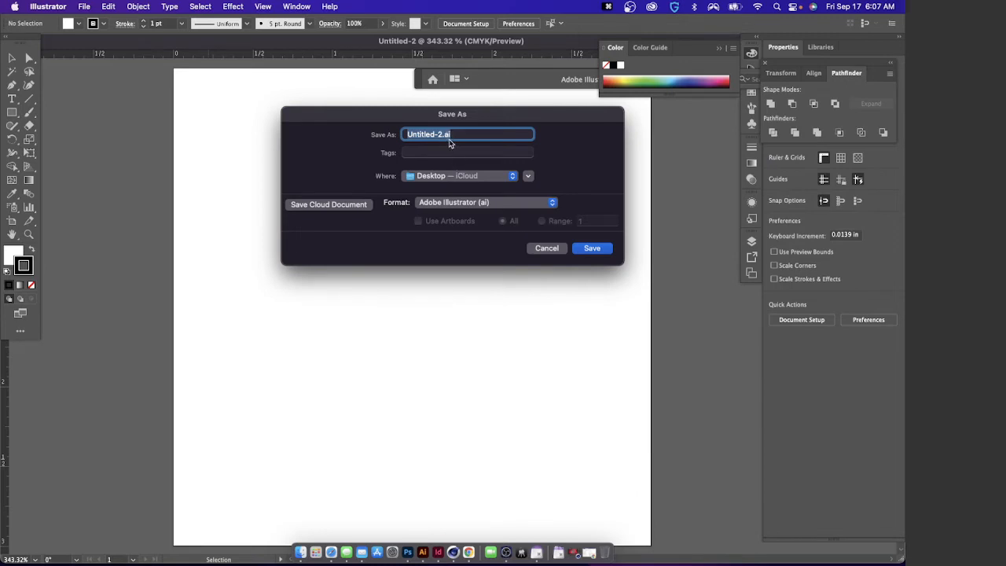
mouse_move(447, 143)
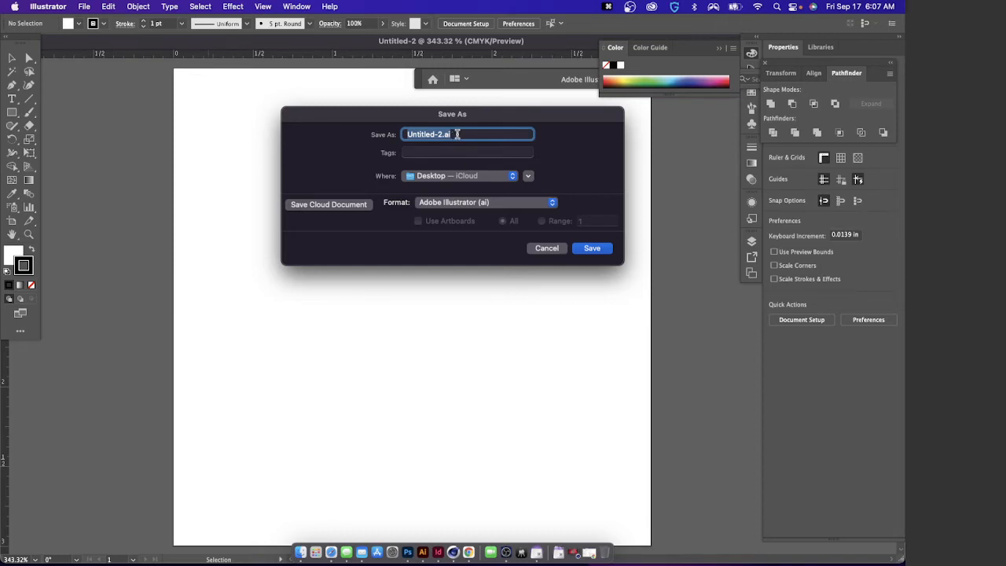
text(john)
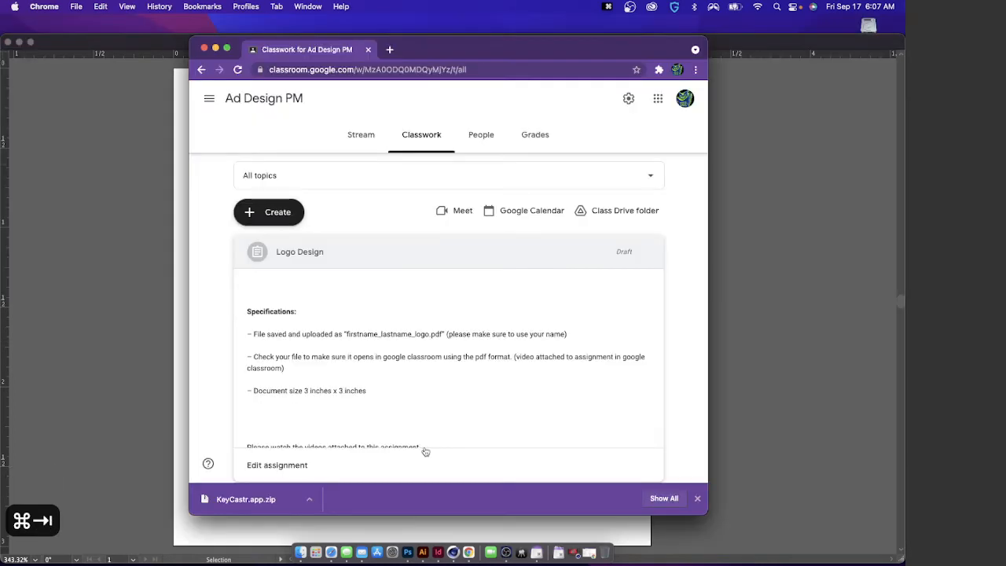
mouse_move(484, 344)
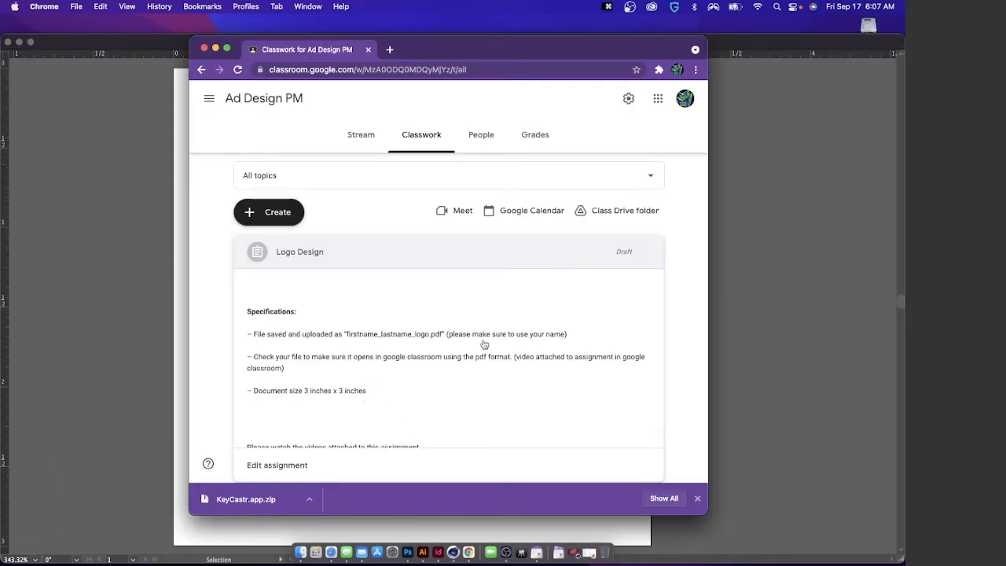
mouse_move(416, 343)
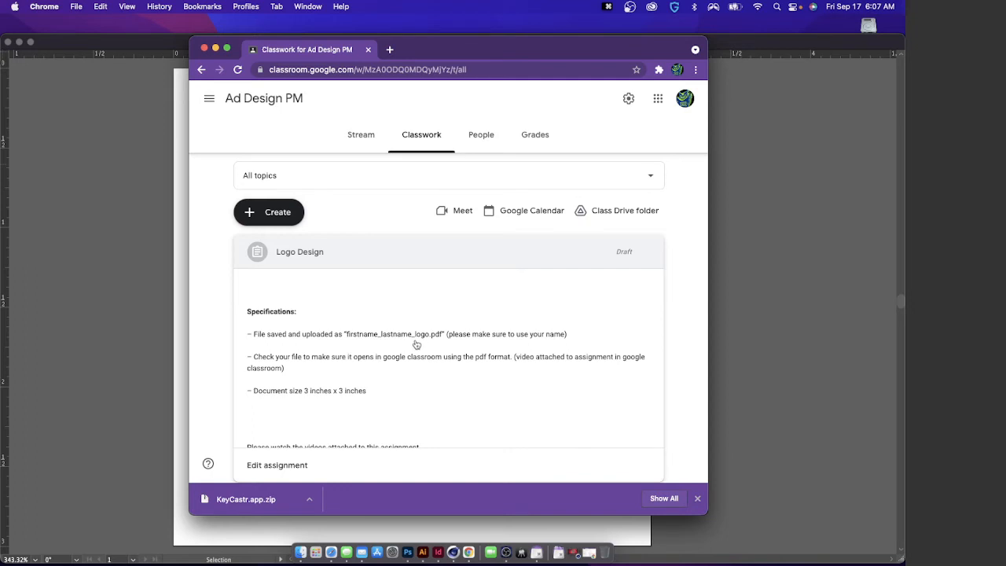
mouse_move(426, 341)
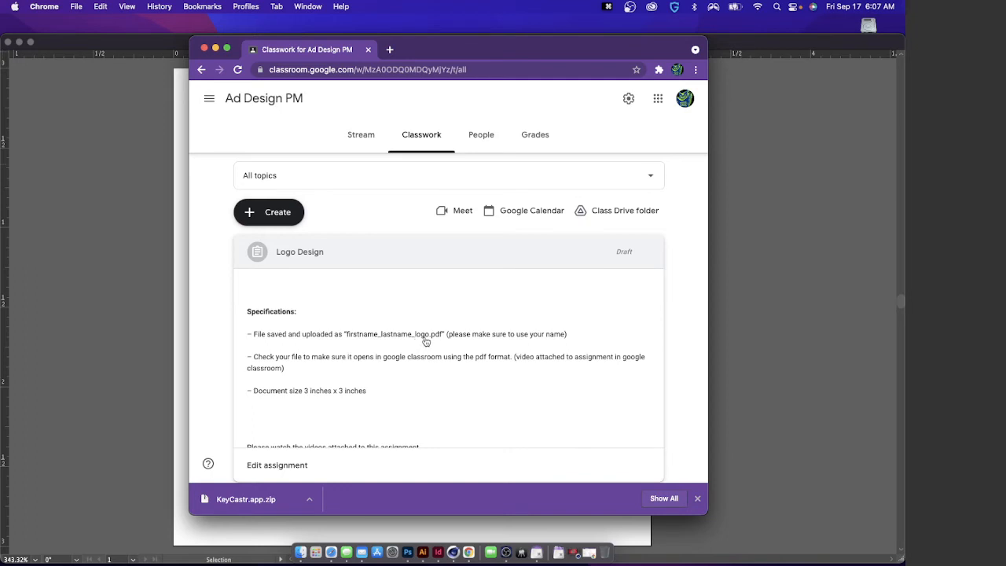
mouse_move(430, 333)
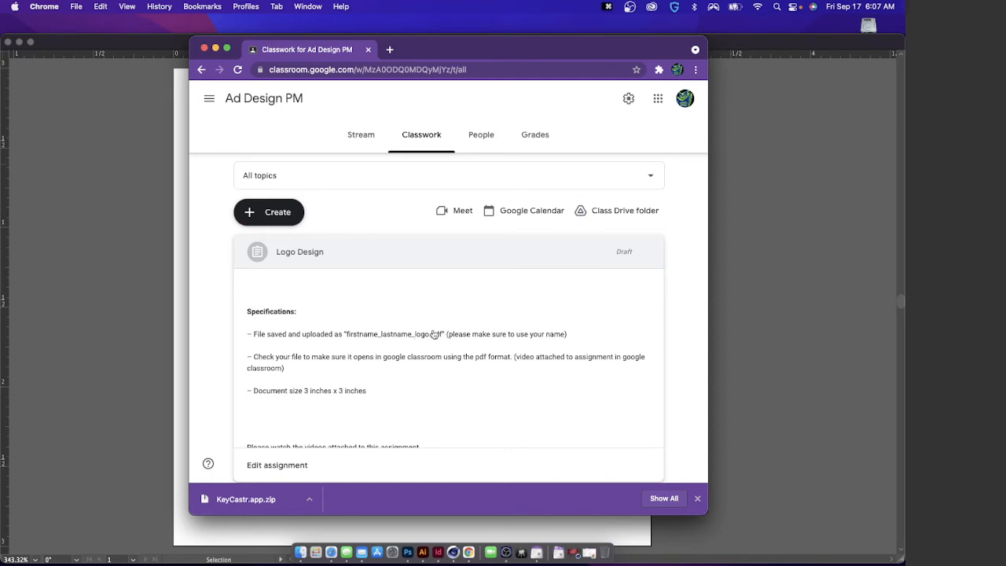
mouse_move(433, 346)
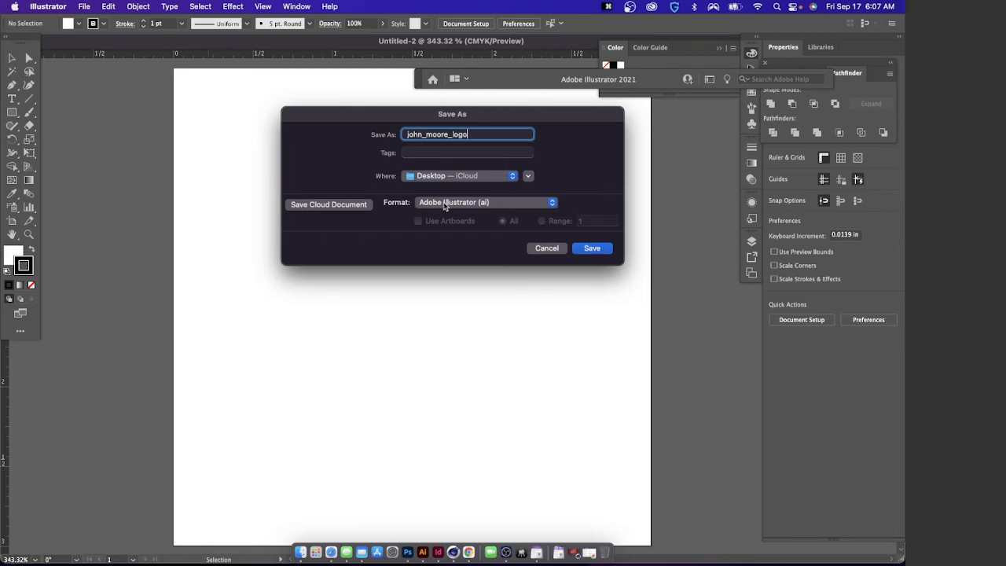
click(483, 201)
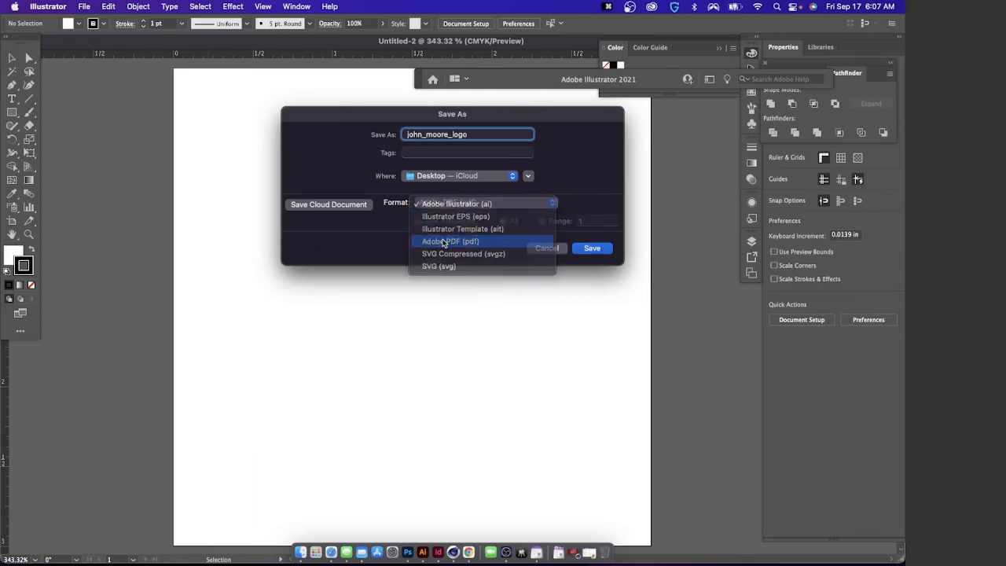
click(449, 242)
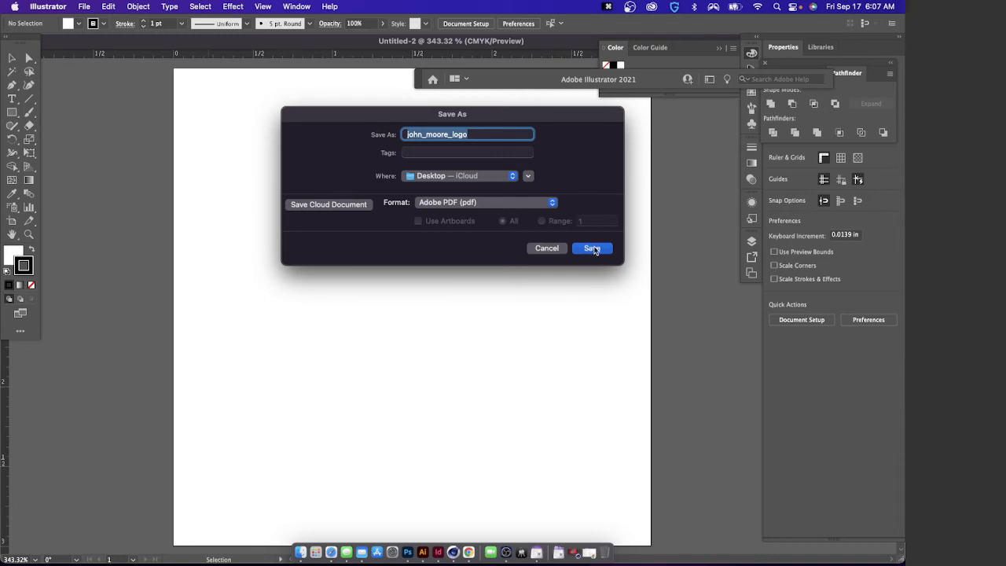
click(591, 248)
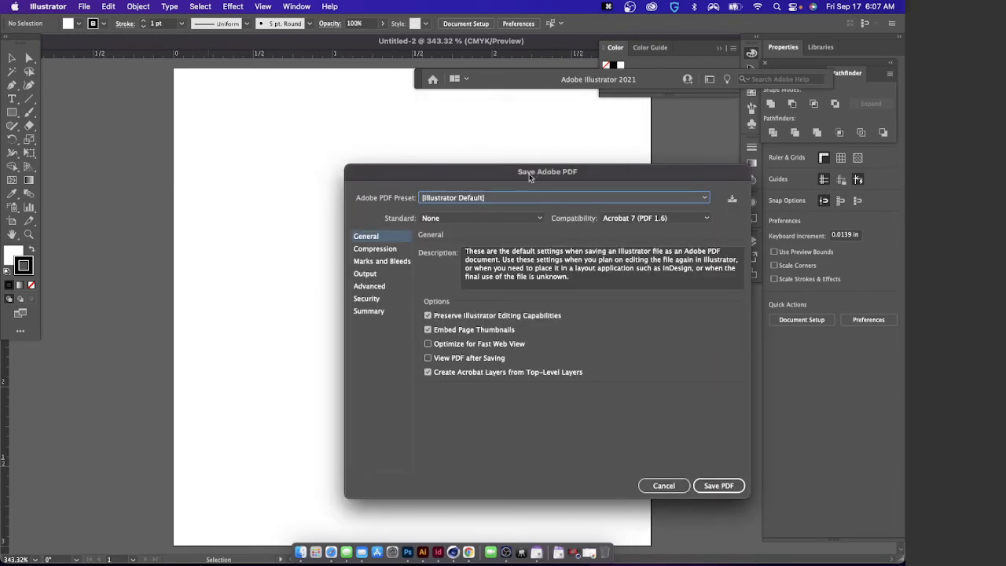
Keep the [Illustrator Default] preset and save the PDF
drag(547, 172, 456, 117)
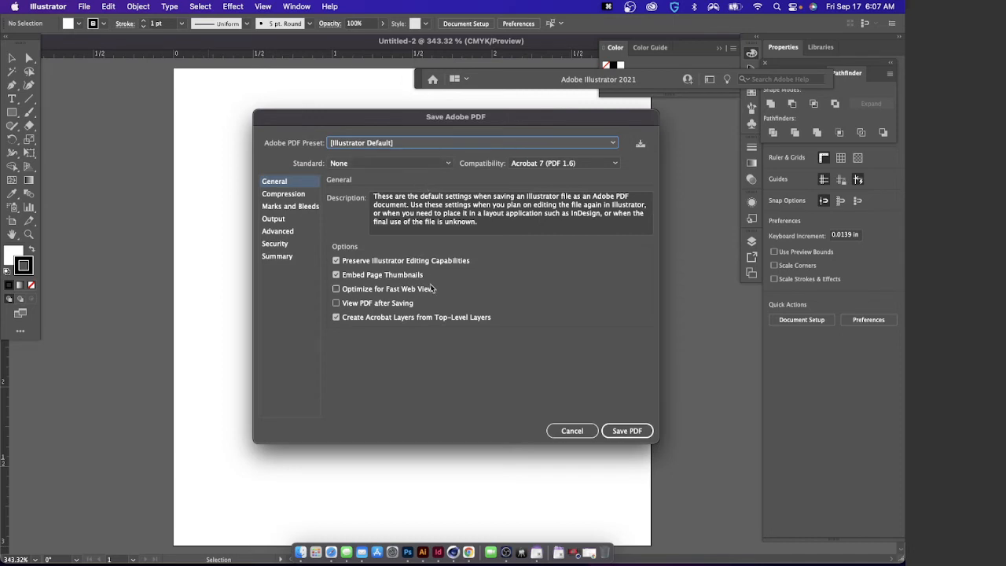
mouse_move(378, 292)
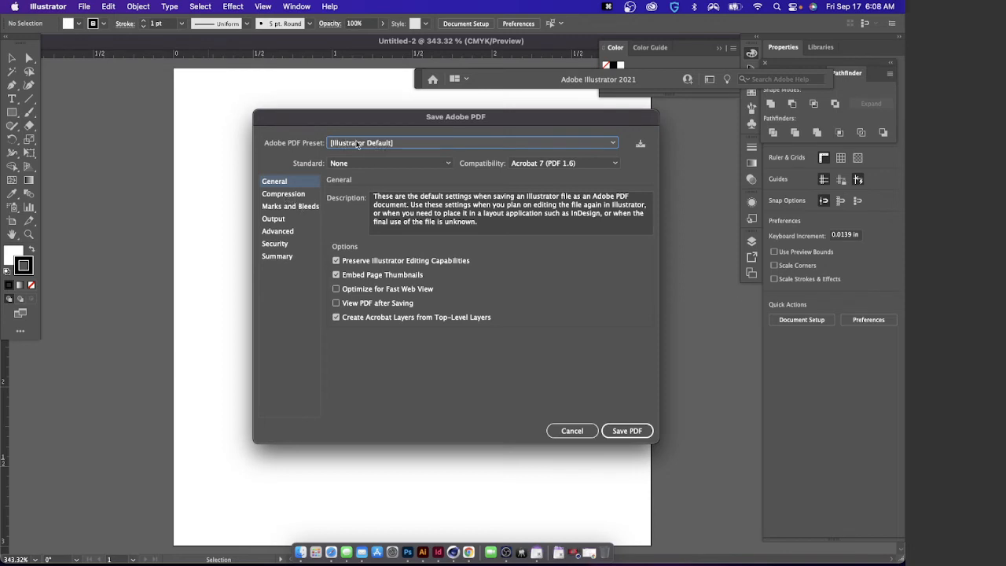
mouse_move(353, 154)
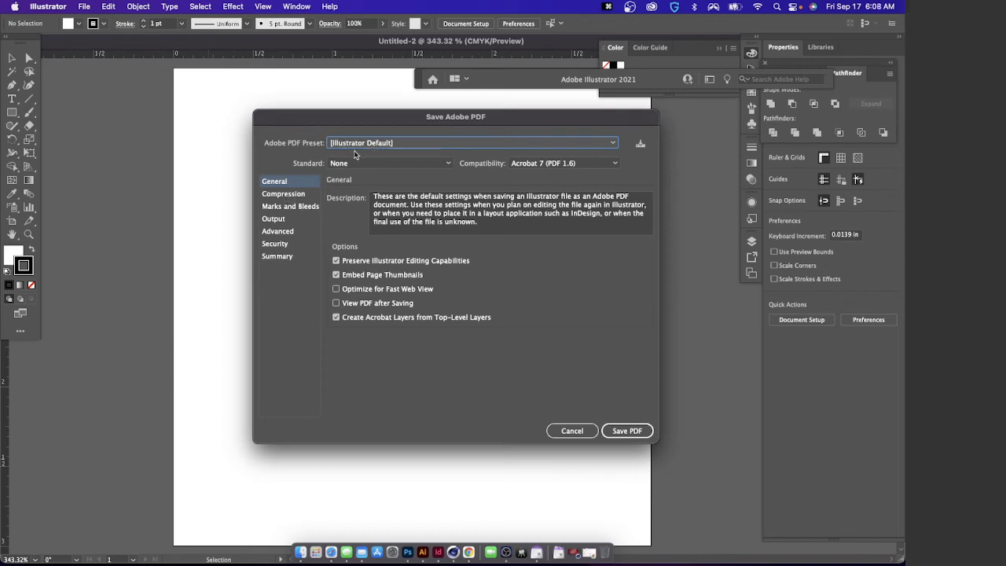
mouse_move(379, 144)
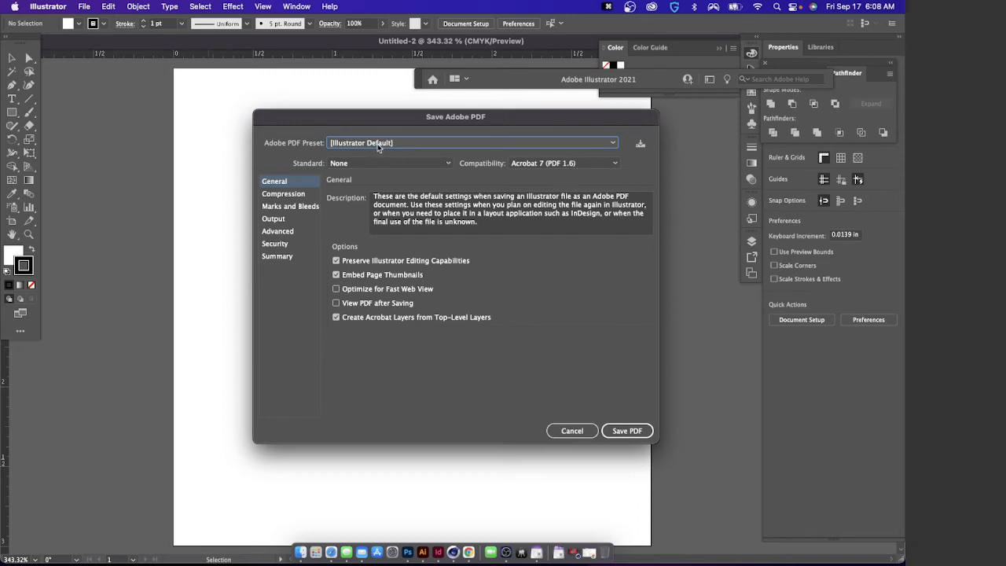
click(472, 141)
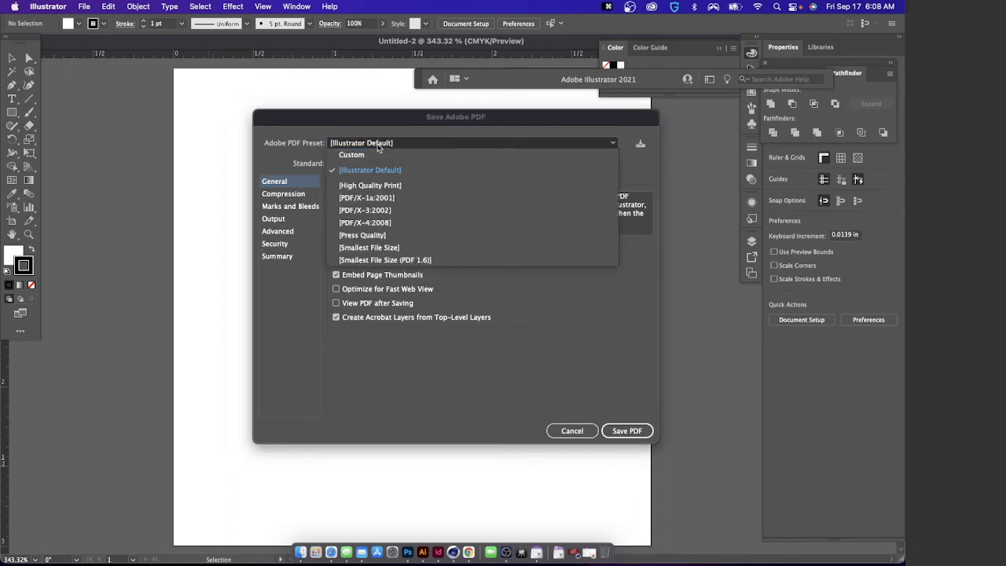
mouse_move(358, 187)
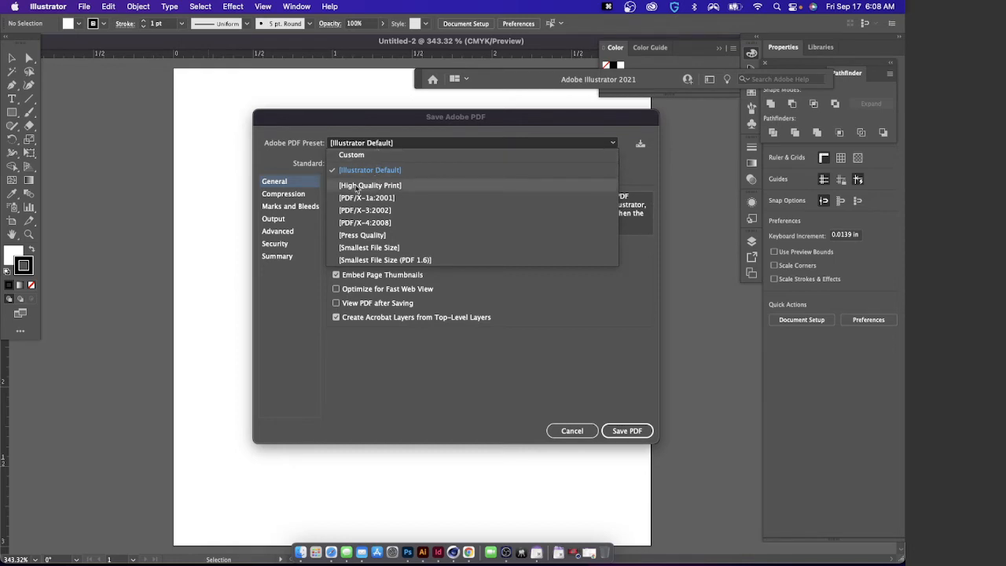
mouse_move(374, 185)
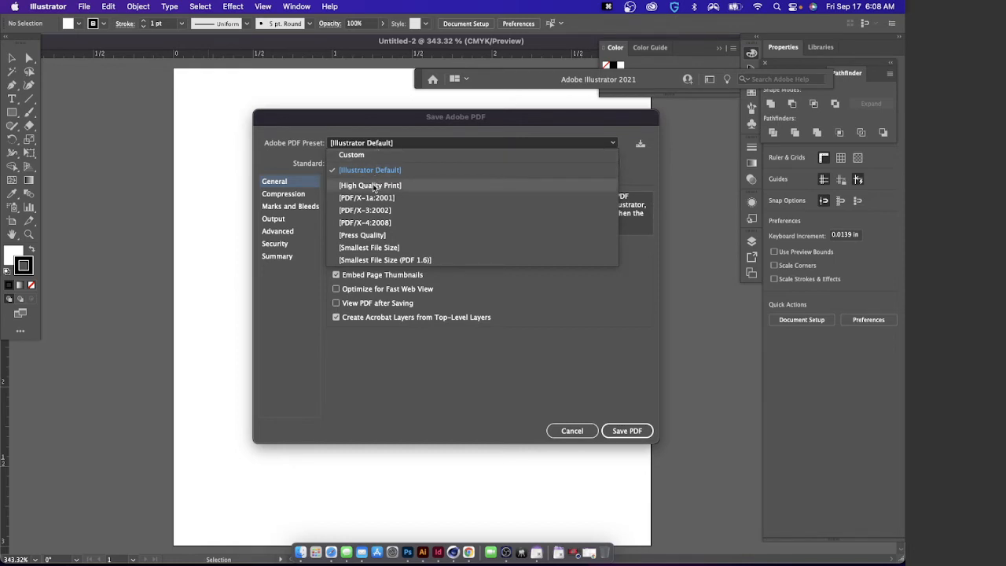
click(369, 170)
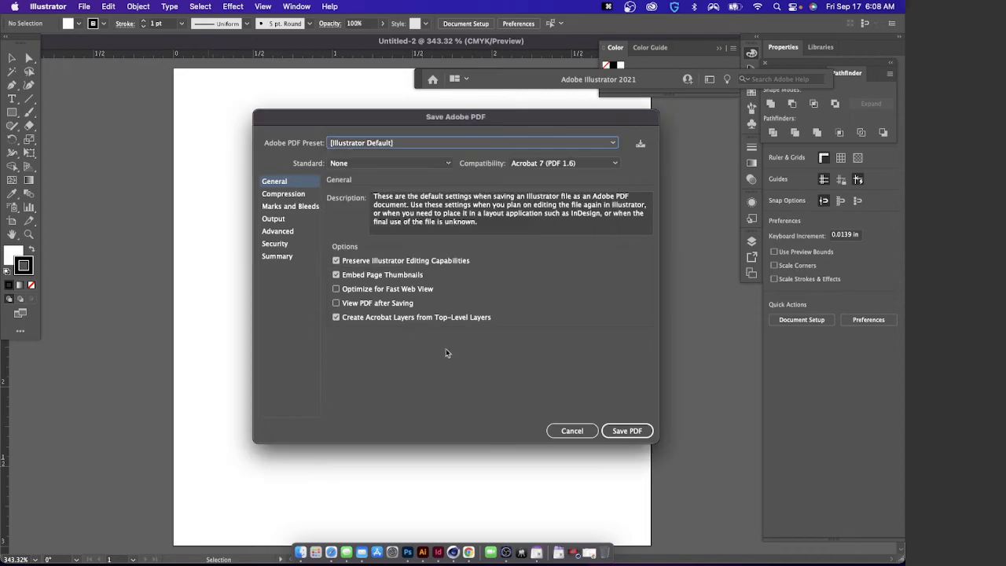
click(627, 431)
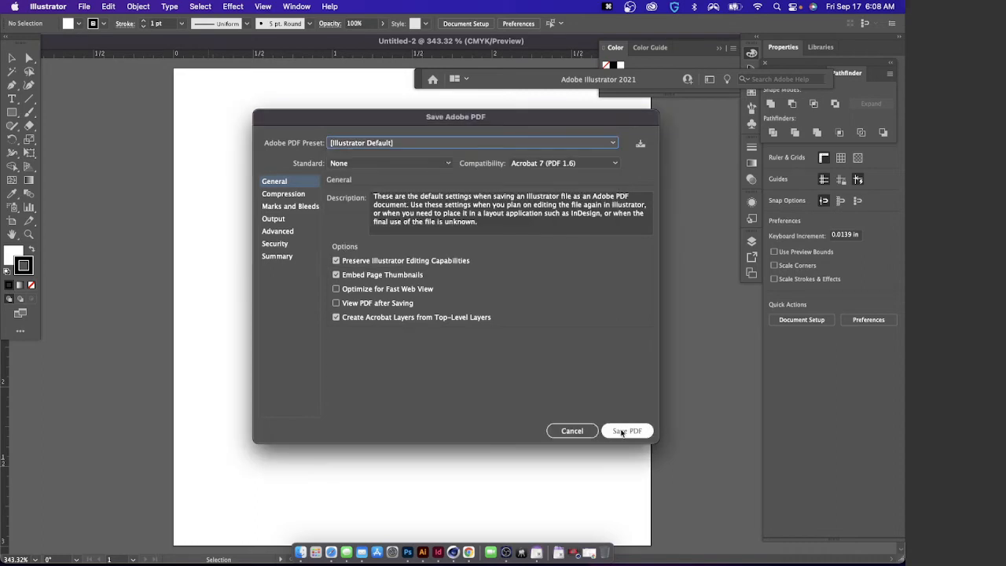
click(627, 430)
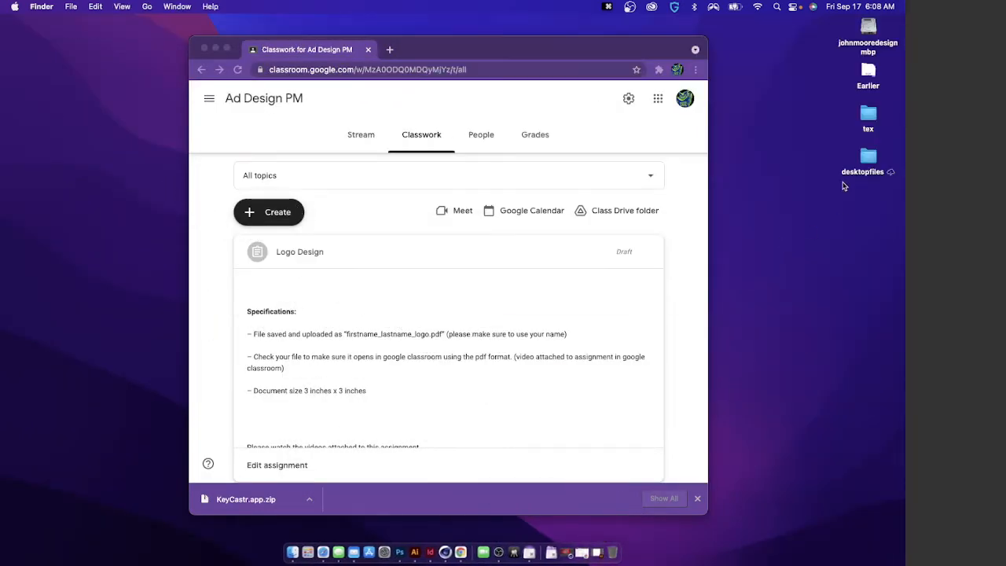
mouse_move(867, 70)
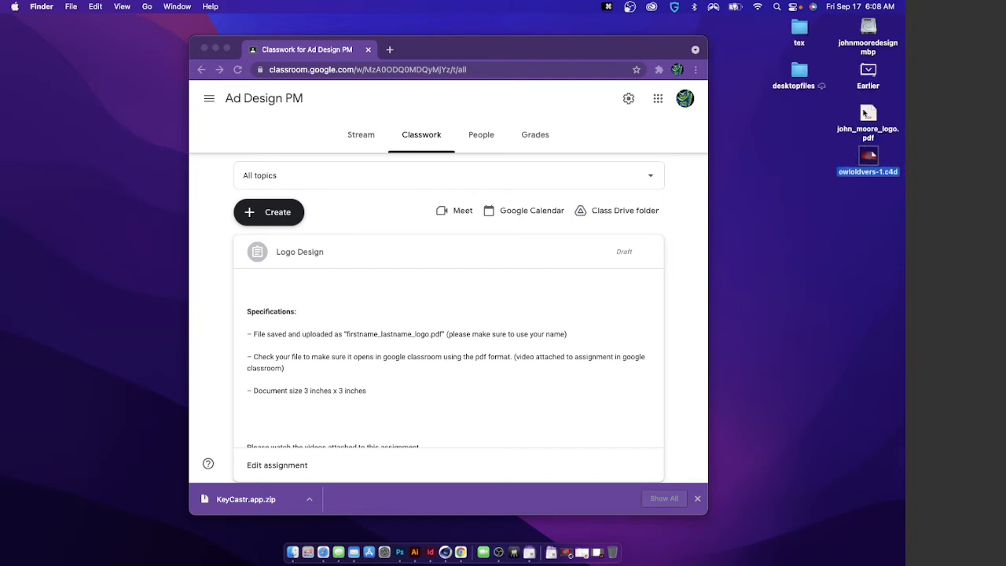
mouse_move(859, 132)
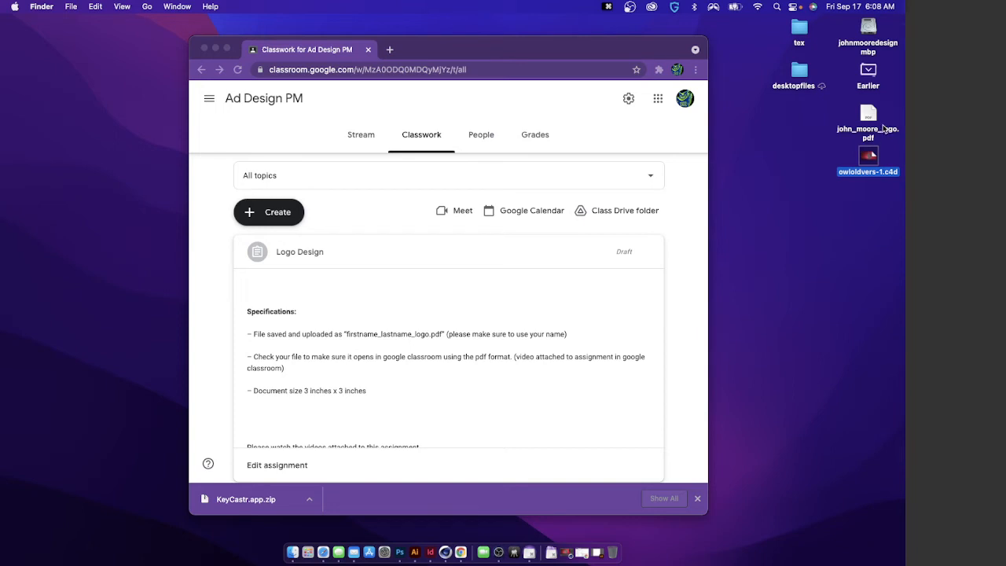
mouse_move(867, 142)
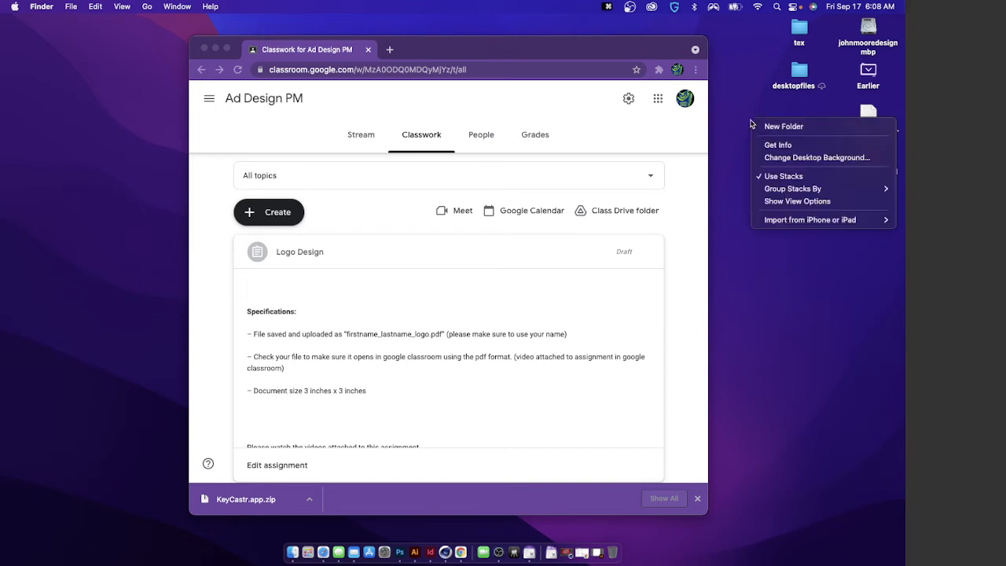
mouse_move(795, 179)
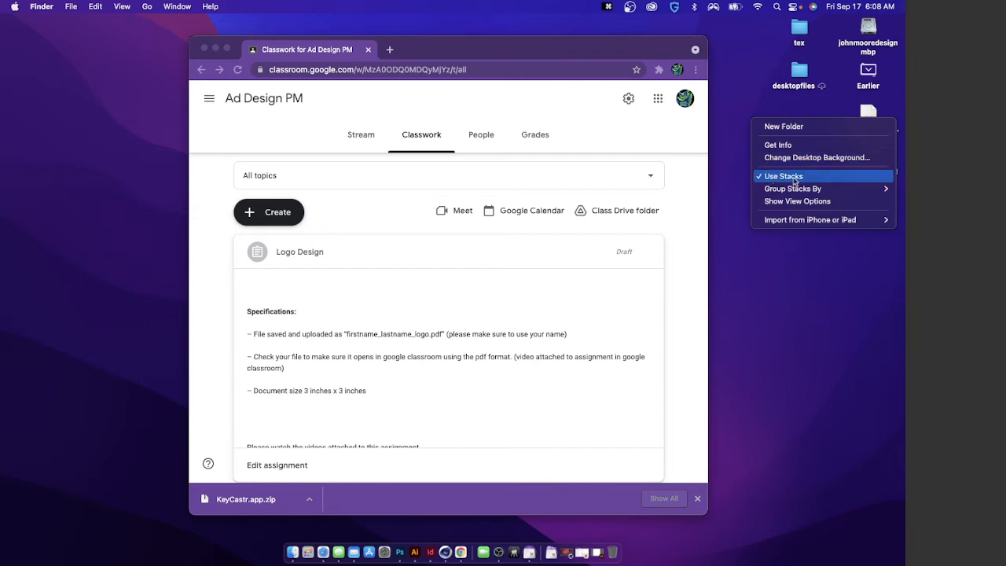
Turn off Use Stacks so john_moore_logo.pdf shows as its own desktop file
click(783, 176)
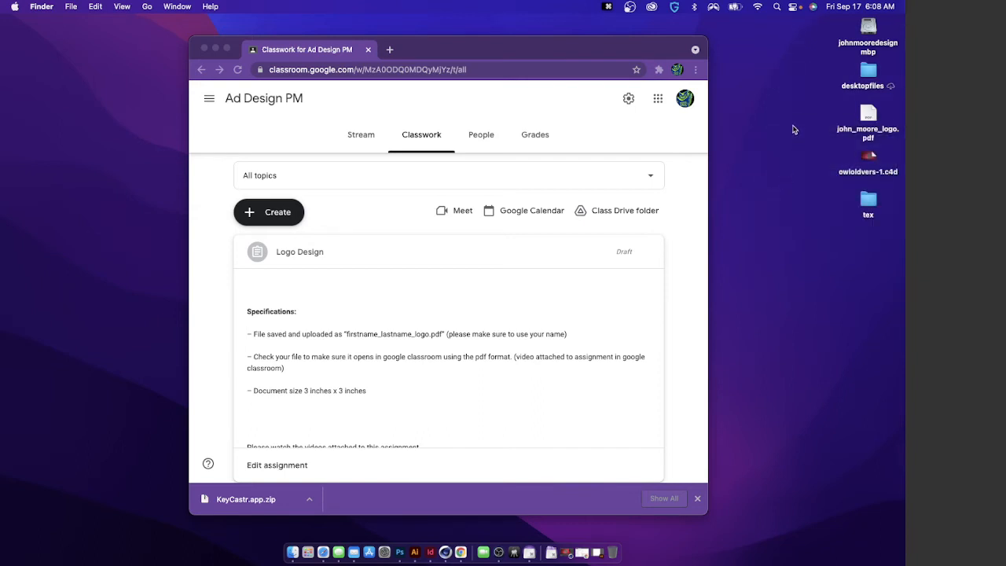
mouse_move(829, 160)
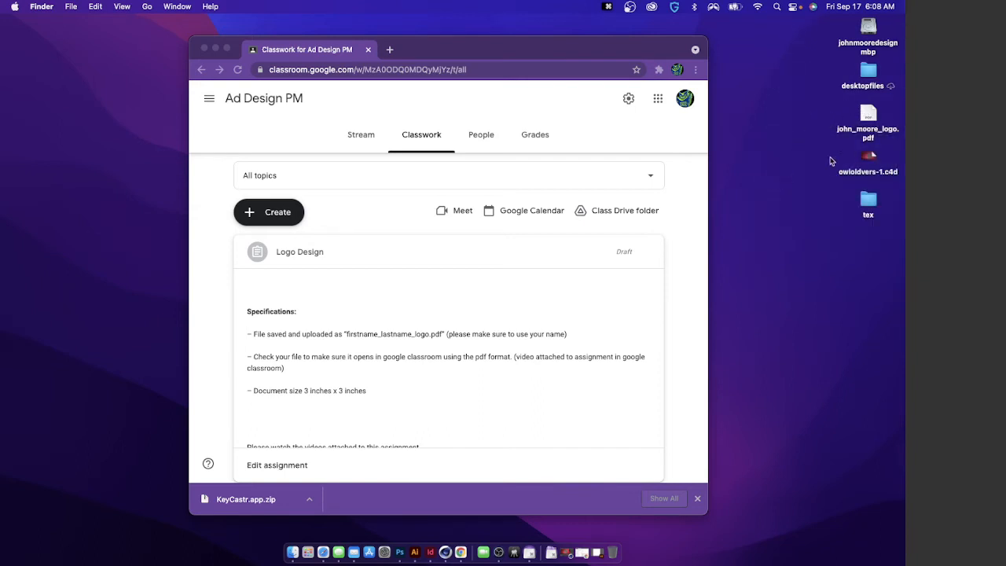
mouse_move(823, 86)
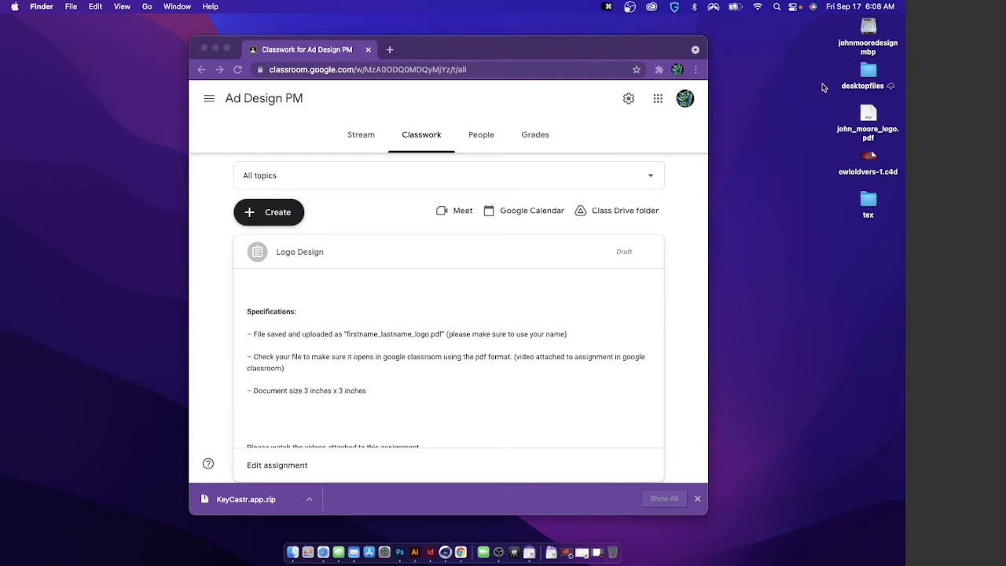
click(868, 156)
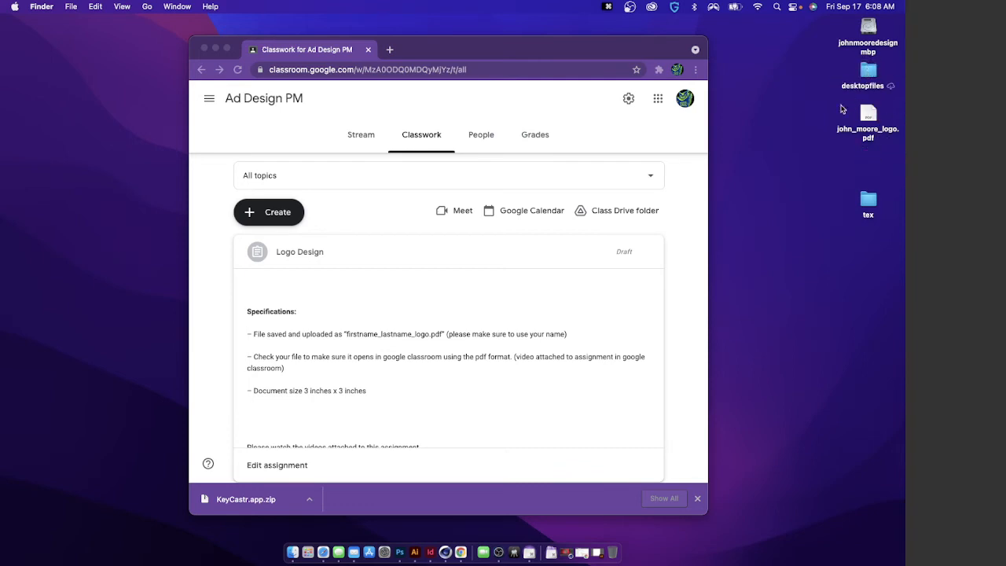
mouse_move(853, 173)
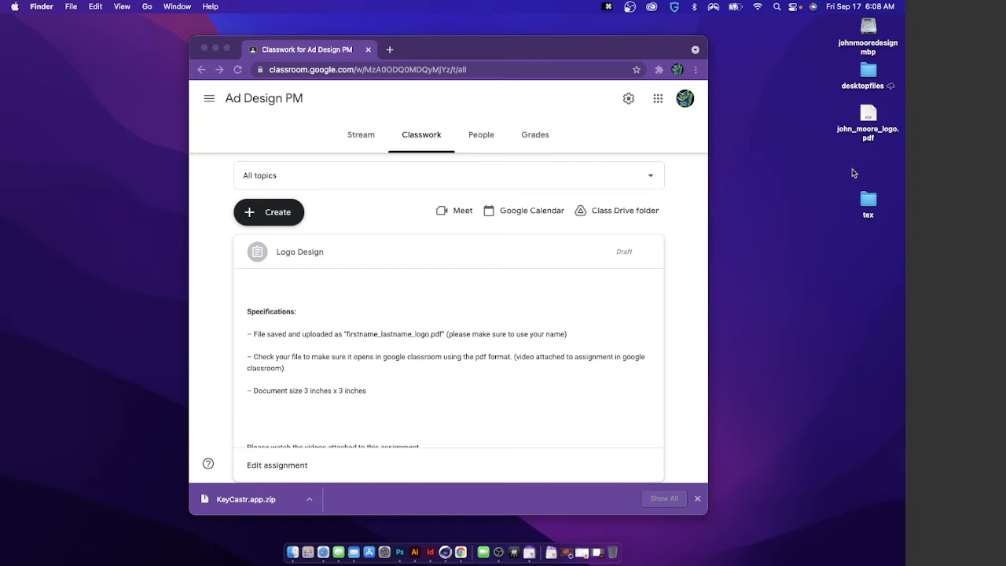
mouse_move(687, 193)
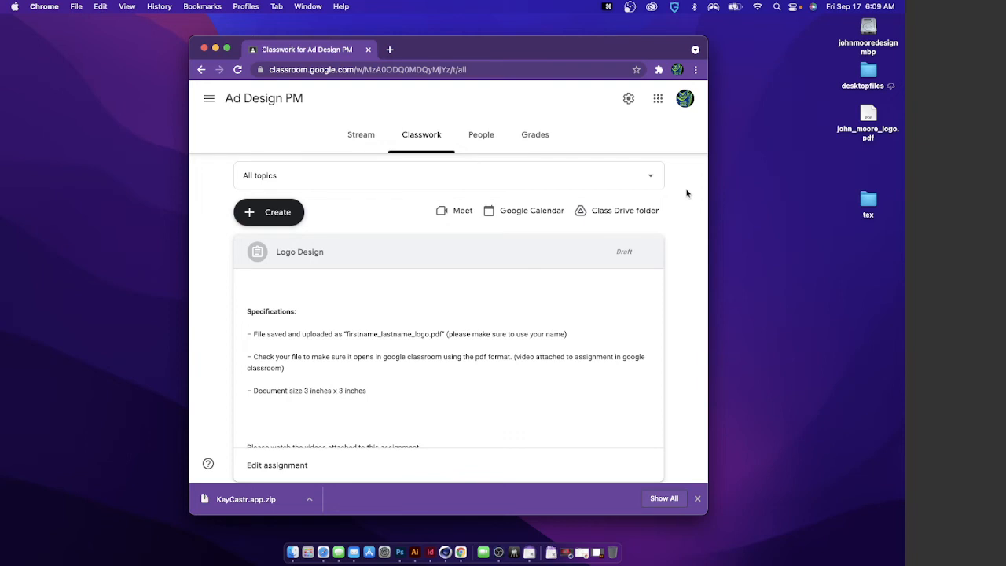
mouse_move(550, 534)
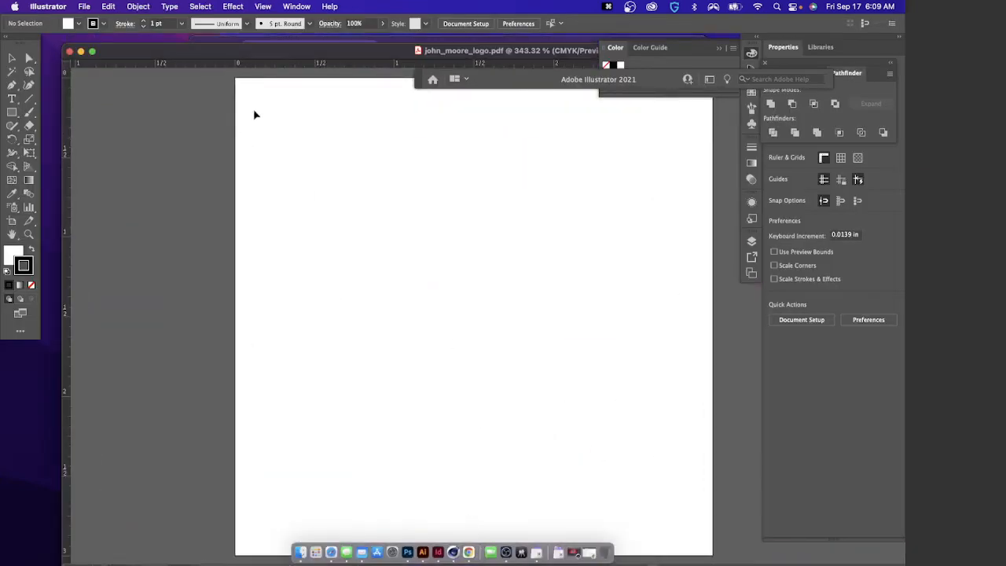
Start File > Place to bring an external image into john_moore_logo.pdf
click(88, 7)
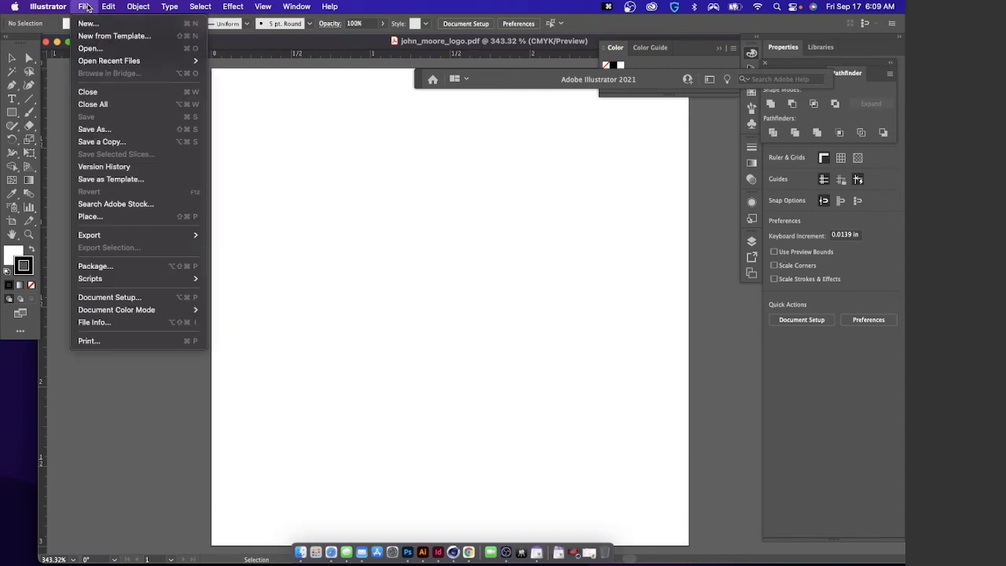
mouse_move(92, 217)
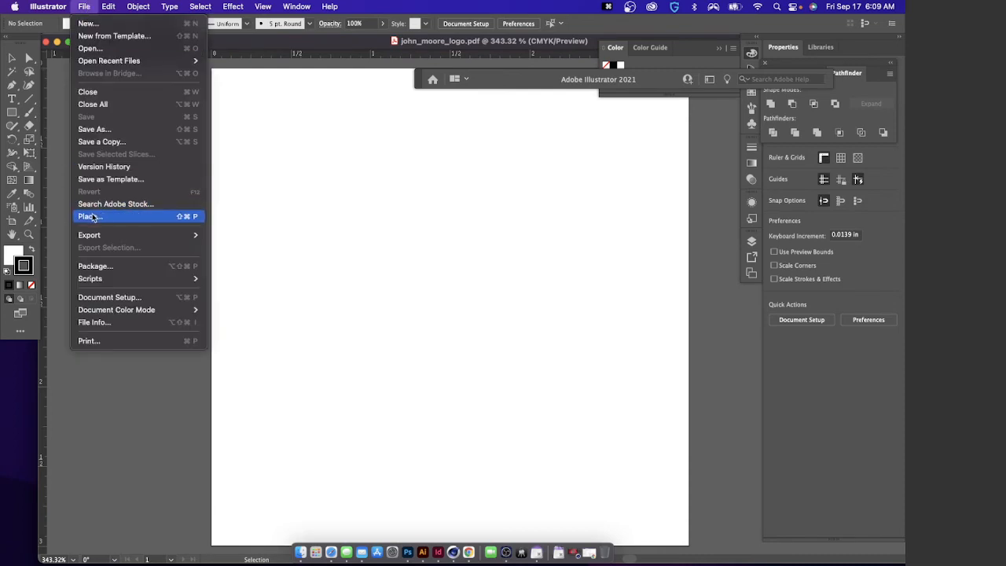
click(91, 217)
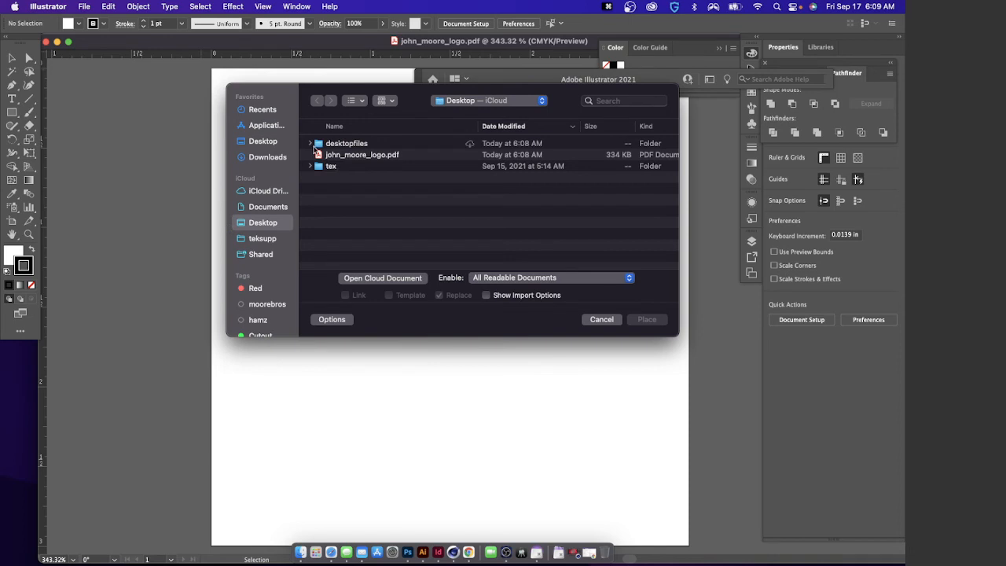
Place pool.pdf from the desktopfiles folder as a linked sketch onto the artboard
double_click(346, 143)
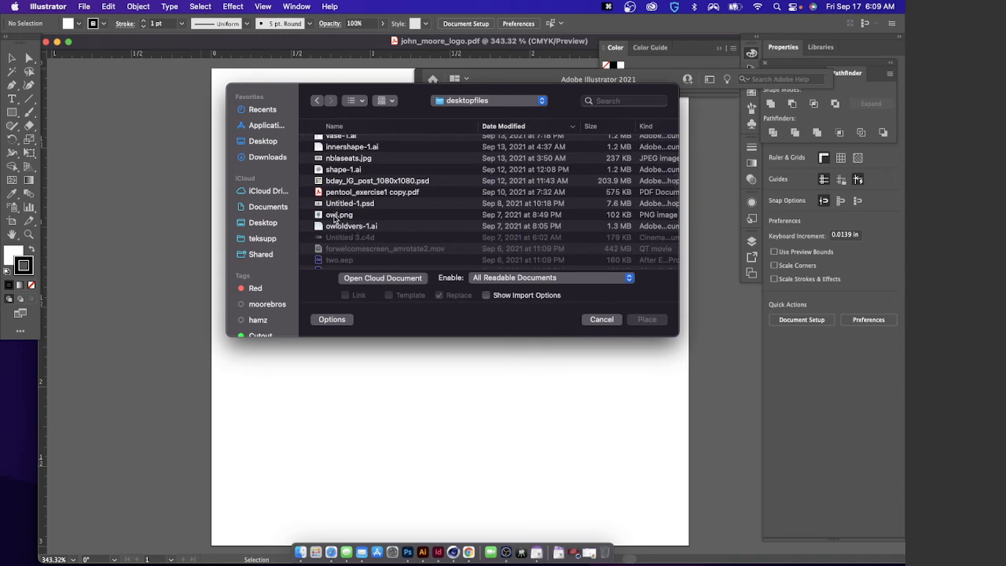
click(338, 214)
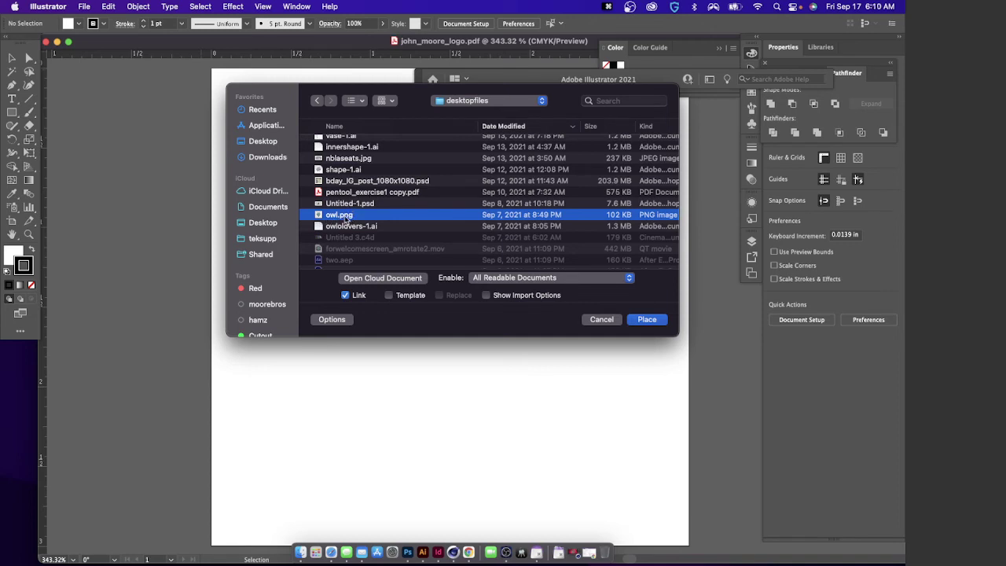
scroll(down, 3)
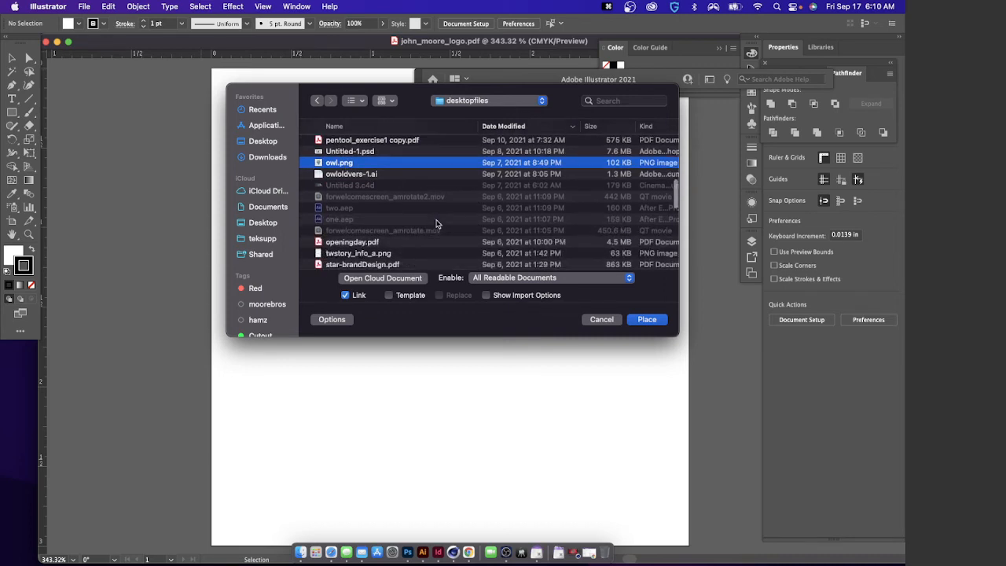
scroll(down, 3)
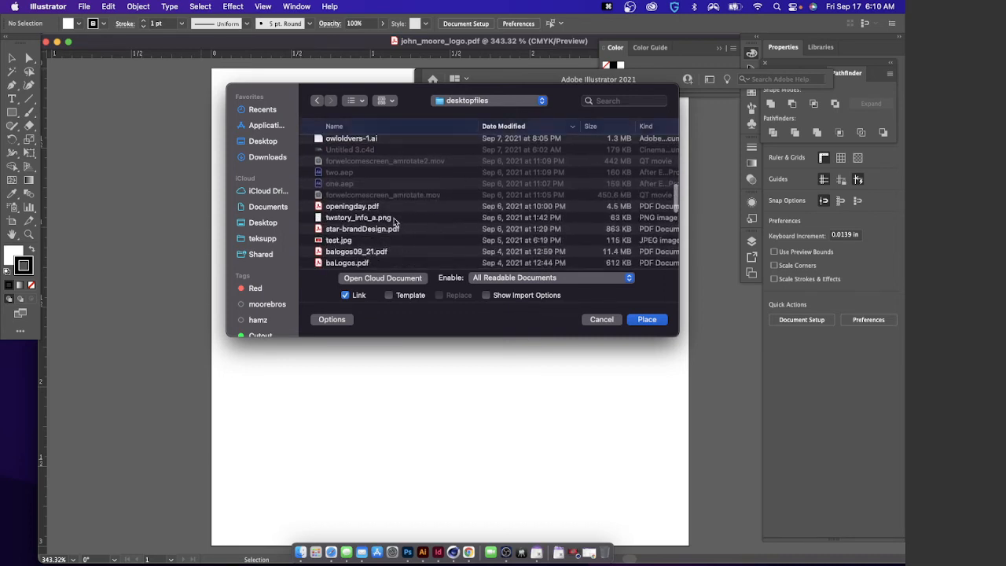
scroll(down, 3)
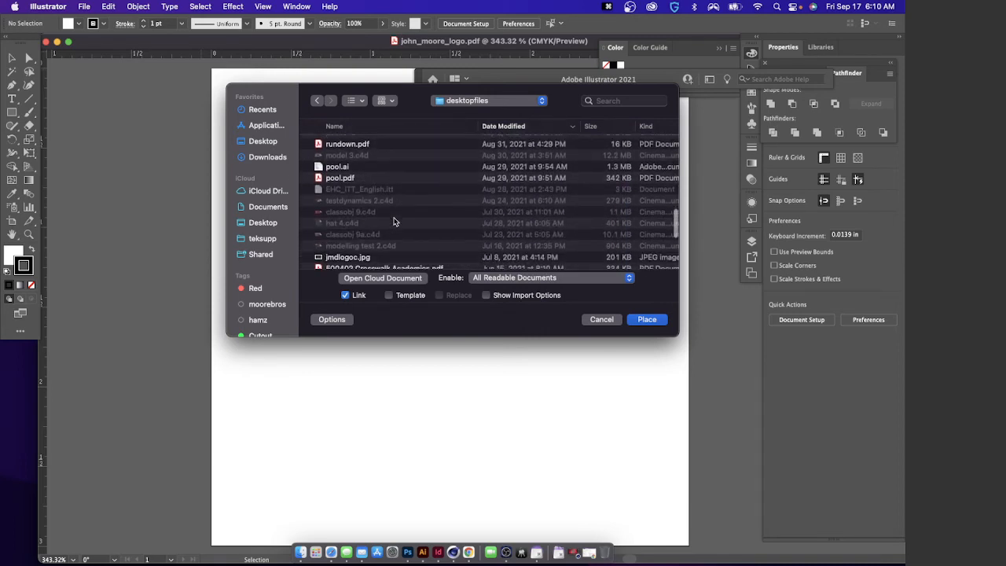
scroll(down, 3)
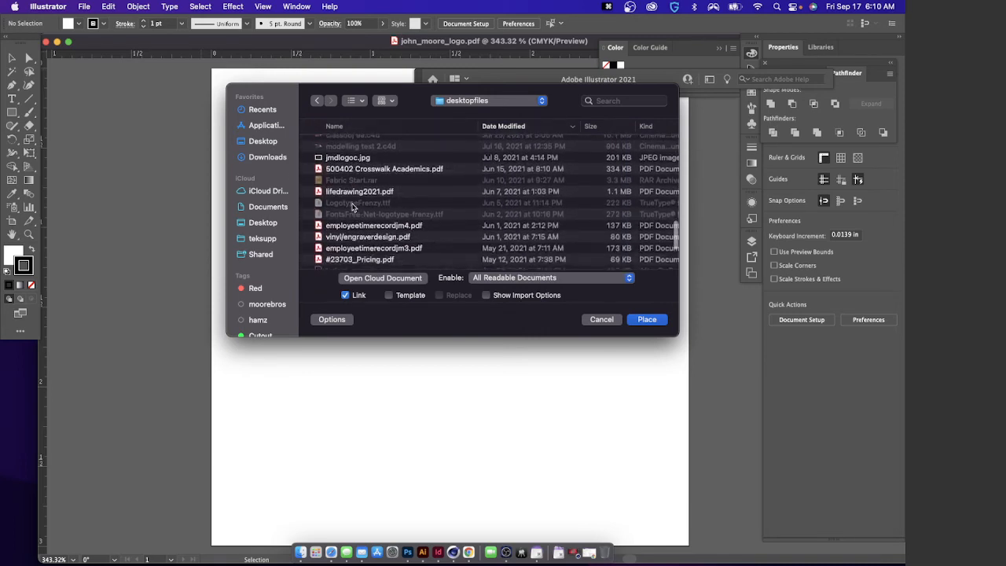
scroll(down, 3)
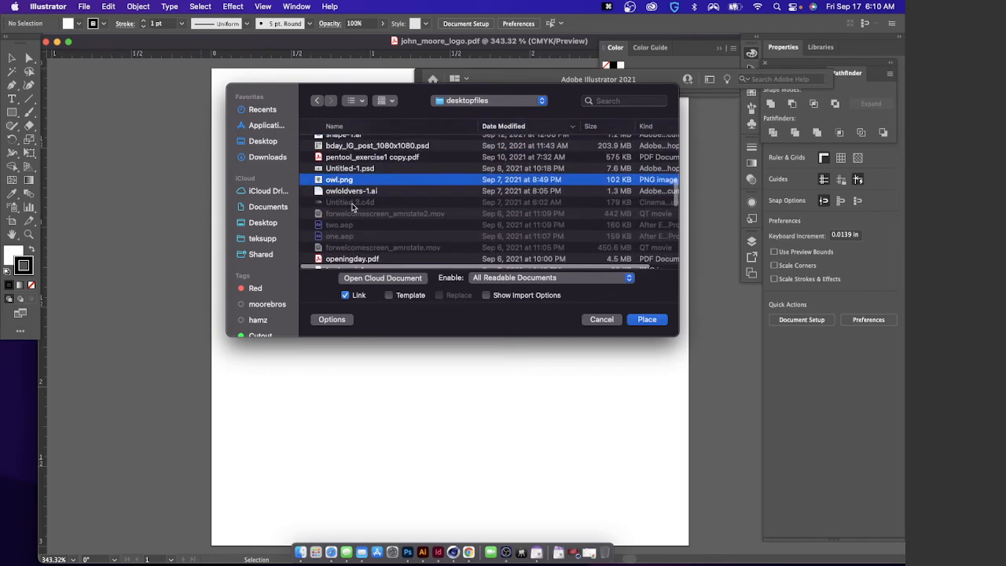
scroll(down, 3)
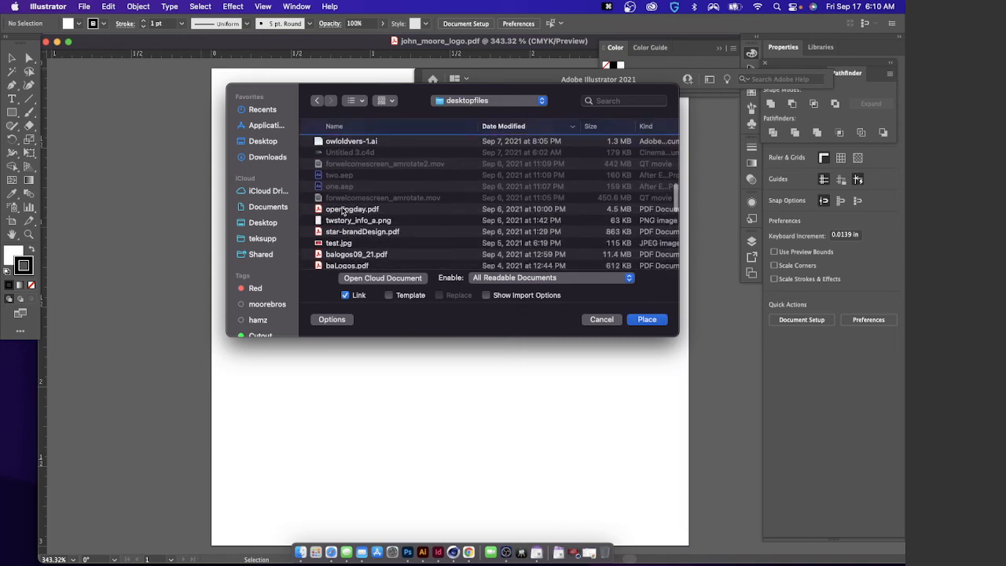
scroll(down, 3)
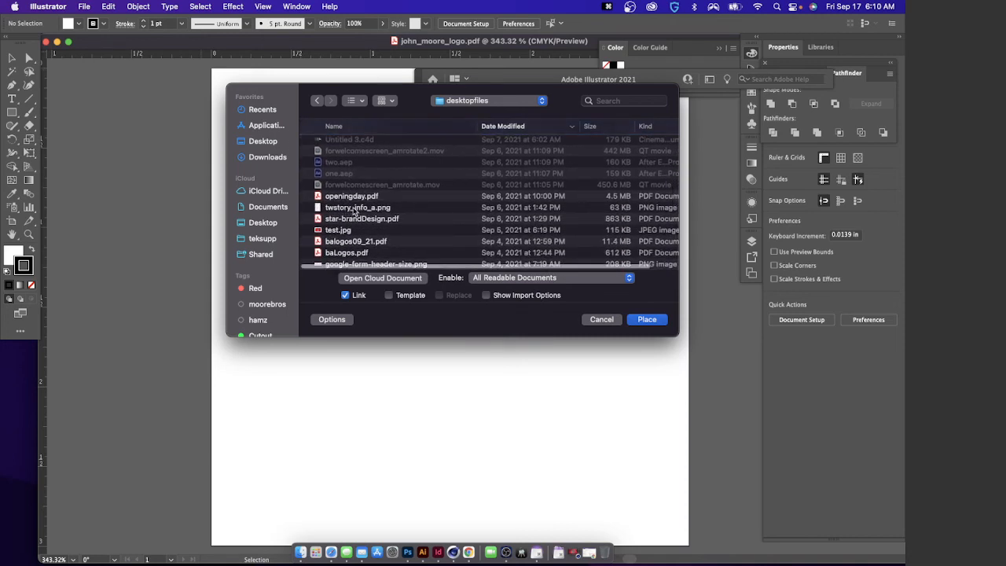
scroll(down, 3)
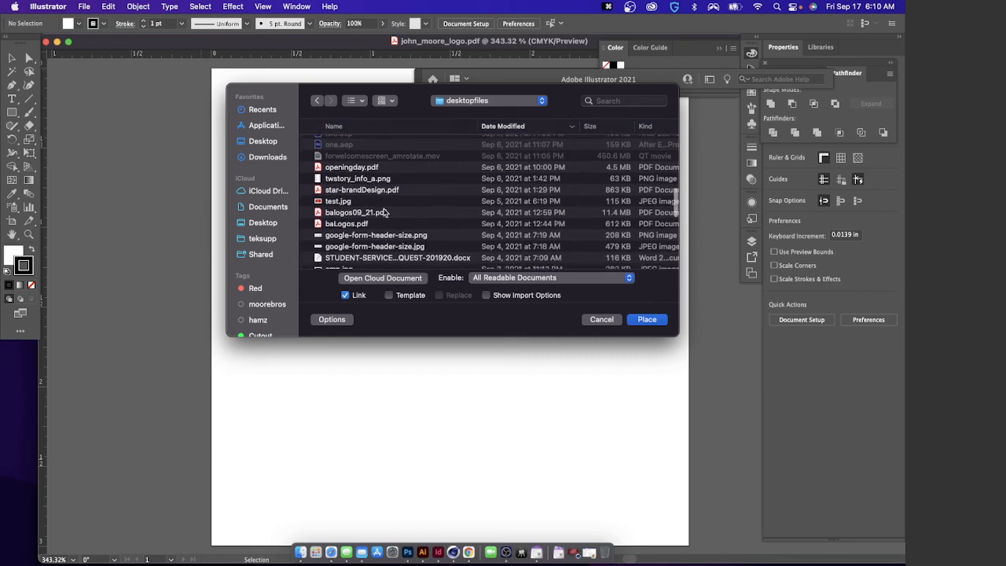
scroll(down, 3)
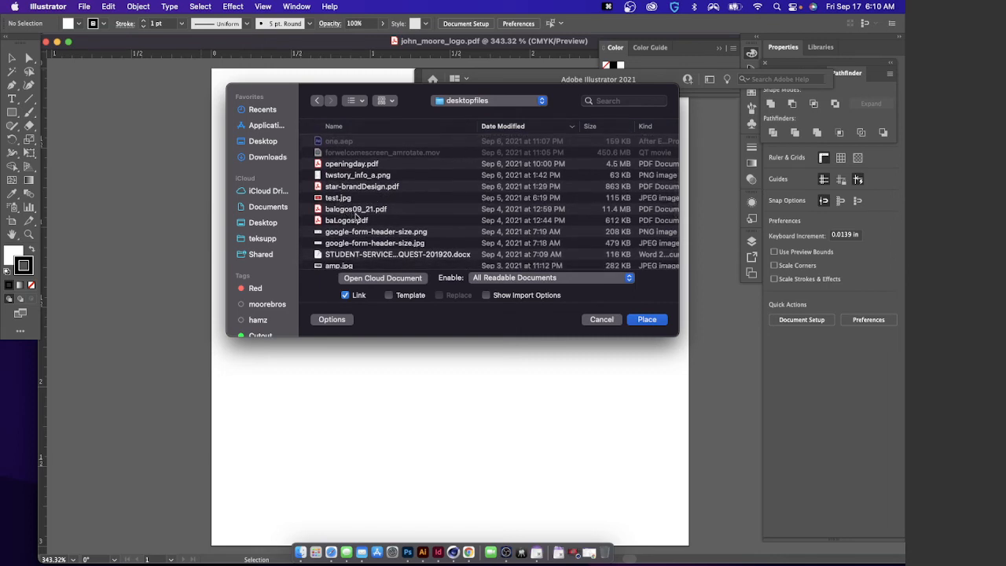
scroll(down, 3)
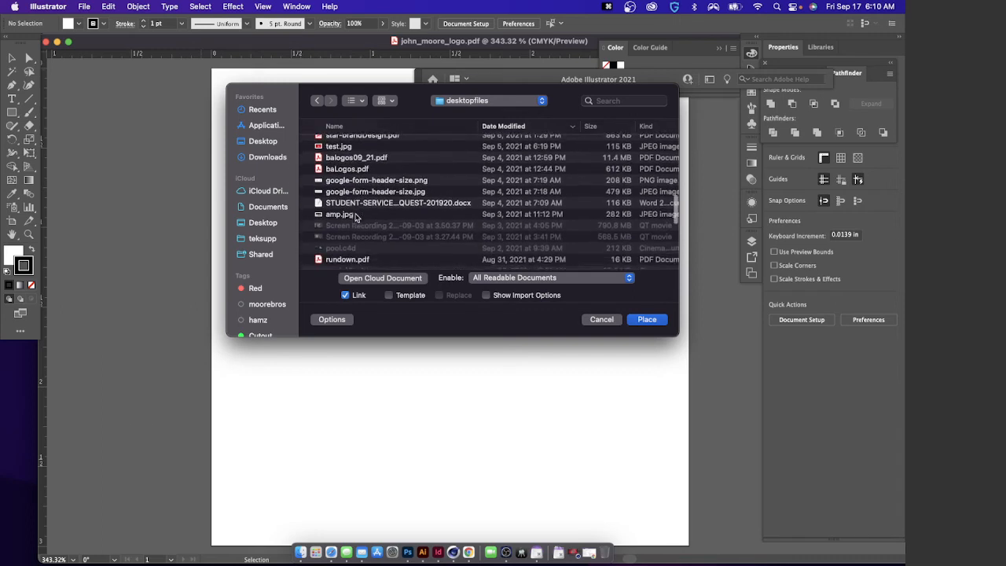
scroll(down, 3)
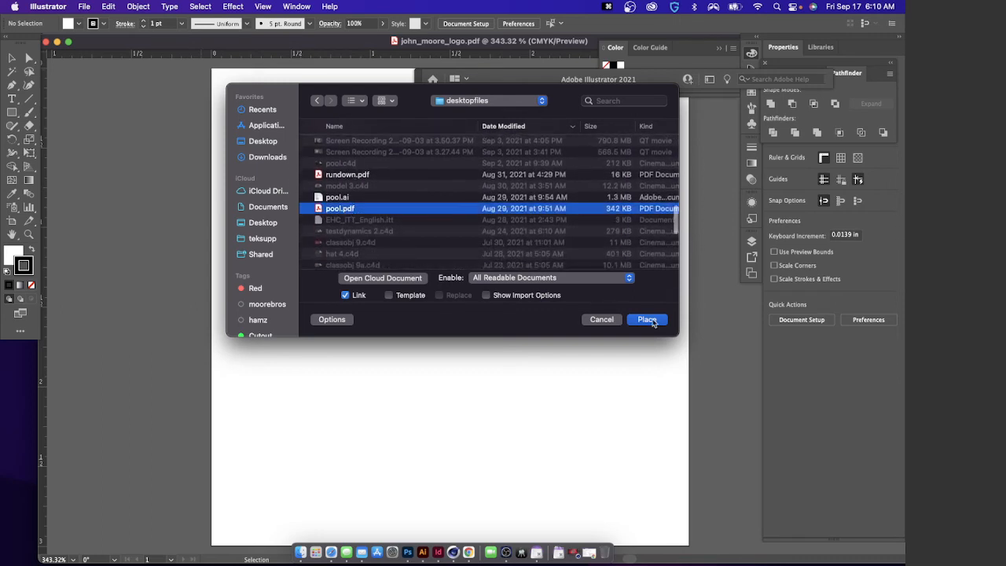
click(648, 319)
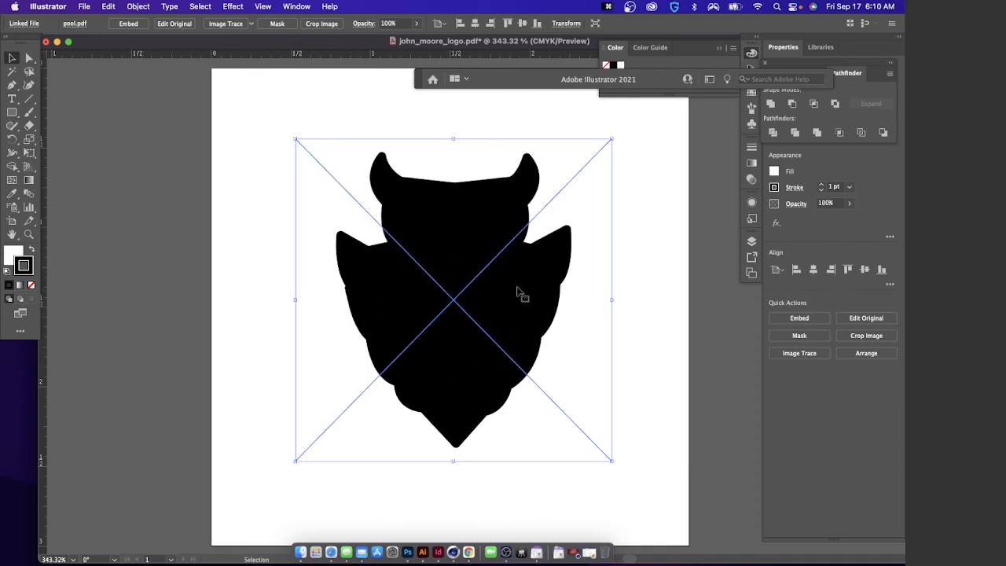
mouse_move(391, 235)
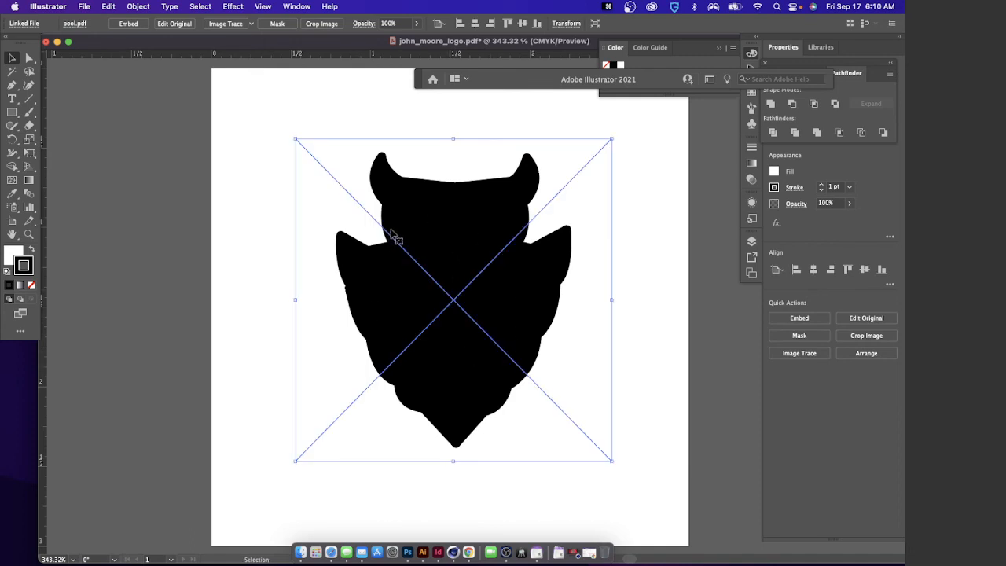
mouse_move(657, 234)
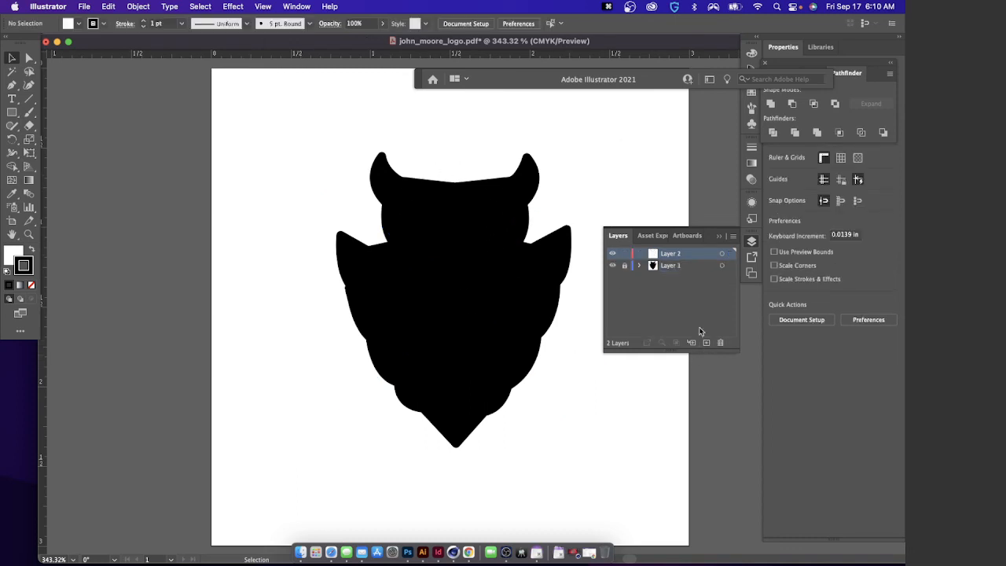
mouse_move(444, 256)
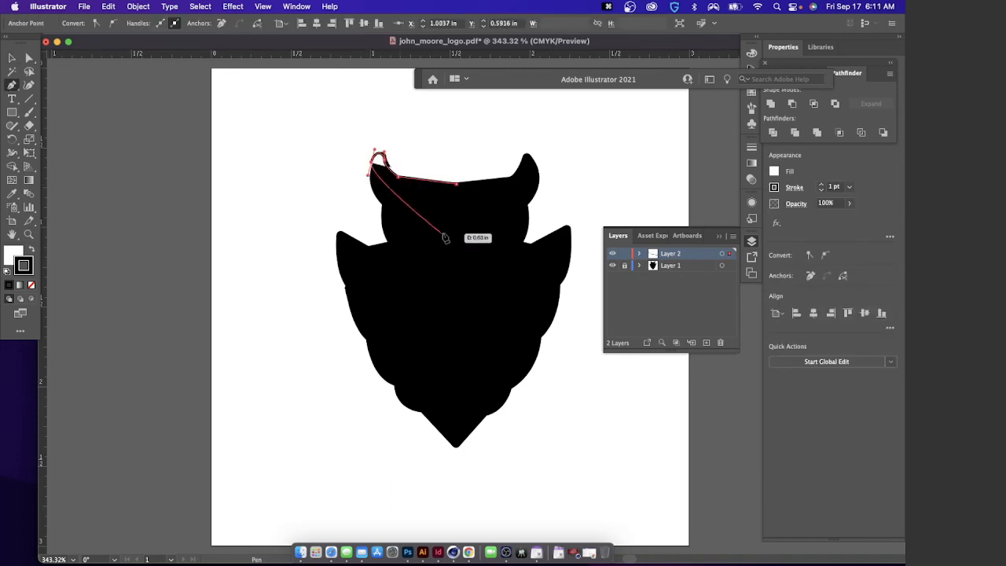
Trace a test curve along the owl's head on Layer 2, then hide the sketch Layer 1
drag(443, 236, 376, 201)
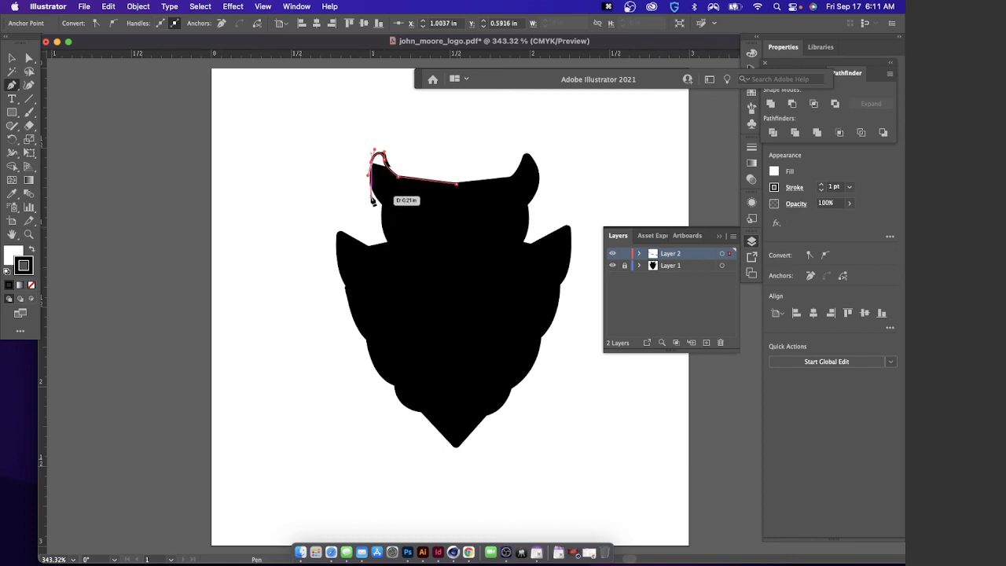
drag(377, 196, 384, 206)
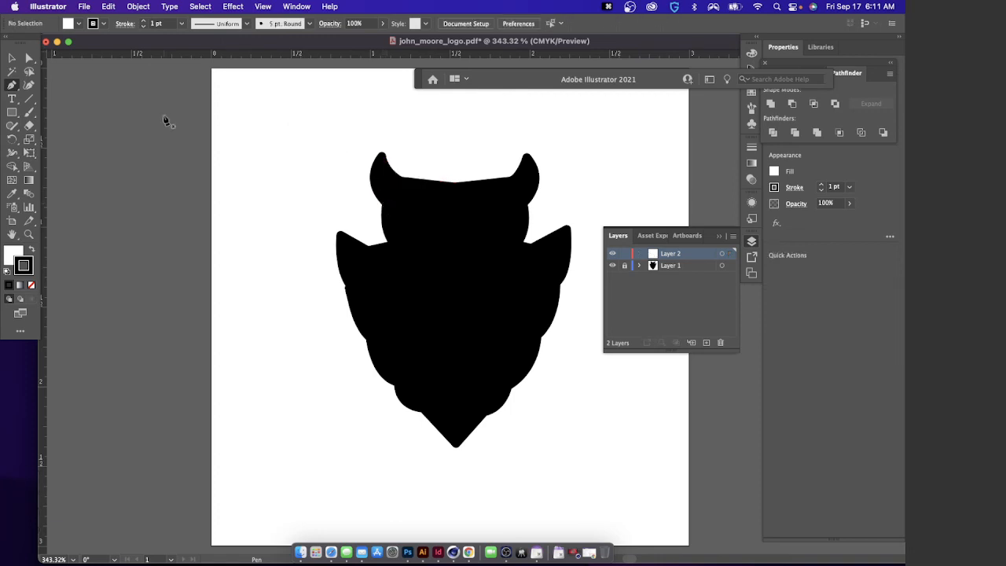
mouse_move(11, 58)
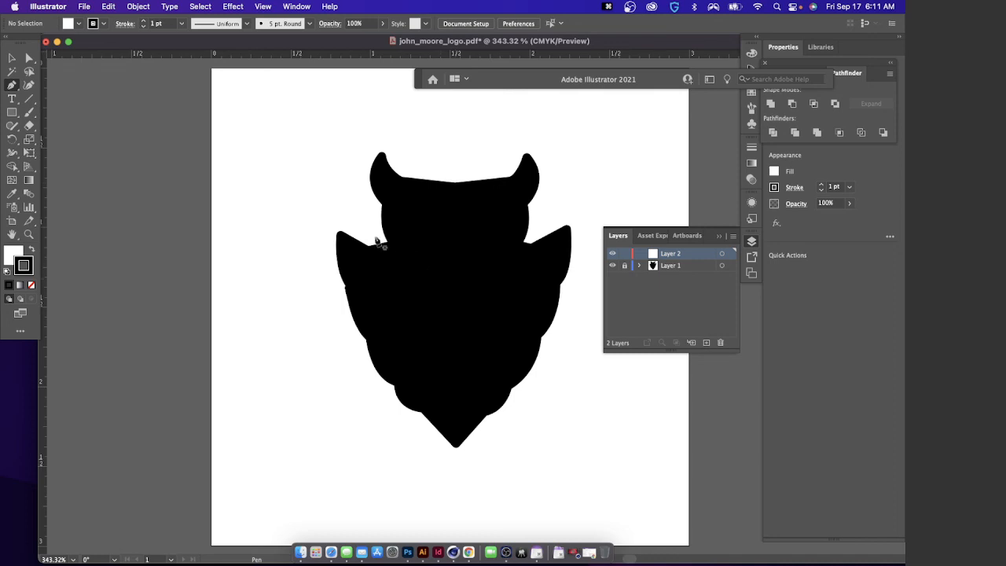
mouse_move(430, 267)
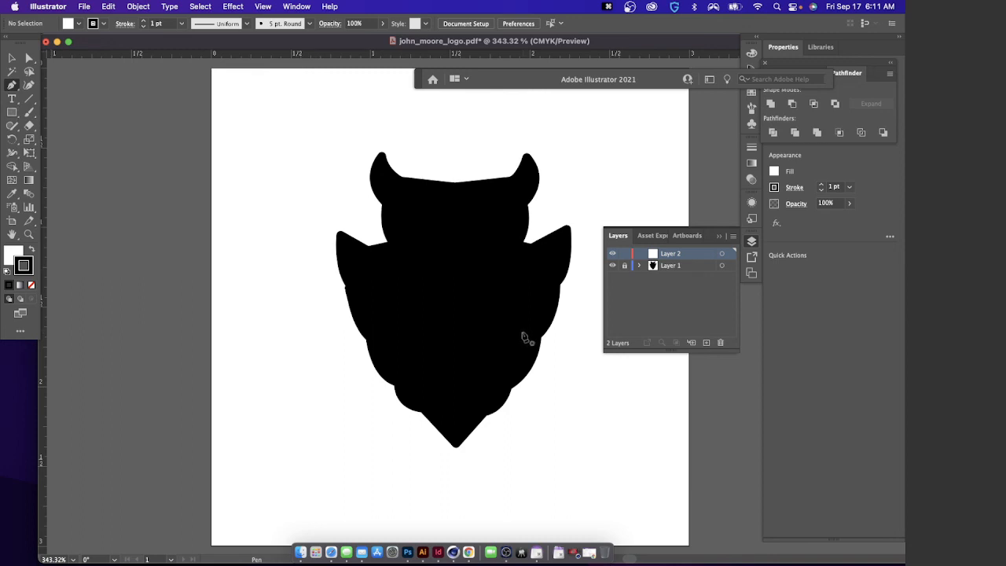
mouse_move(459, 283)
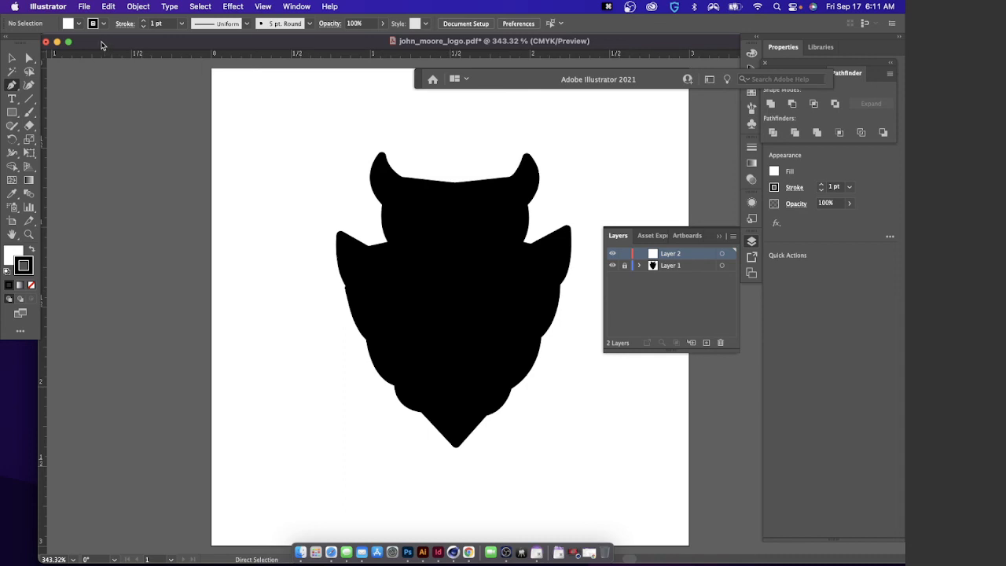
mouse_move(87, 44)
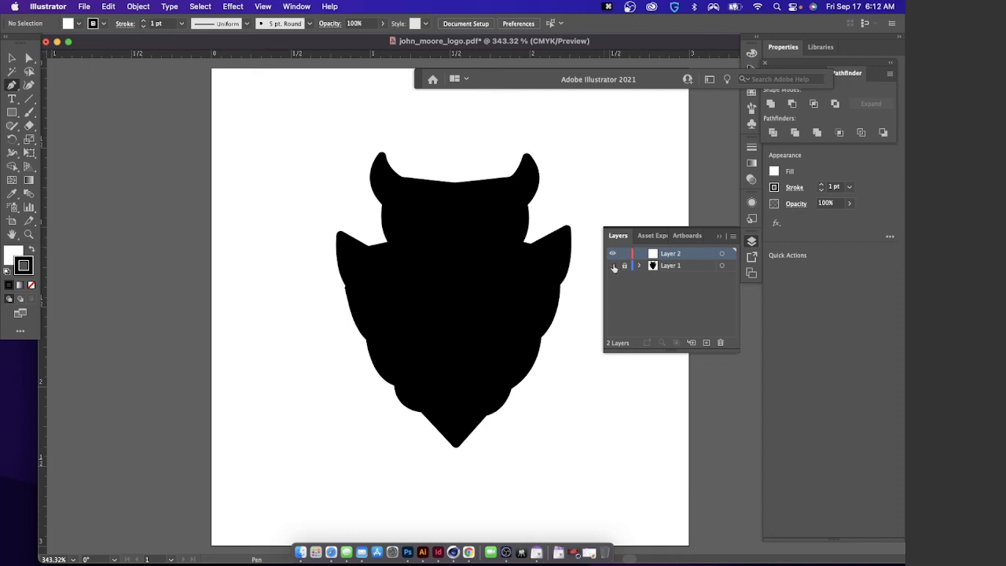
click(613, 264)
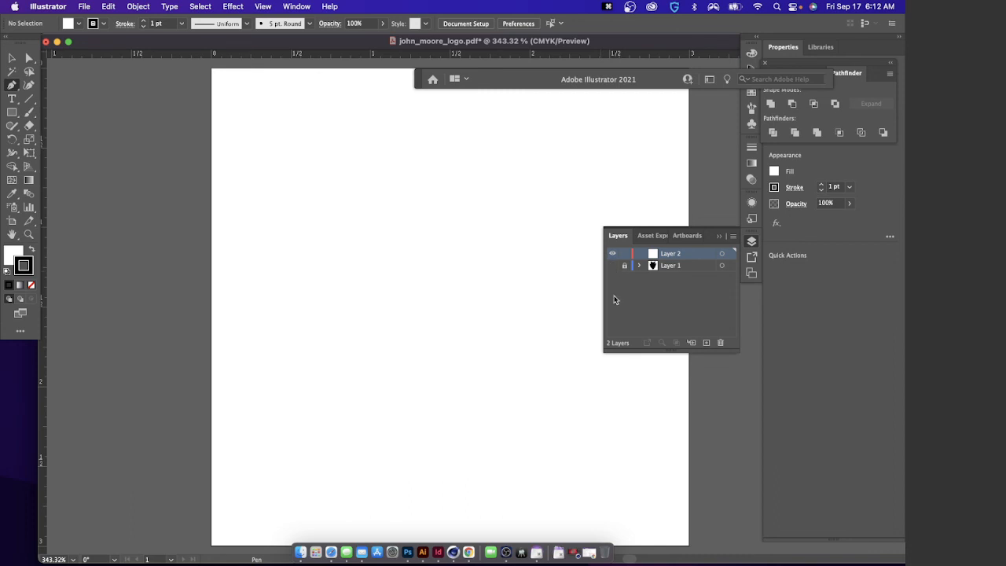
mouse_move(635, 273)
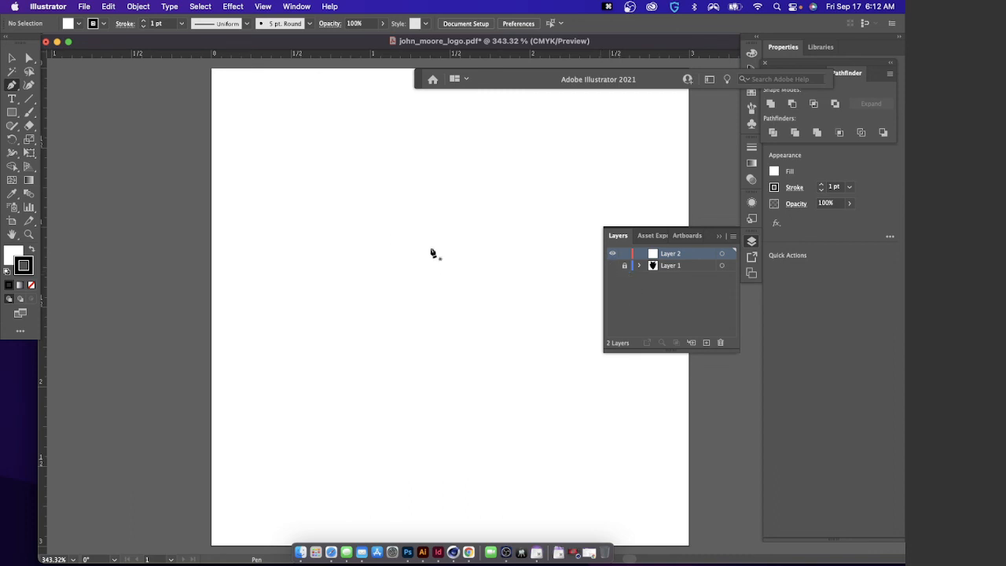
mouse_move(438, 300)
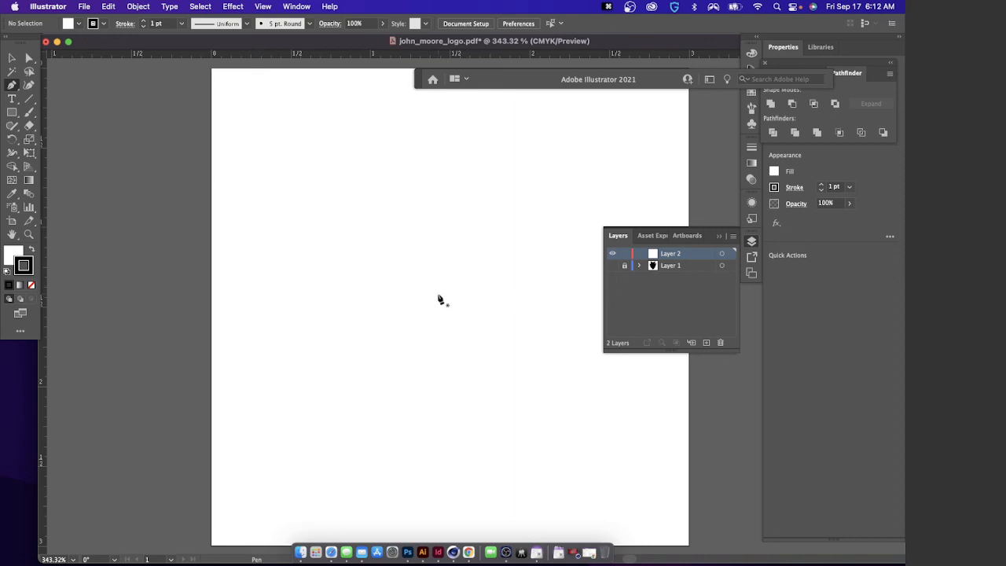